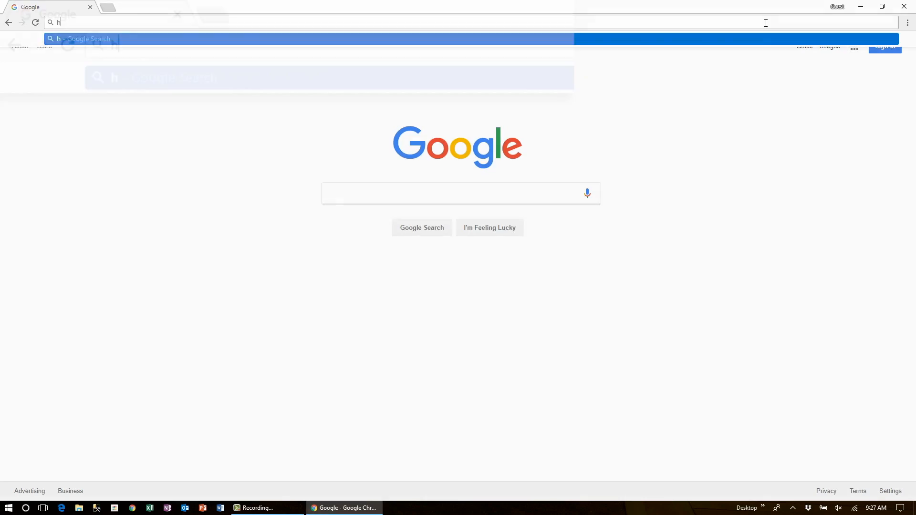
pyautogui.write('ttps://')
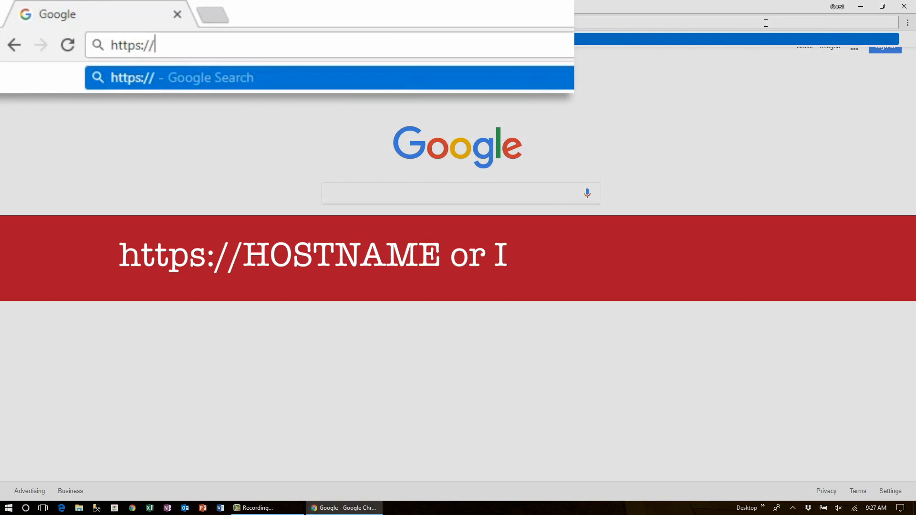
pyautogui.write('opto-0')
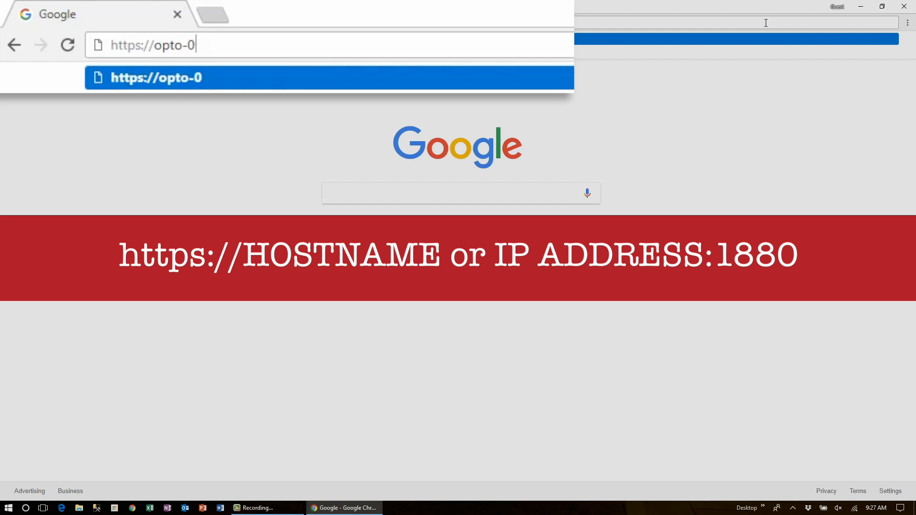
pyautogui.write('3-ac-')
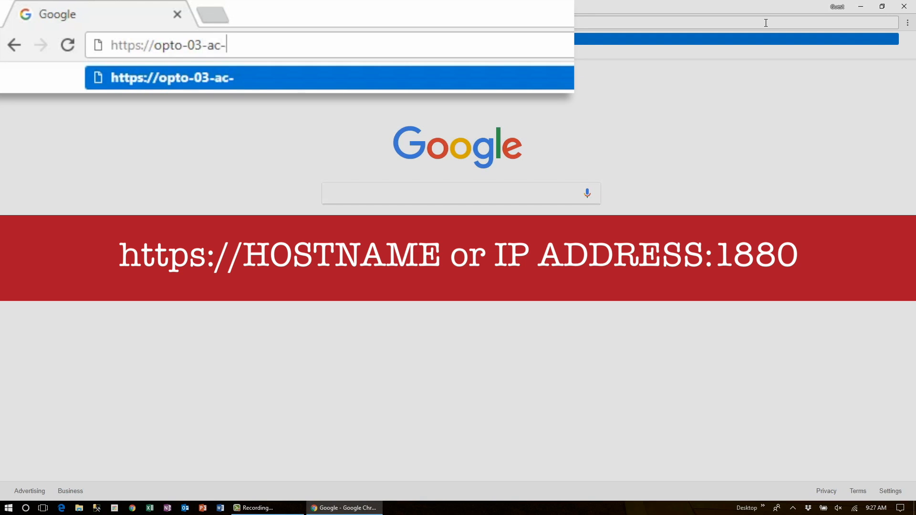
pyautogui.write('97:')
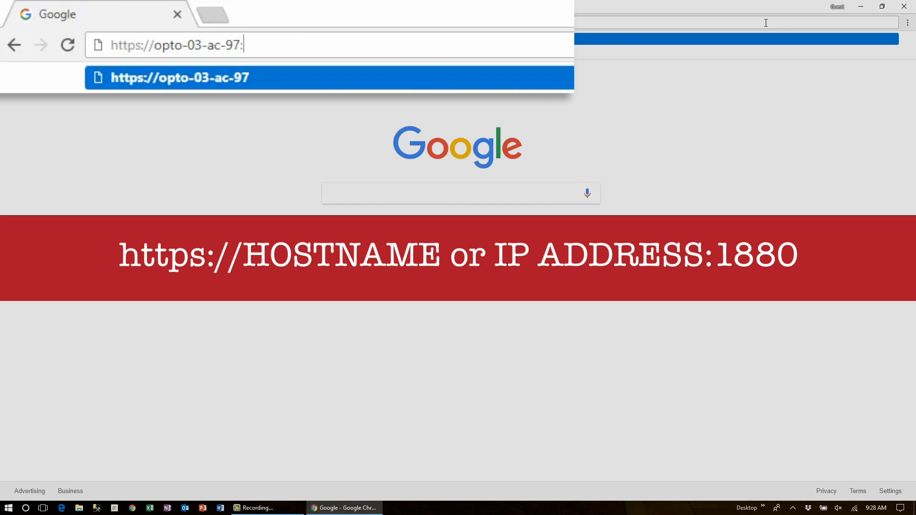
pyautogui.write('1880')
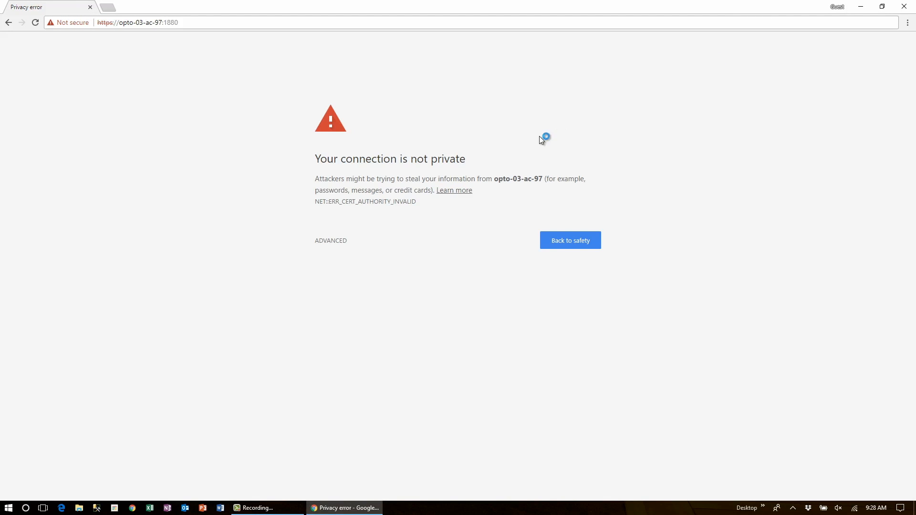
# Proceed past the certificate warning and log in to Node-RED as opto.
pyautogui.click(331, 240)
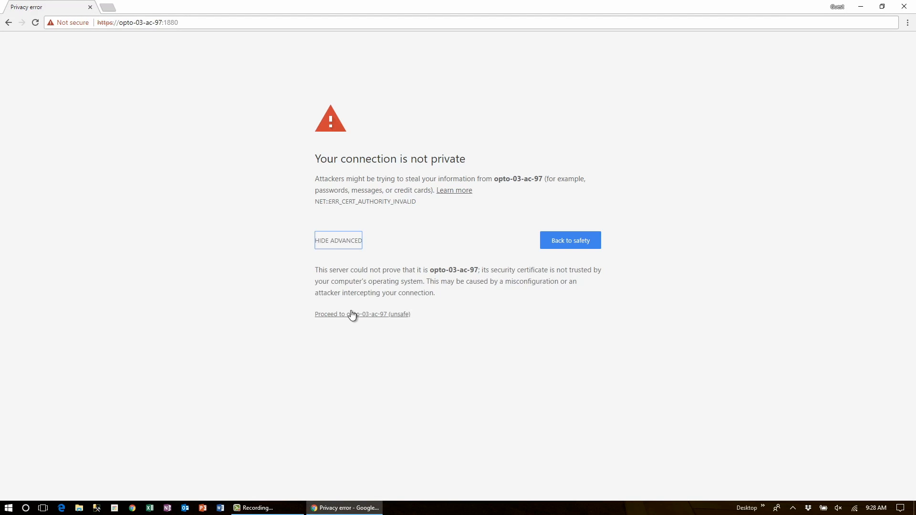
pyautogui.click(362, 314)
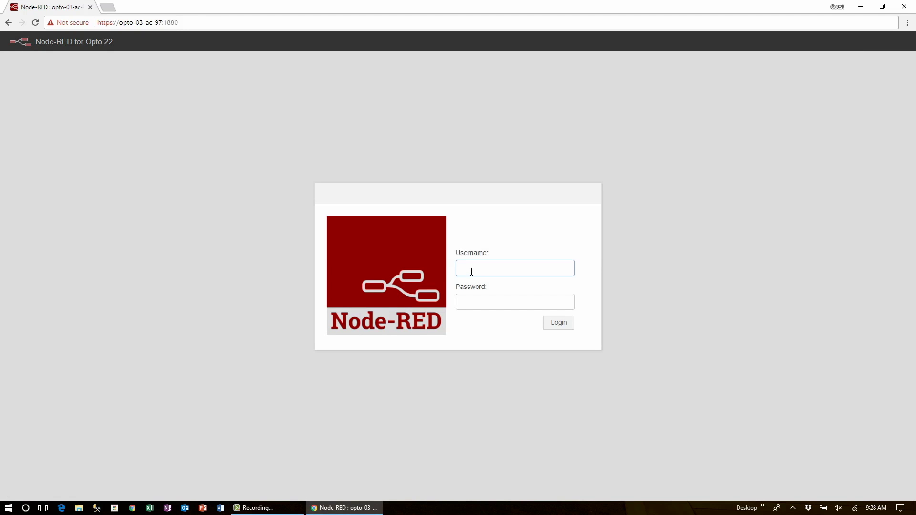
pyautogui.write('opto')
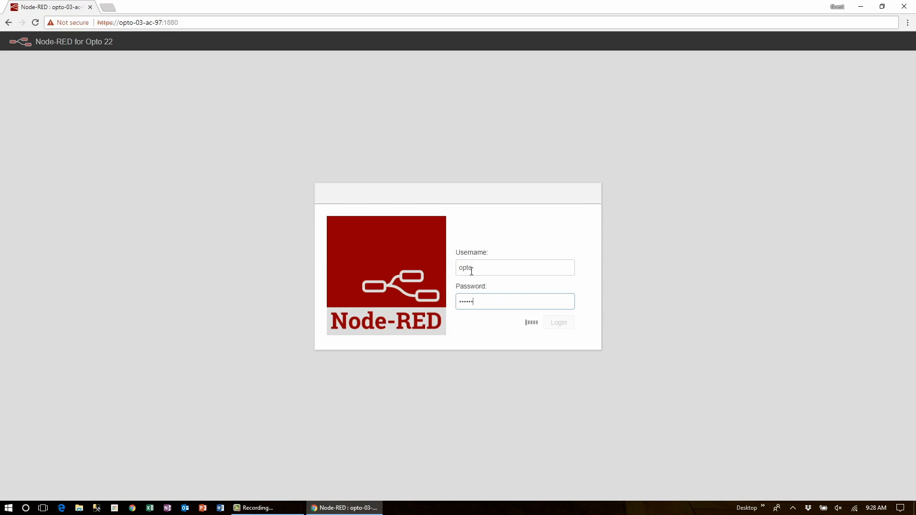
pyautogui.click(558, 322)
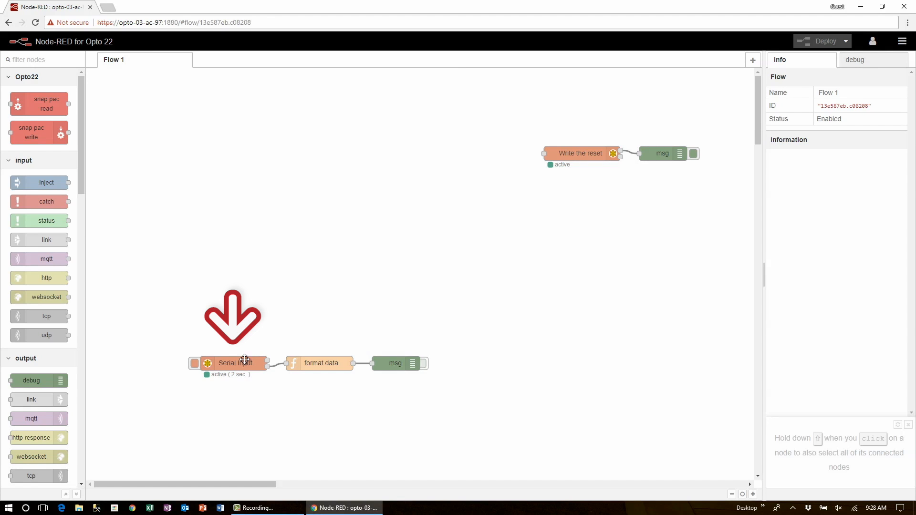
# Review the Serial Input node's Modbus read properties, then show the debug sidebar's payload messages.
pyautogui.doubleClick(235, 363)
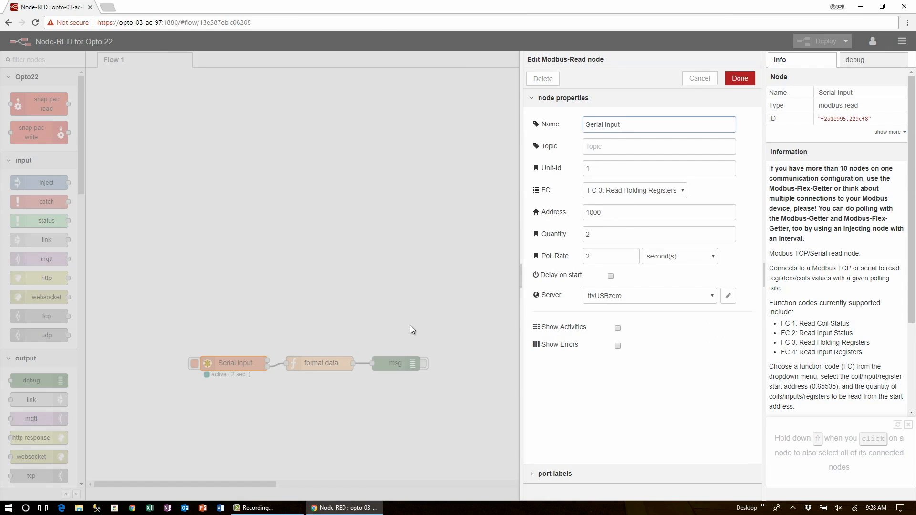
pyautogui.click(638, 212)
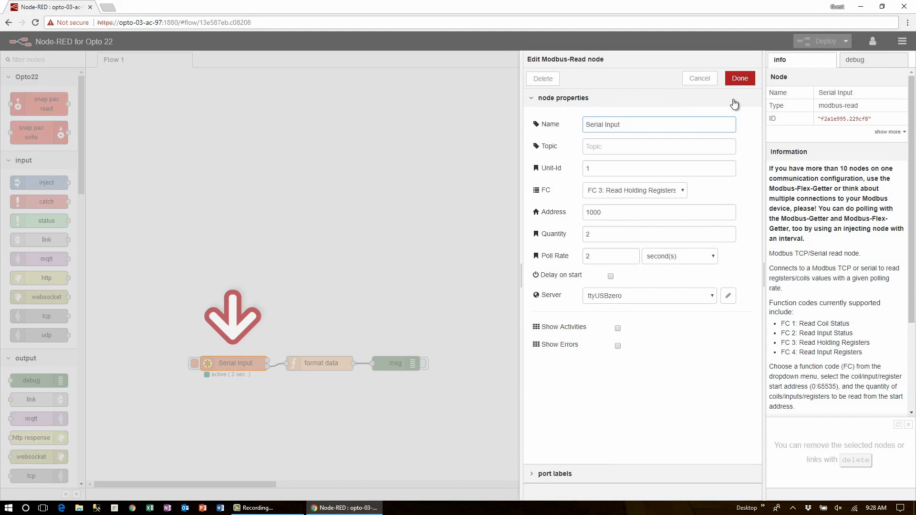
pyautogui.click(739, 77)
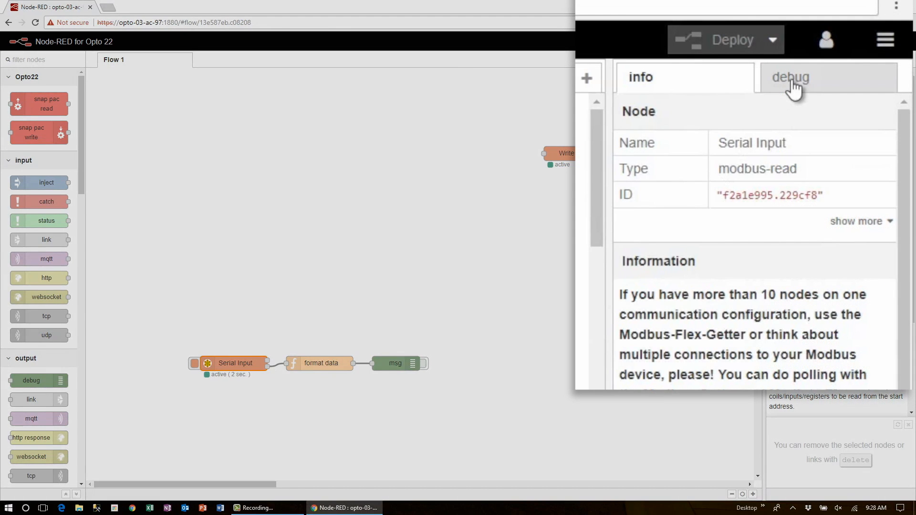
pyautogui.click(788, 77)
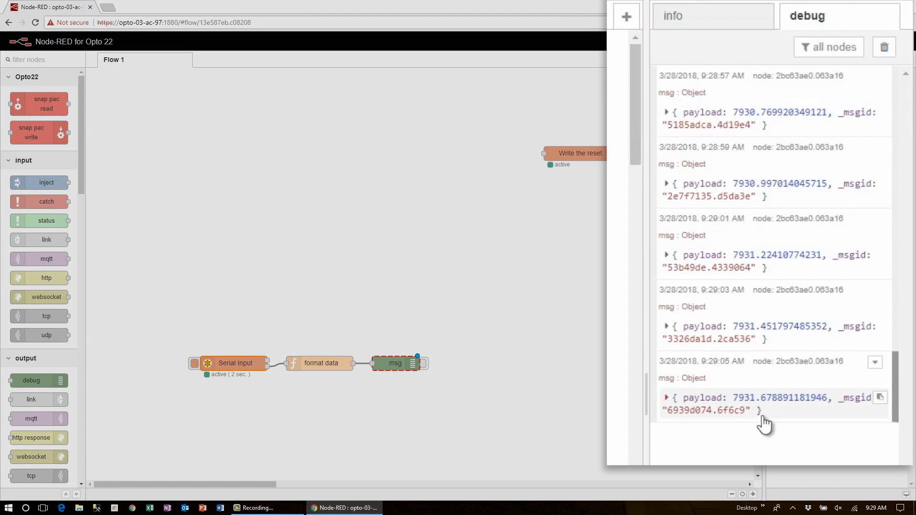
pyautogui.moveTo(753, 409)
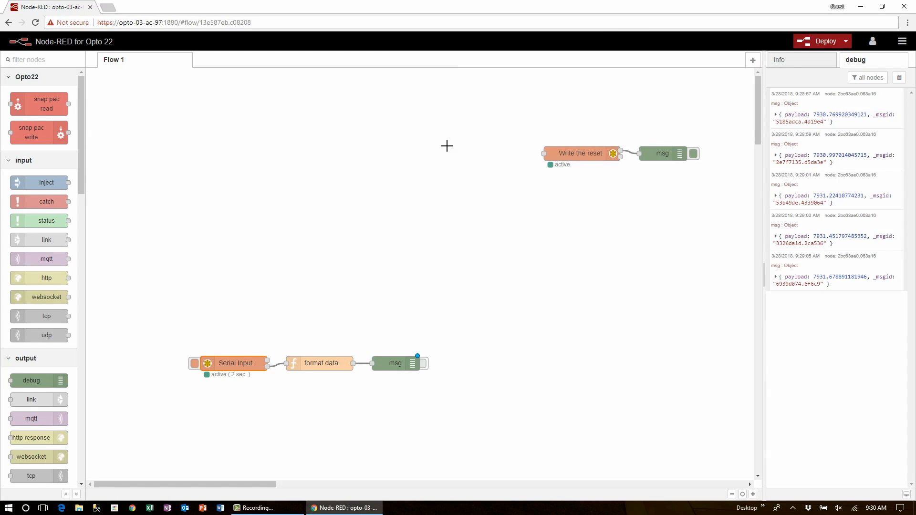
pyautogui.doubleClick(580, 153)
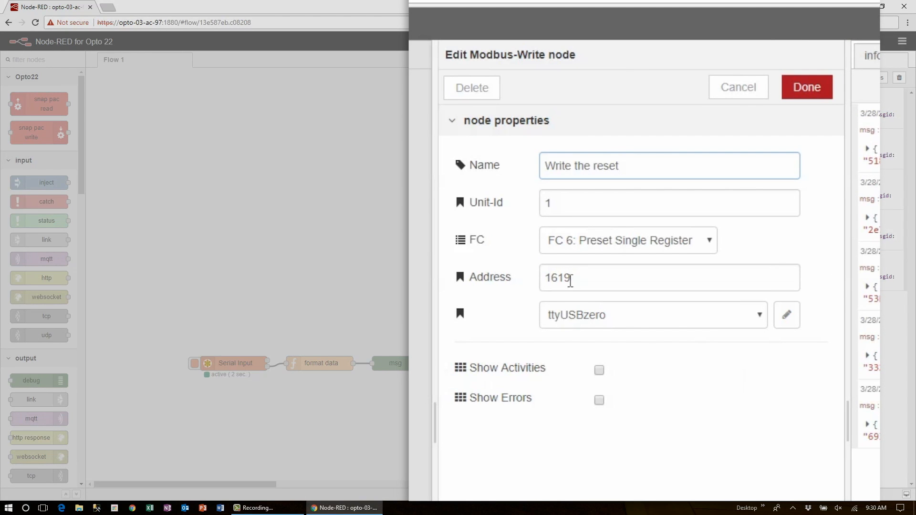
pyautogui.click(806, 88)
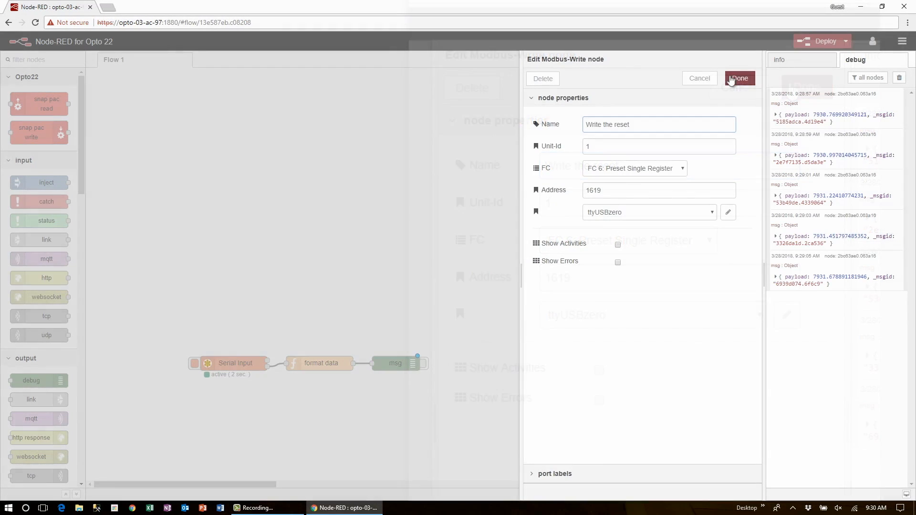
pyautogui.click(739, 78)
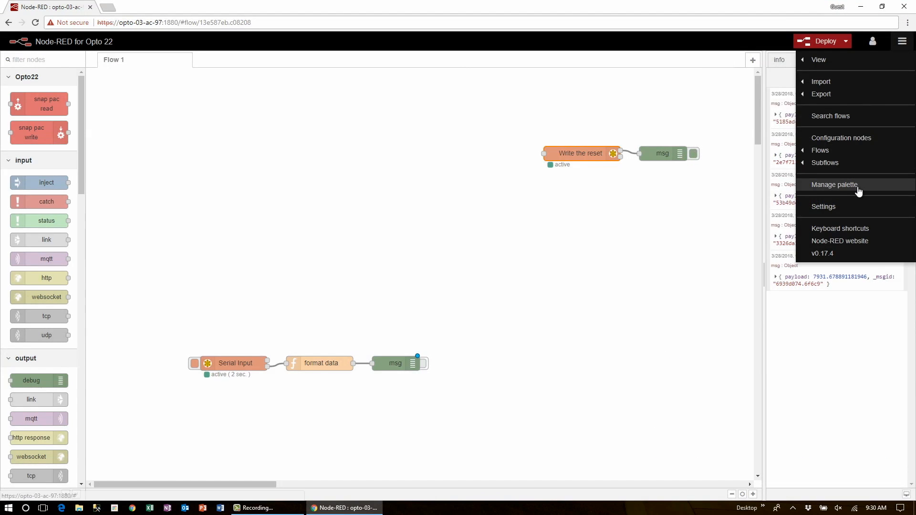
# Install node-red-contrib-ignition-nodes through the palette manager.
pyautogui.click(834, 185)
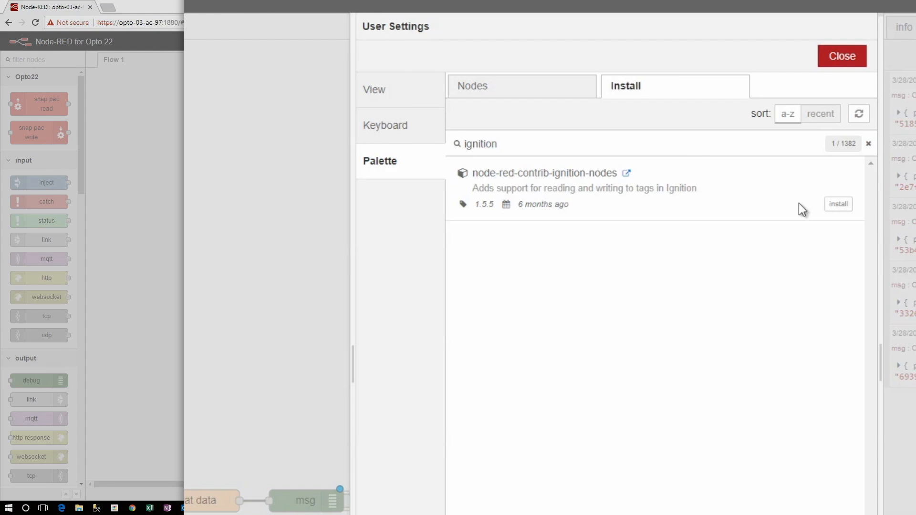
pyautogui.click(838, 205)
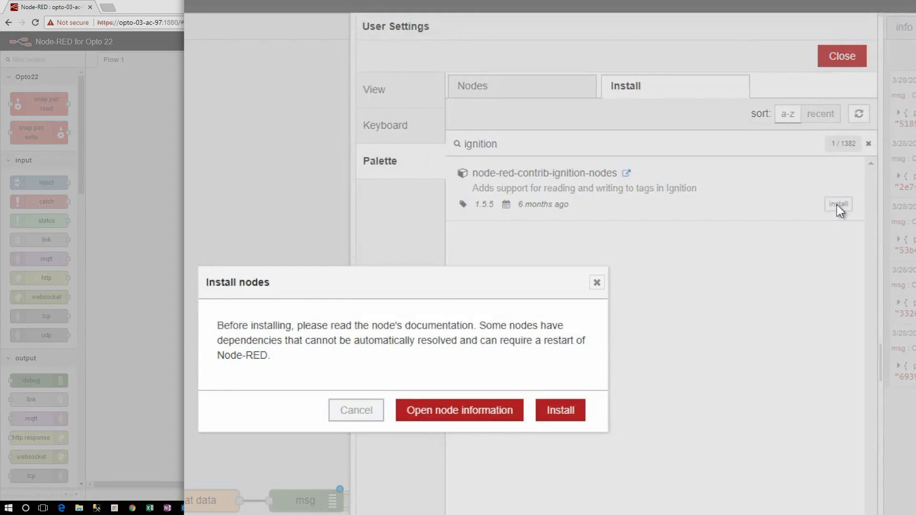
pyautogui.click(560, 410)
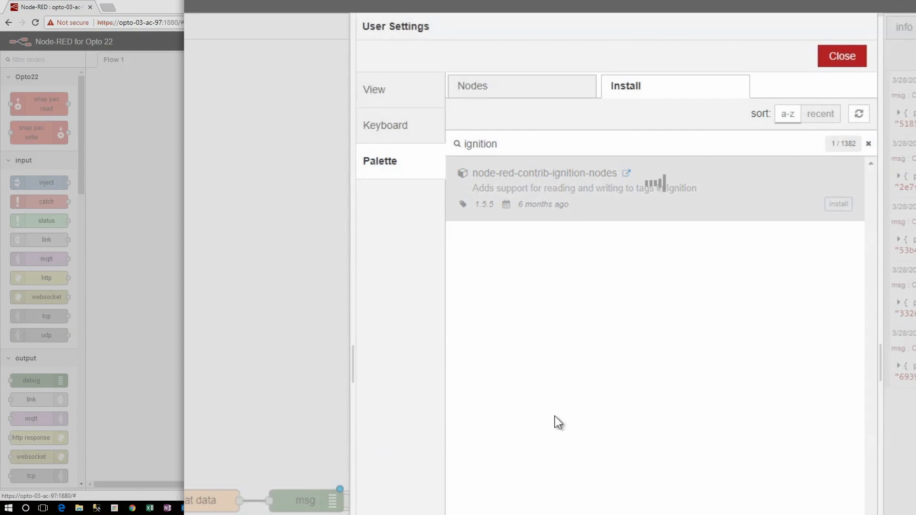
pyautogui.click(838, 204)
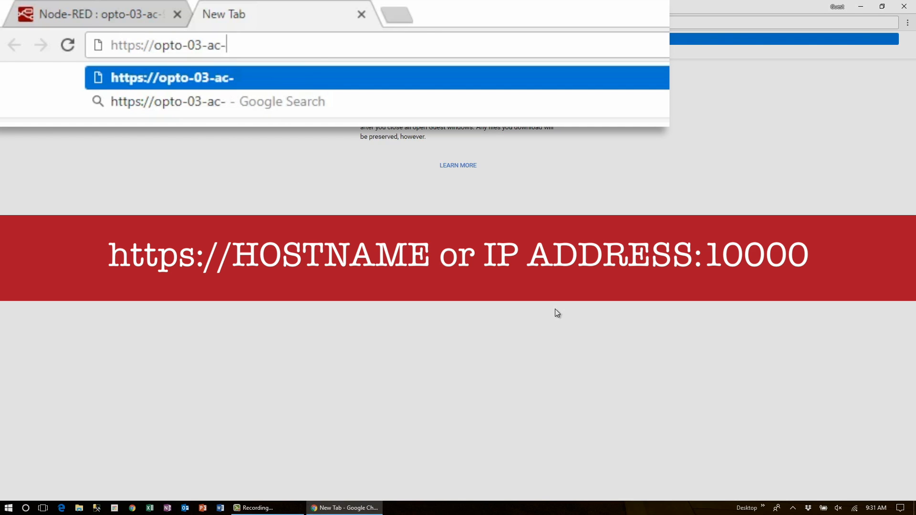
# Open groov Admin at opto-03-ac-97:10000 and sign in.
pyautogui.write('97')
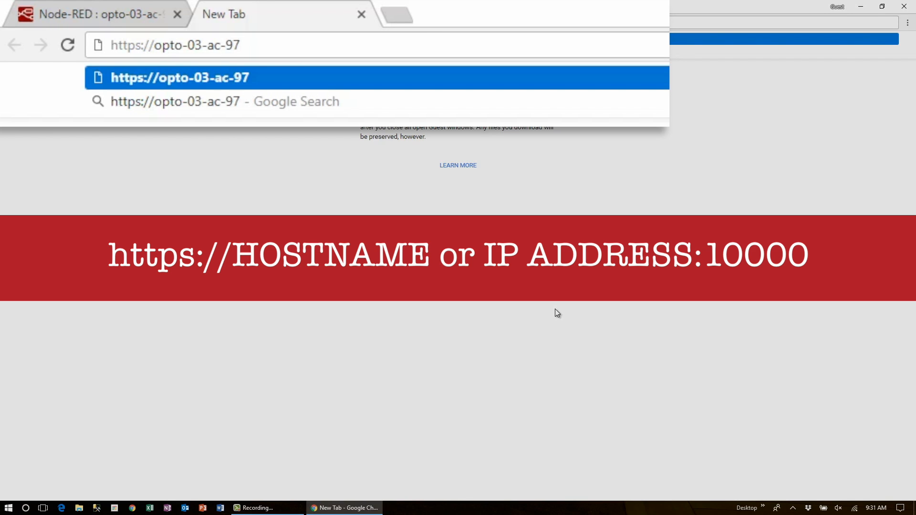
pyautogui.write(':10000')
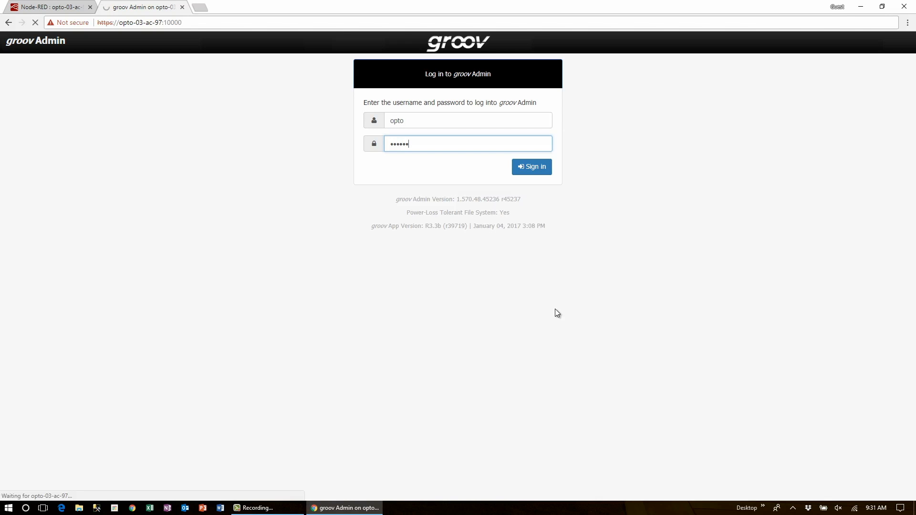
pyautogui.click(531, 166)
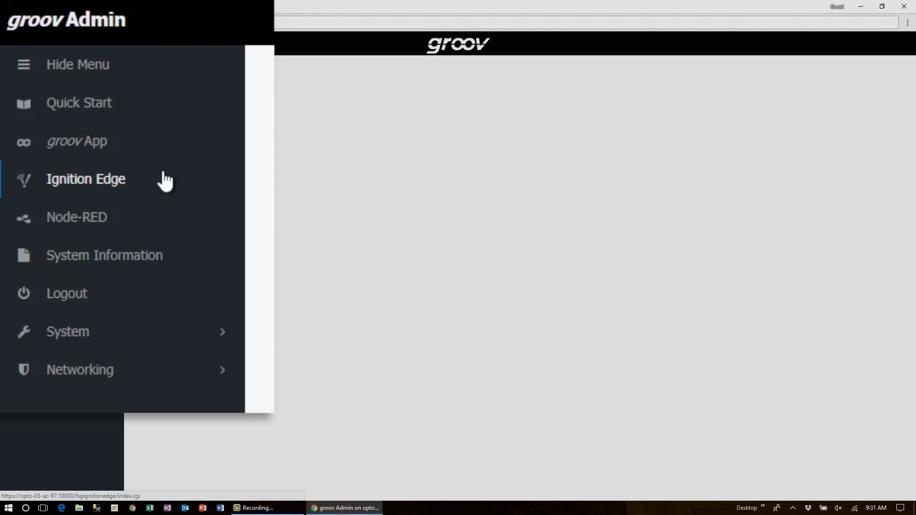
# Enable access to Ignition Edge Designer and Edge Panel, and save.
pyautogui.click(85, 179)
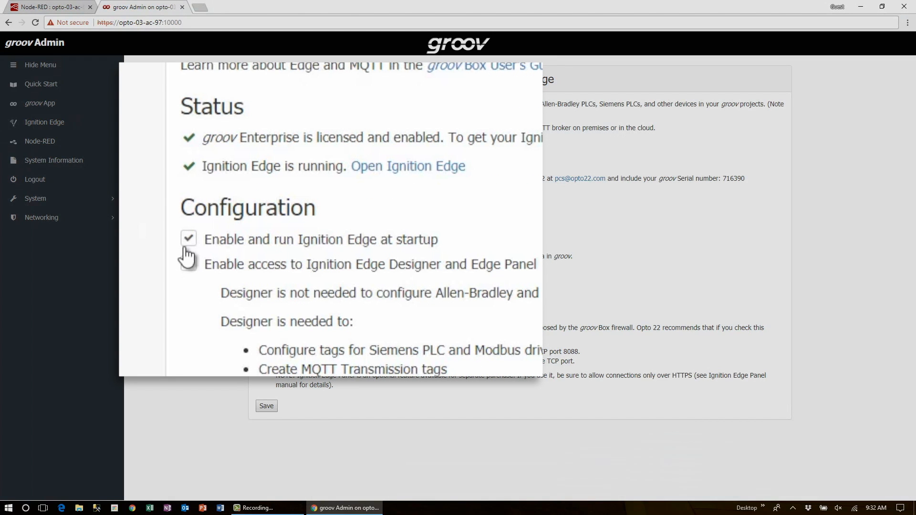
pyautogui.click(188, 264)
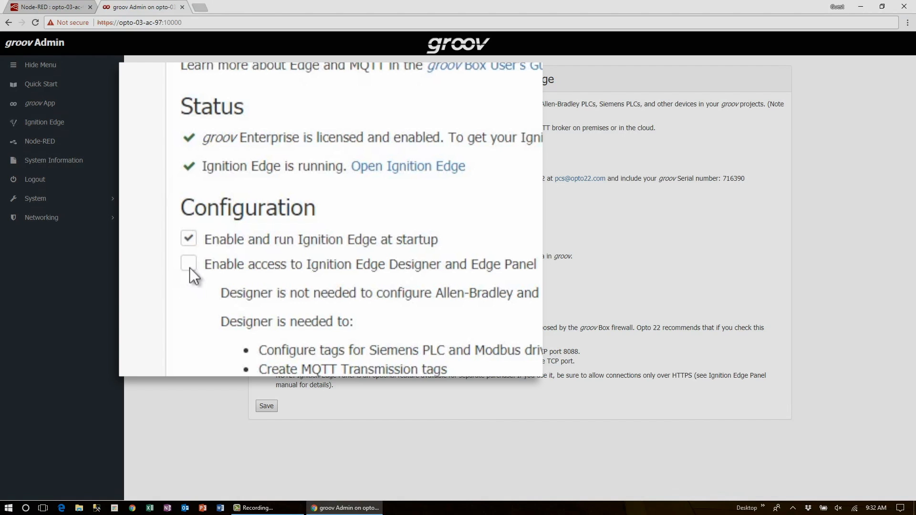
pyautogui.click(189, 264)
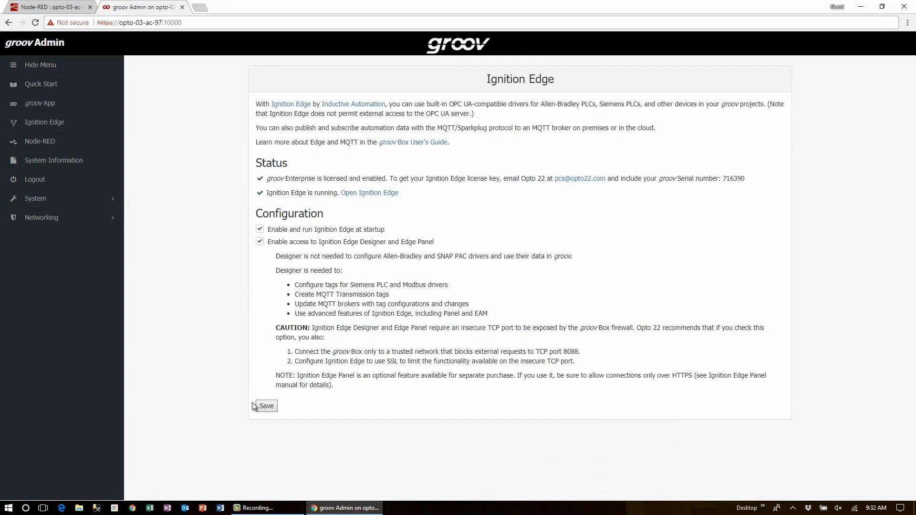
pyautogui.click(266, 406)
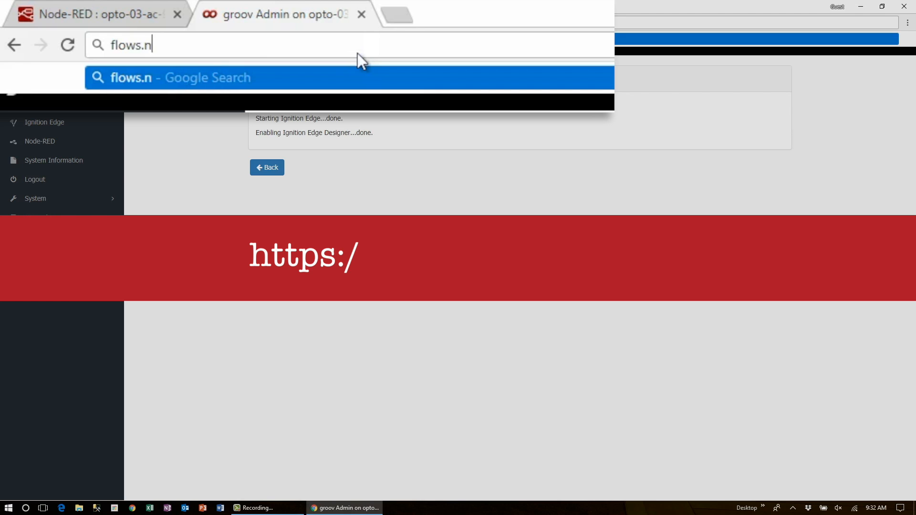
# Find 'ignition' on flows.nodered.org and download the signed Node-RED Ignition Module from GitHub.
pyautogui.write('odered.org')
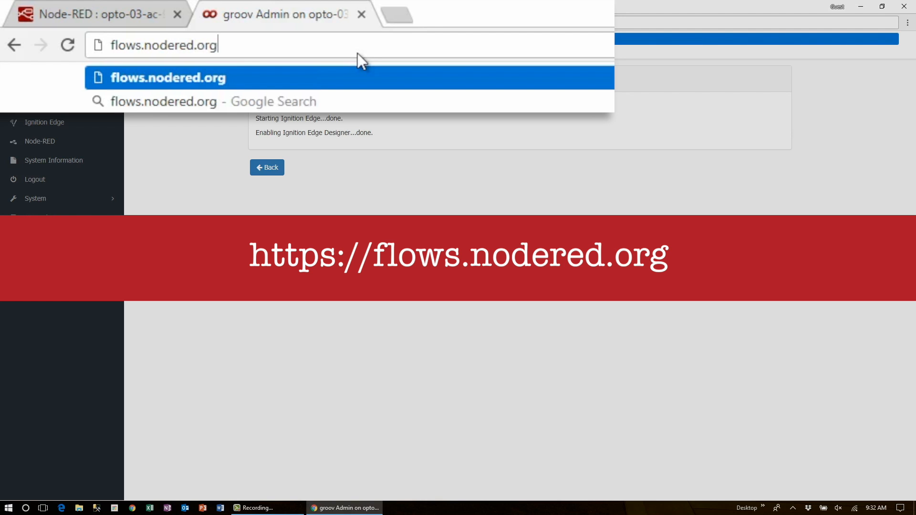
pyautogui.press('Enter')
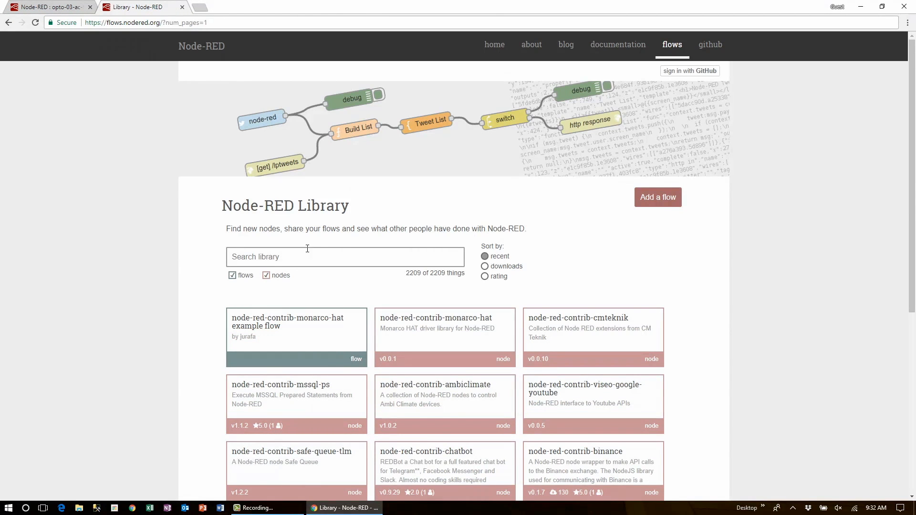
pyautogui.write('ignition')
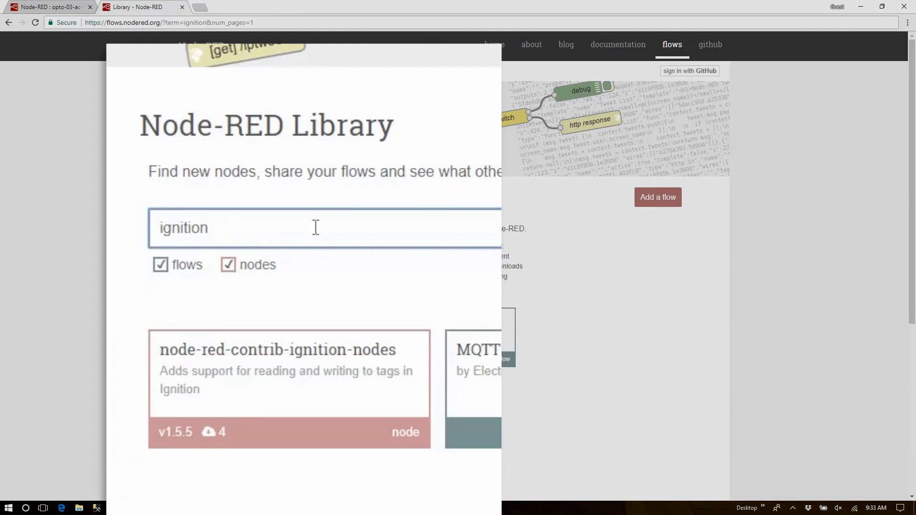
pyautogui.click(279, 350)
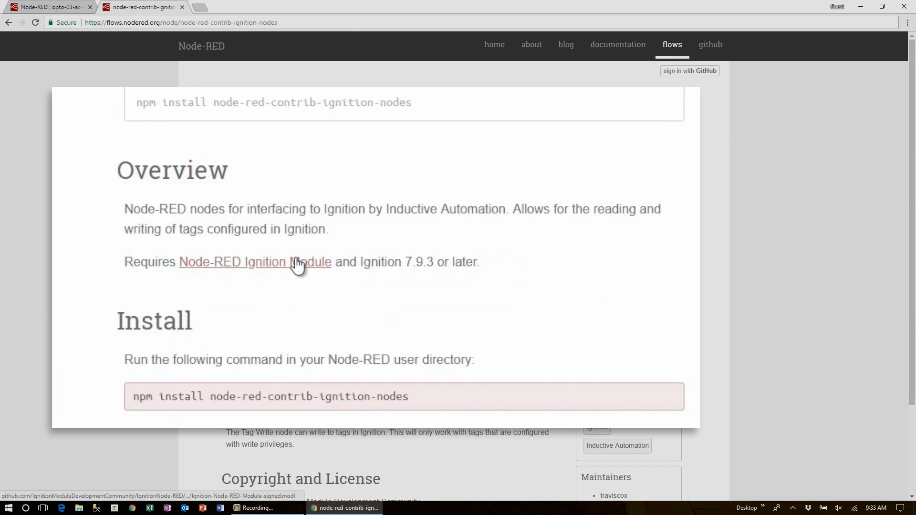
pyautogui.moveTo(336, 280)
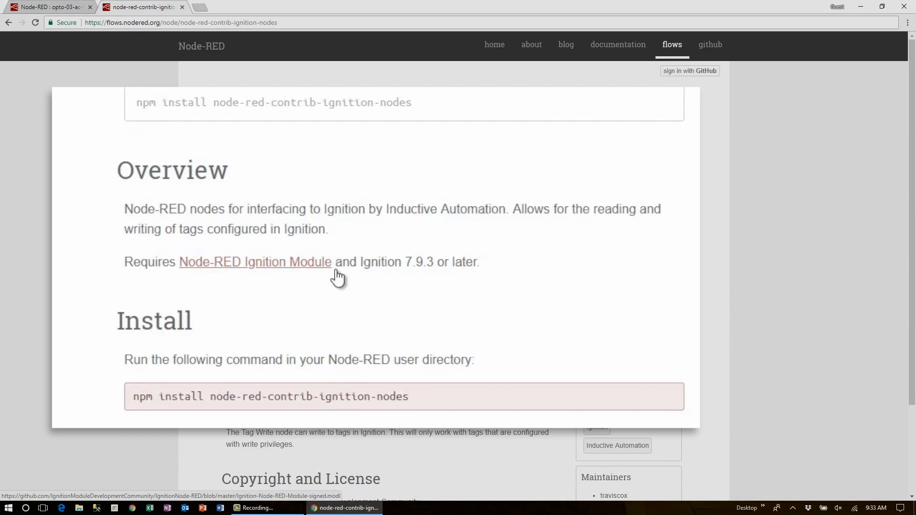
pyautogui.click(255, 262)
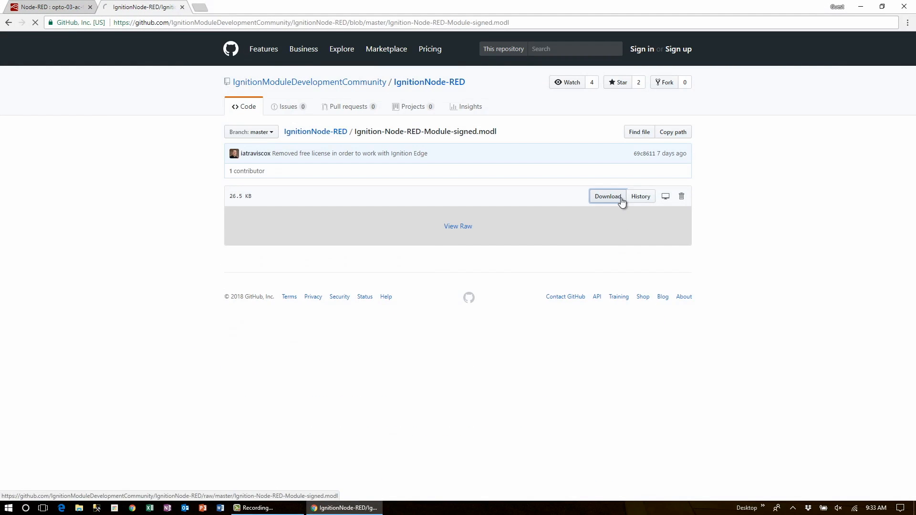
pyautogui.click(608, 196)
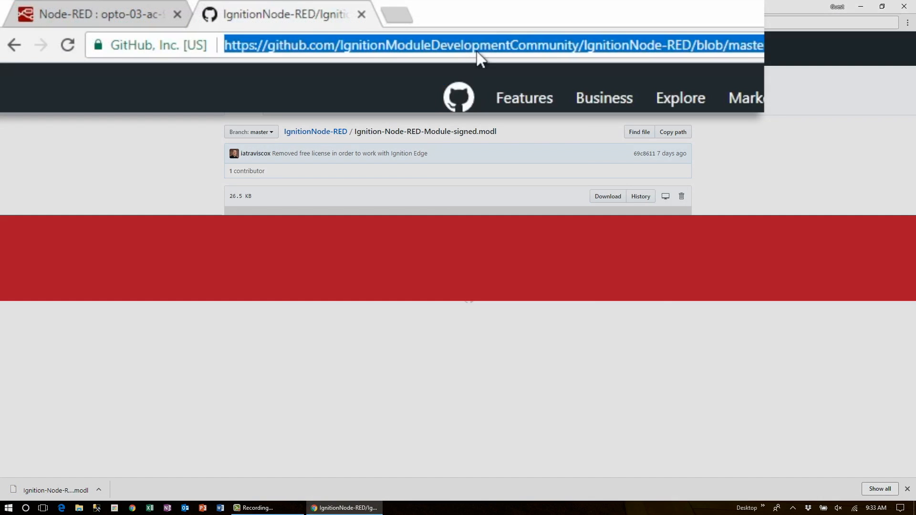
pyautogui.write('https://opto-03')
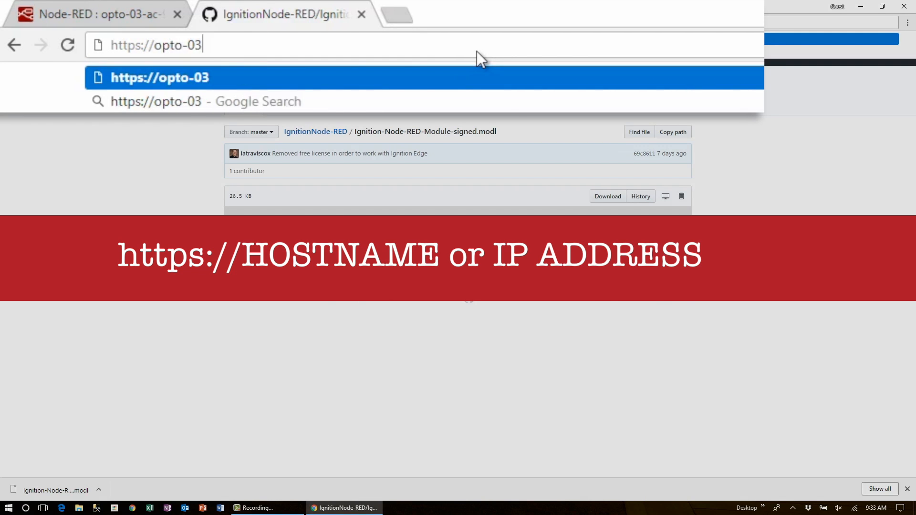
pyautogui.write('-ac-97:8043/main/web/home?8')
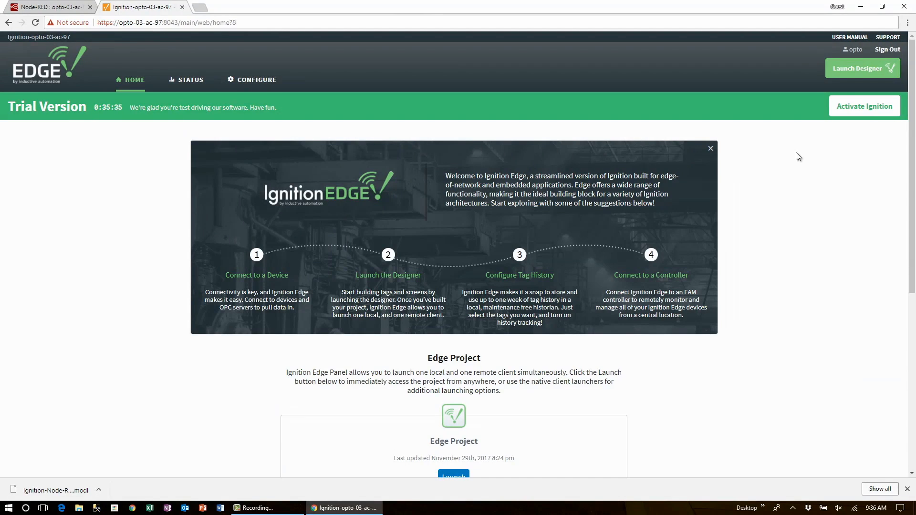
pyautogui.moveTo(786, 155)
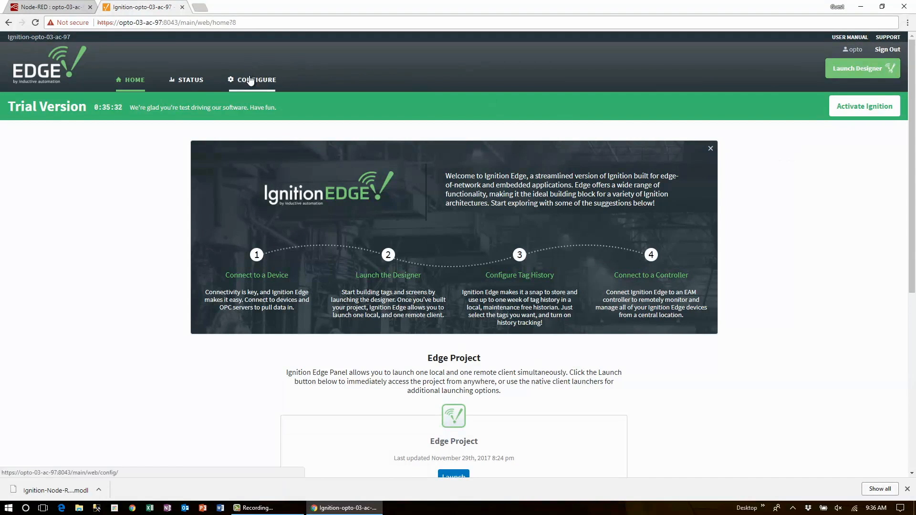
pyautogui.click(256, 80)
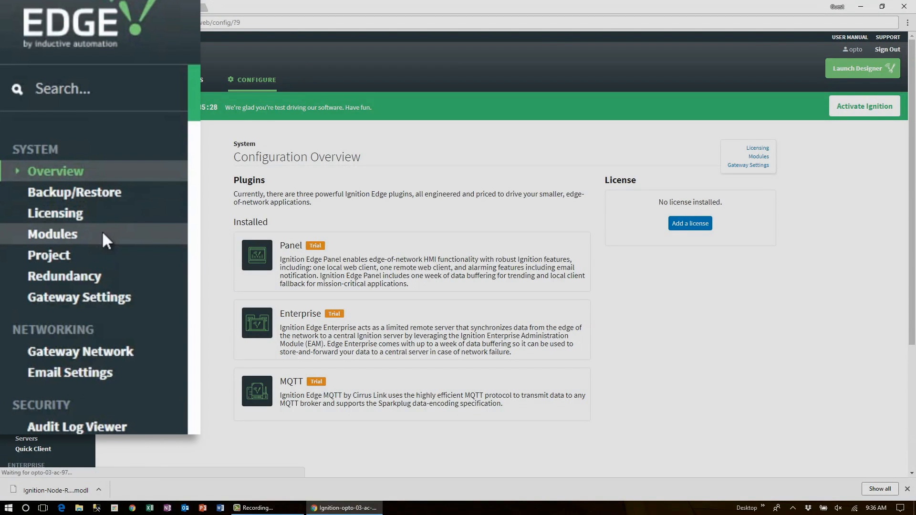
pyautogui.click(52, 234)
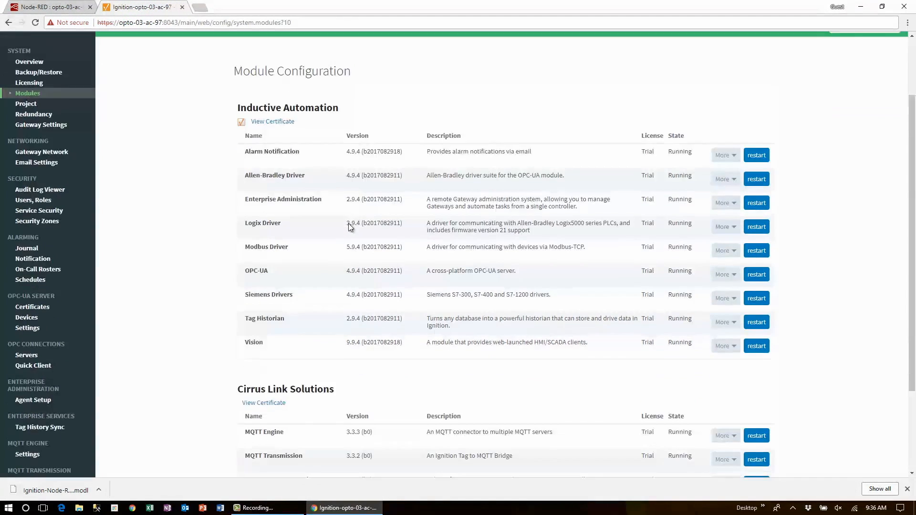
pyautogui.scroll(-3)
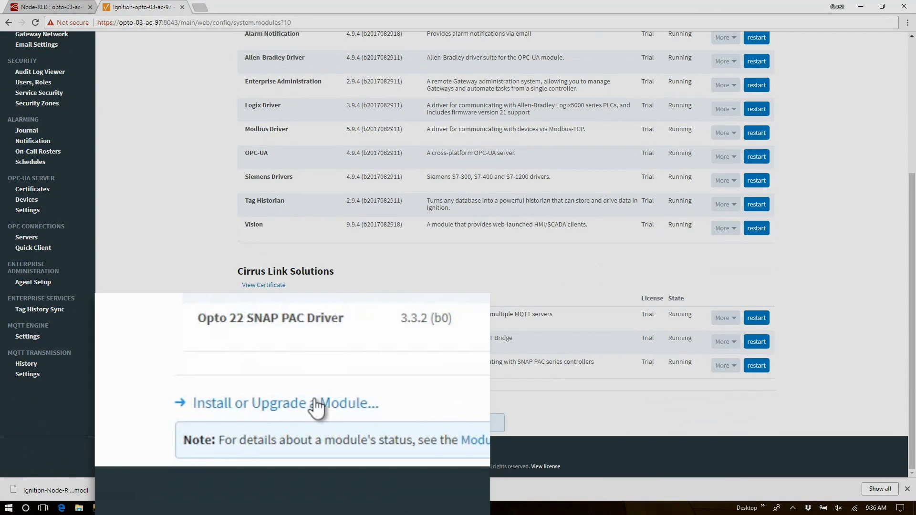
# Install the downloaded Node-RED .modl file, accepting the risk and adding its certificate.
pyautogui.click(284, 403)
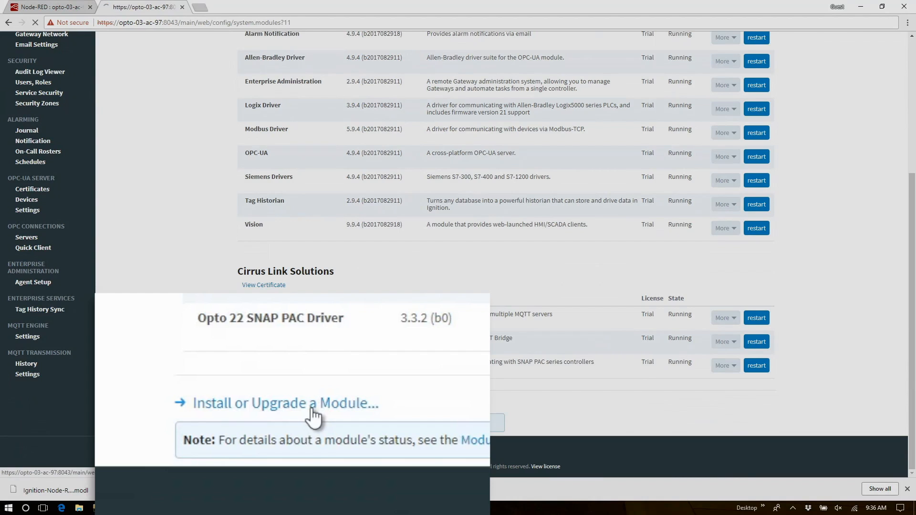
pyautogui.click(285, 403)
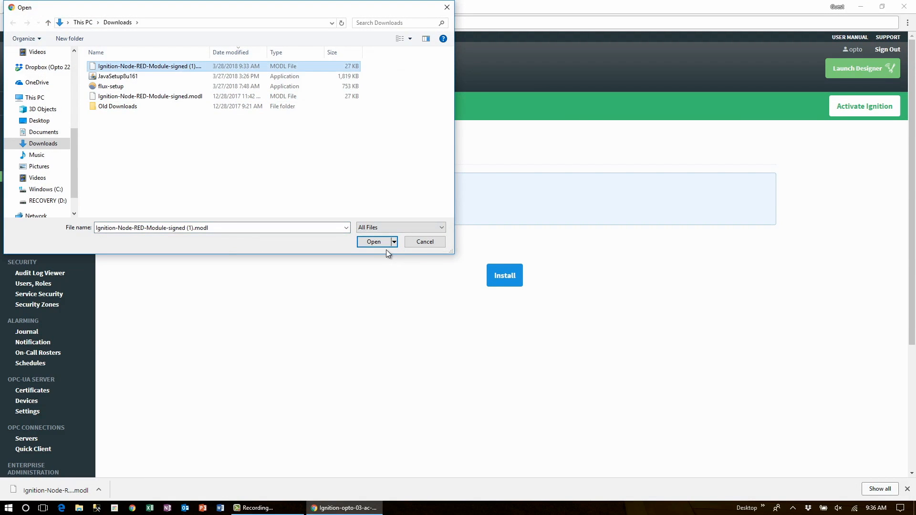
pyautogui.click(373, 241)
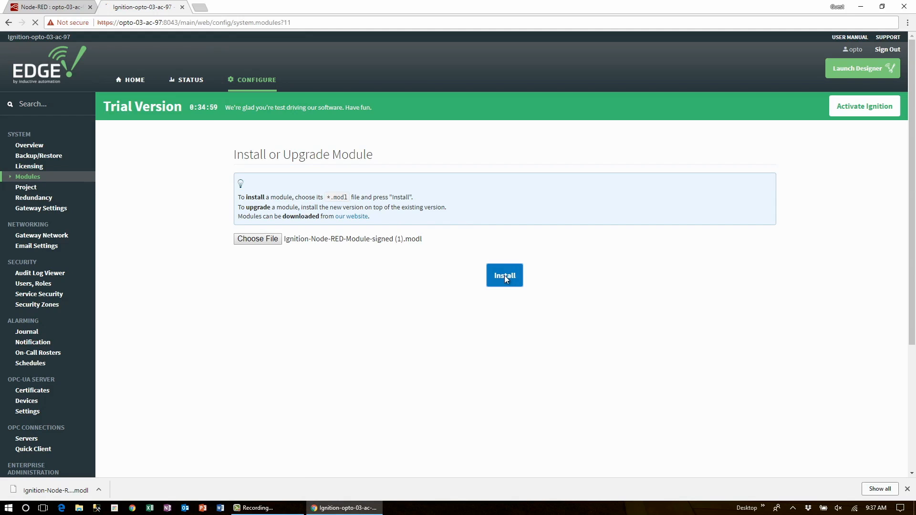
pyautogui.click(504, 275)
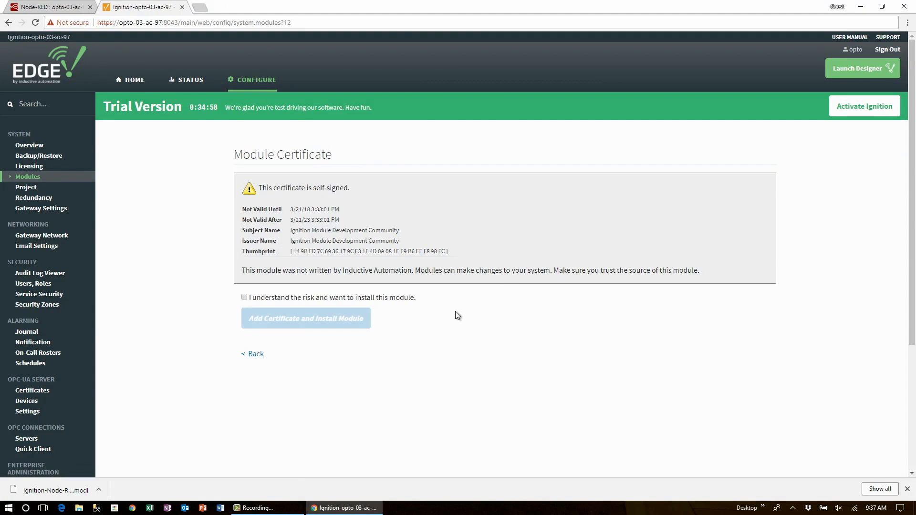
pyautogui.click(244, 297)
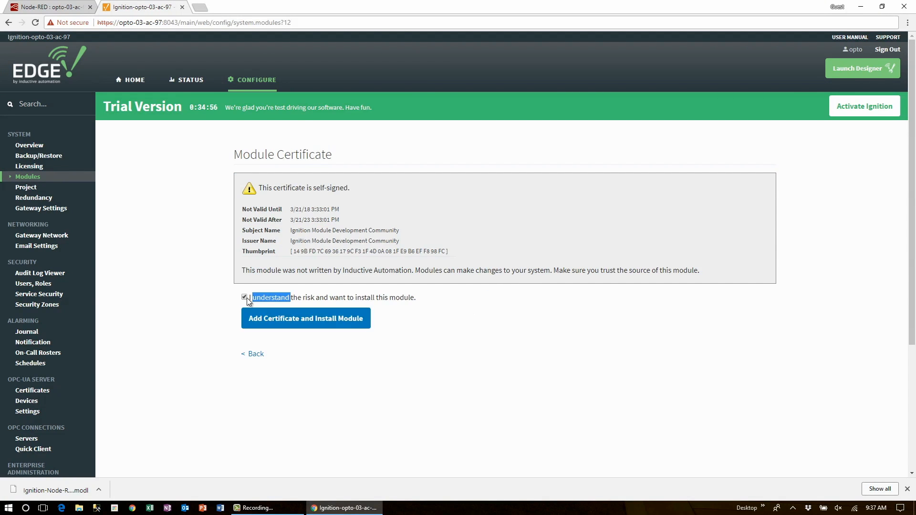
pyautogui.click(305, 318)
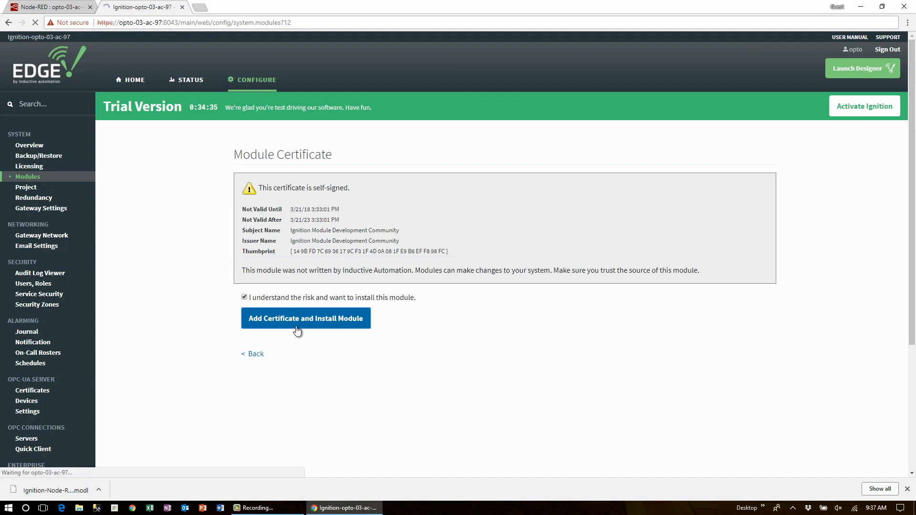
pyautogui.click(305, 319)
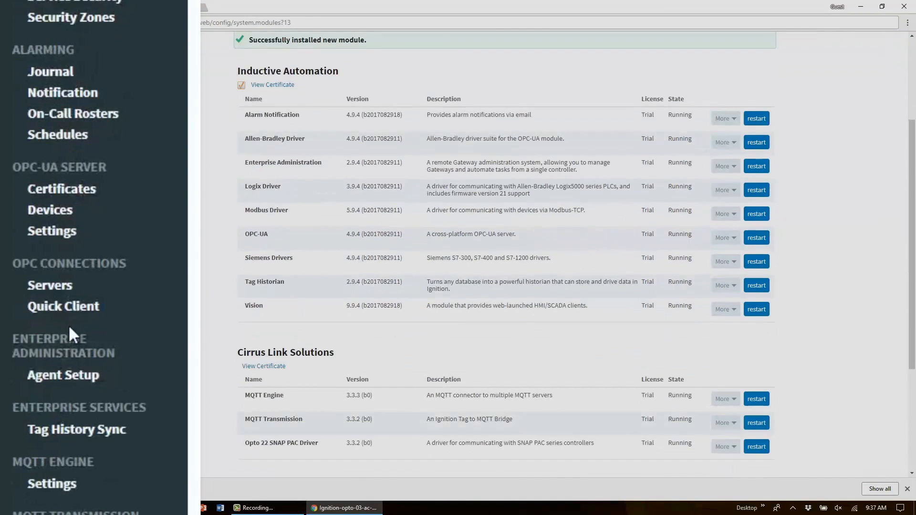
# Check the Ignition Node-RED Module is running and view the empty Node-RED API Tokens page.
pyautogui.scroll(-3)
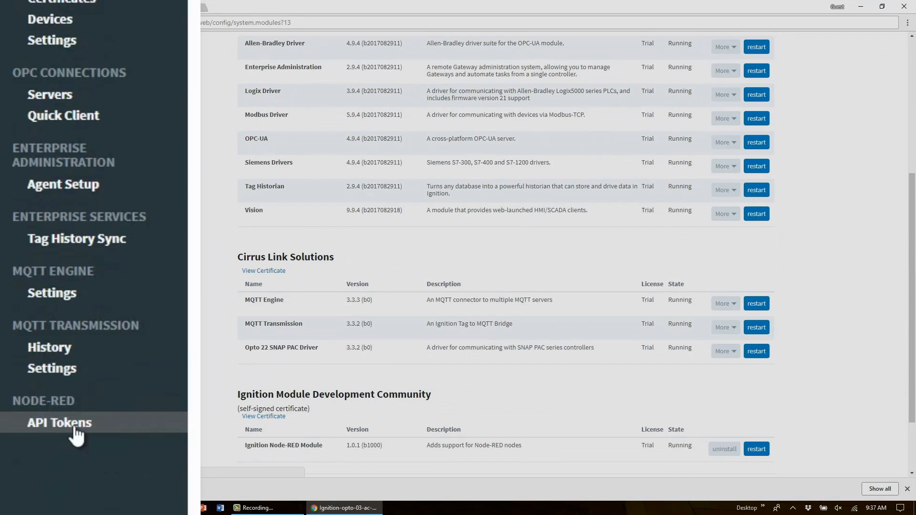
pyautogui.click(58, 423)
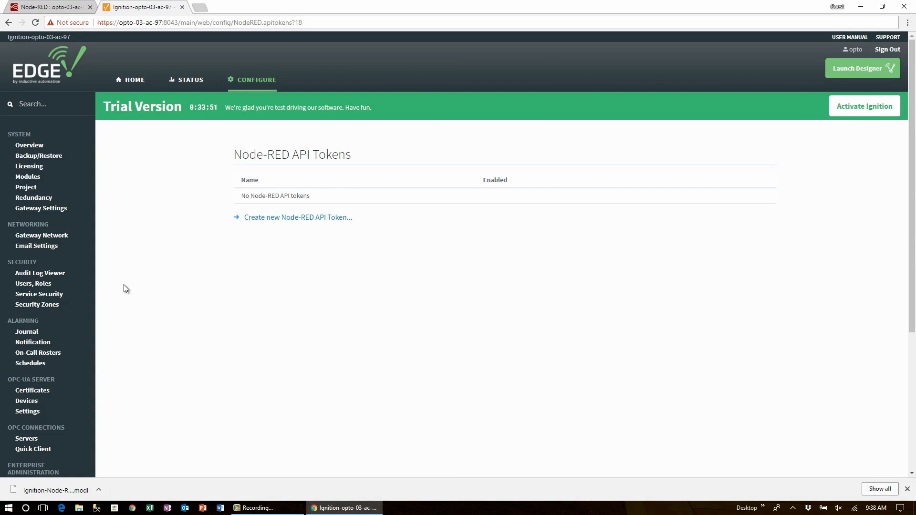
pyautogui.moveTo(264, 221)
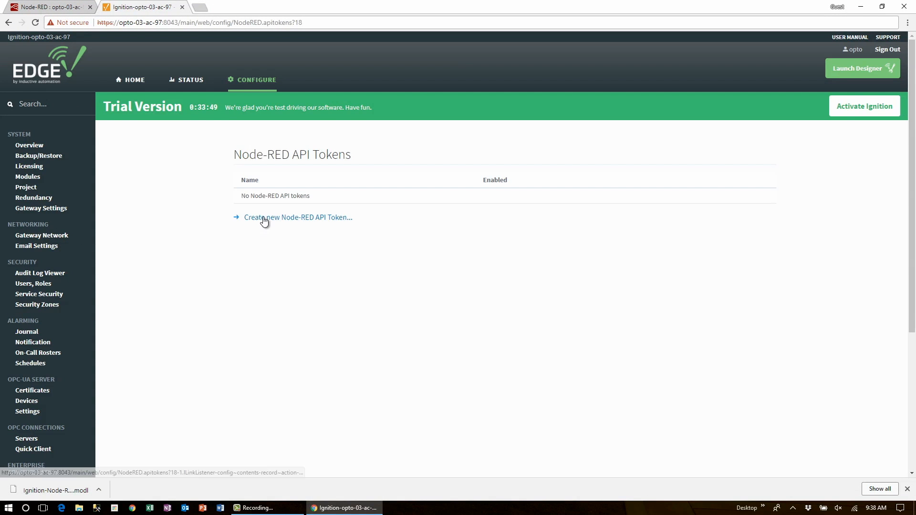
pyautogui.click(299, 217)
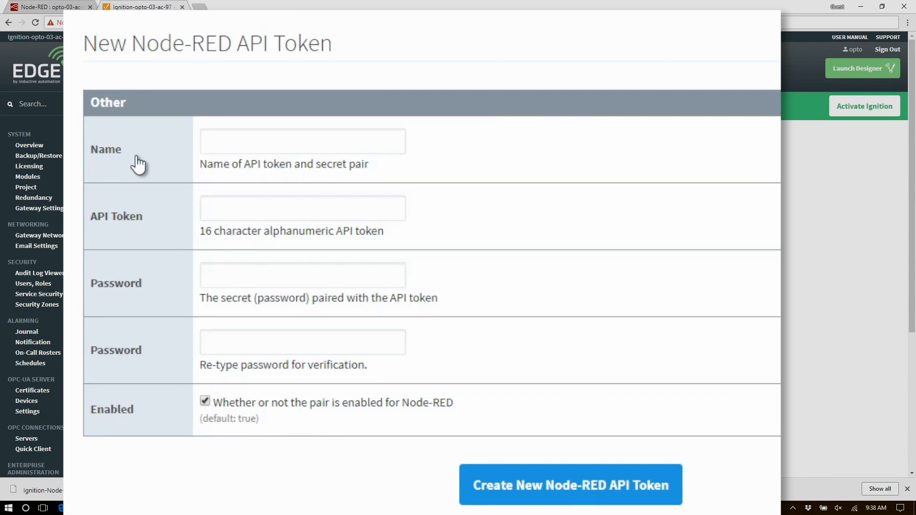
pyautogui.click(303, 141)
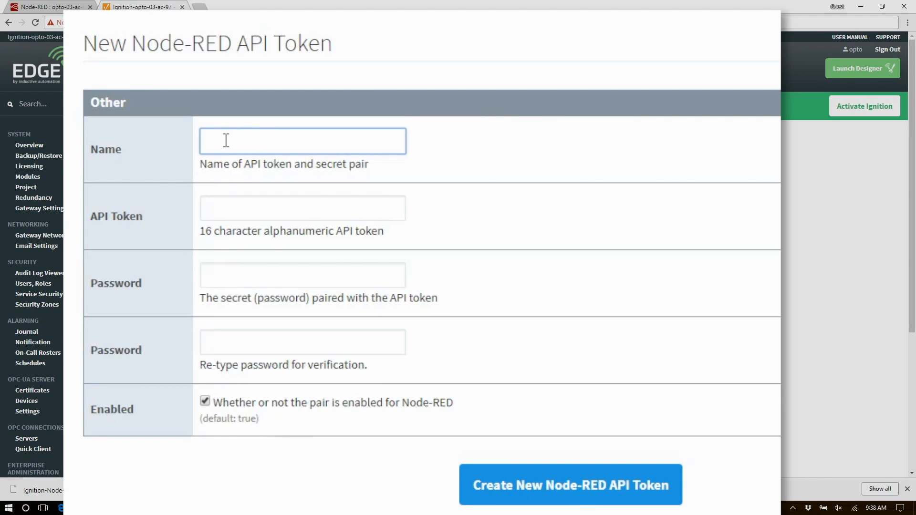
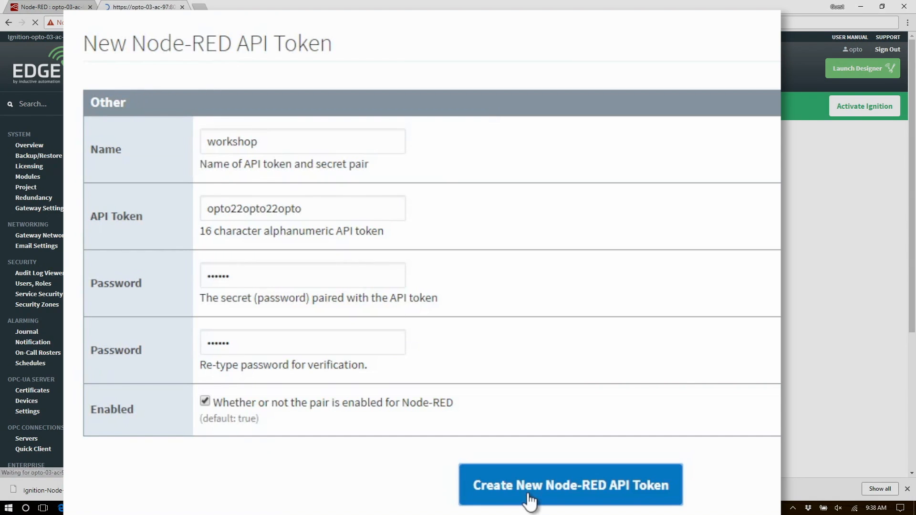
pyautogui.click(571, 487)
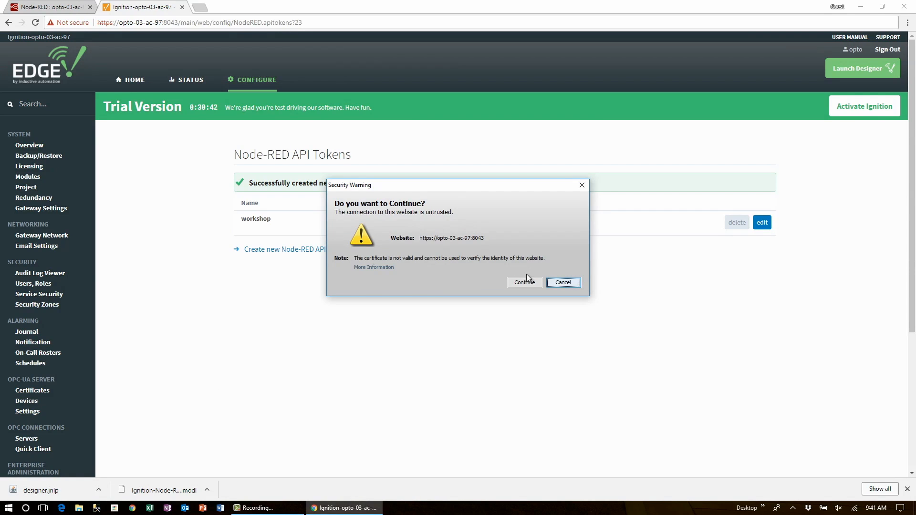
# Trust the gateway site, launch Designer, and enter the opto username and password.
pyautogui.click(525, 282)
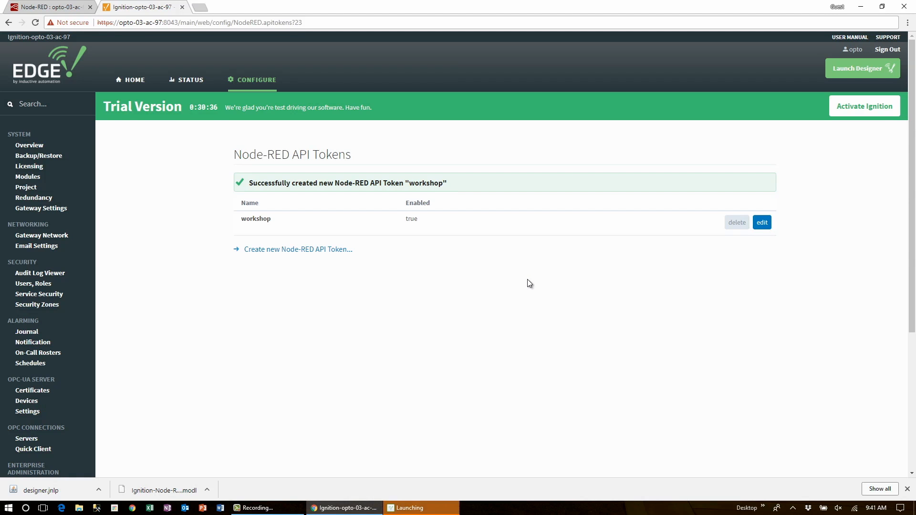
pyautogui.moveTo(819, 447)
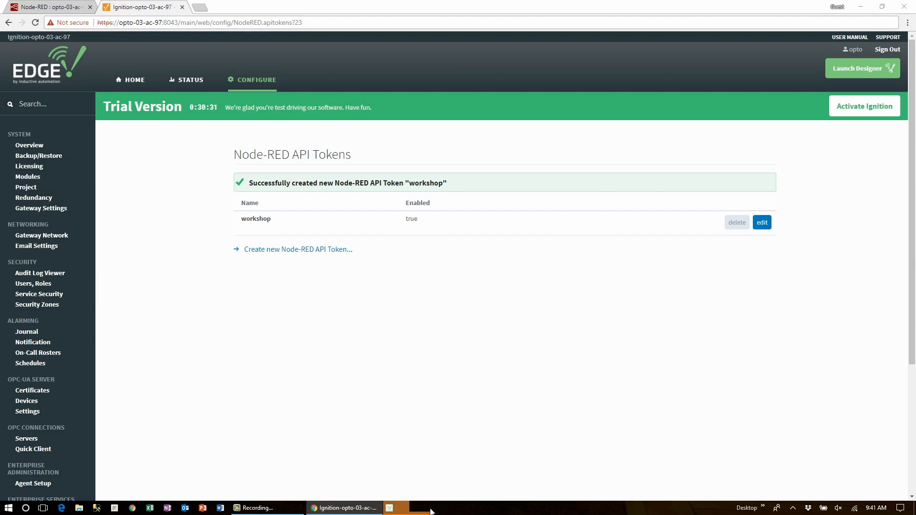
pyautogui.click(863, 68)
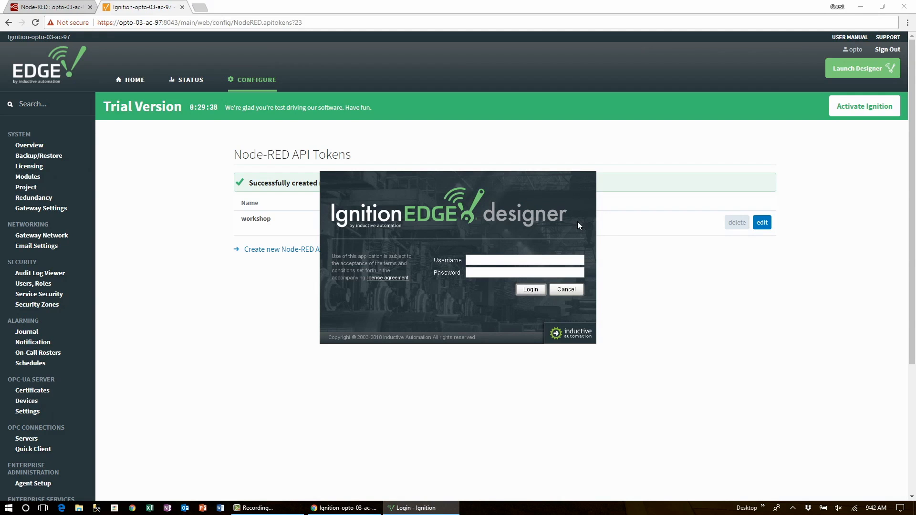
pyautogui.write('opto')
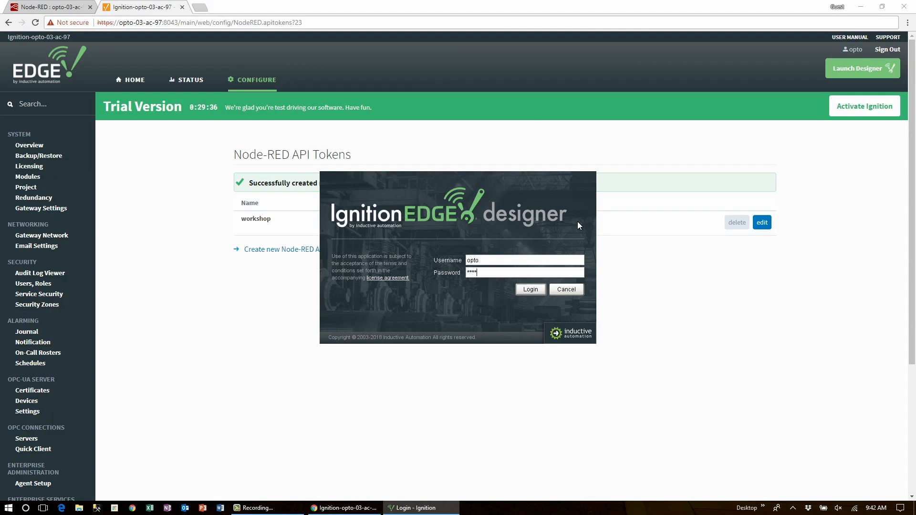
# Log in to Designer and expand Tags > Edge Nodes > Opto22 > OptoWorkshop > groovEdgeBox.
pyautogui.write('••')
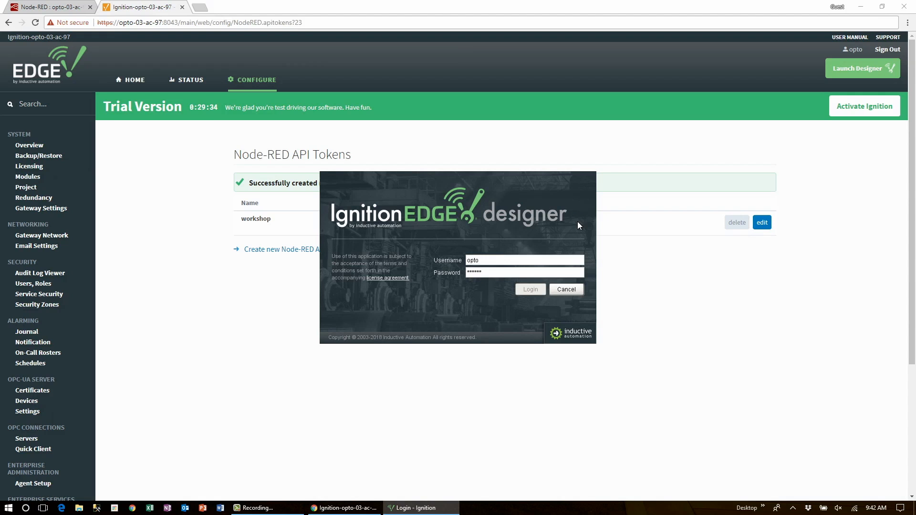
pyautogui.click(530, 289)
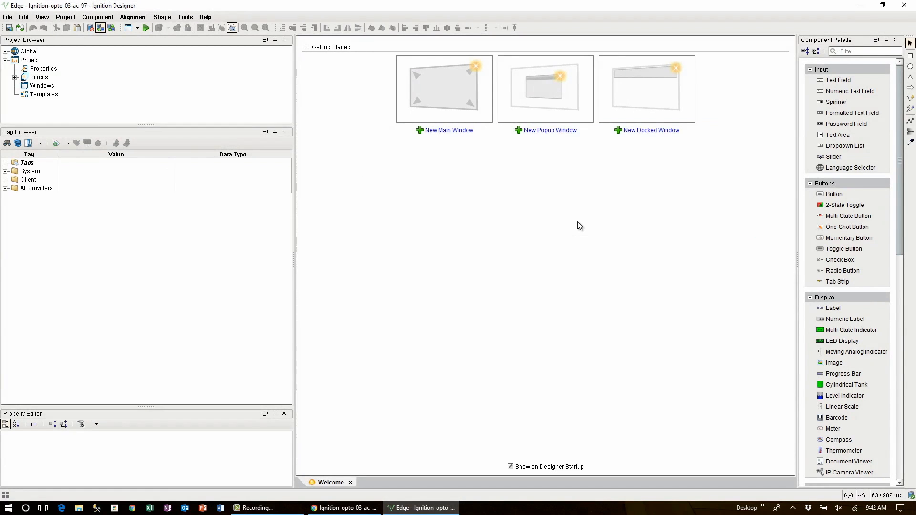
pyautogui.moveTo(411, 216)
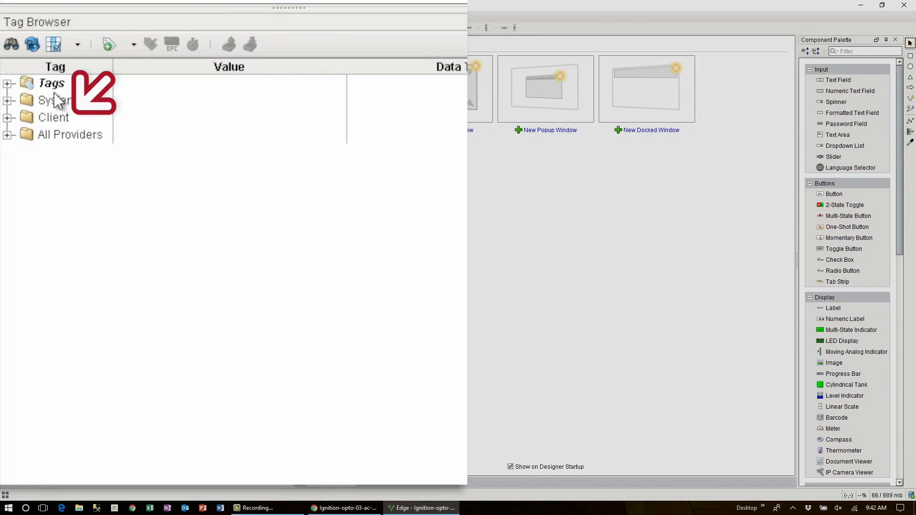
pyautogui.click(9, 83)
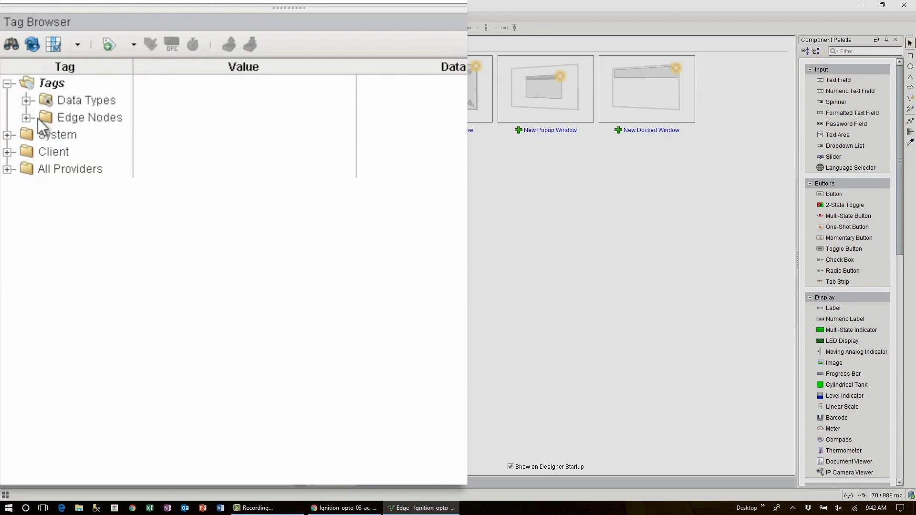
pyautogui.click(27, 117)
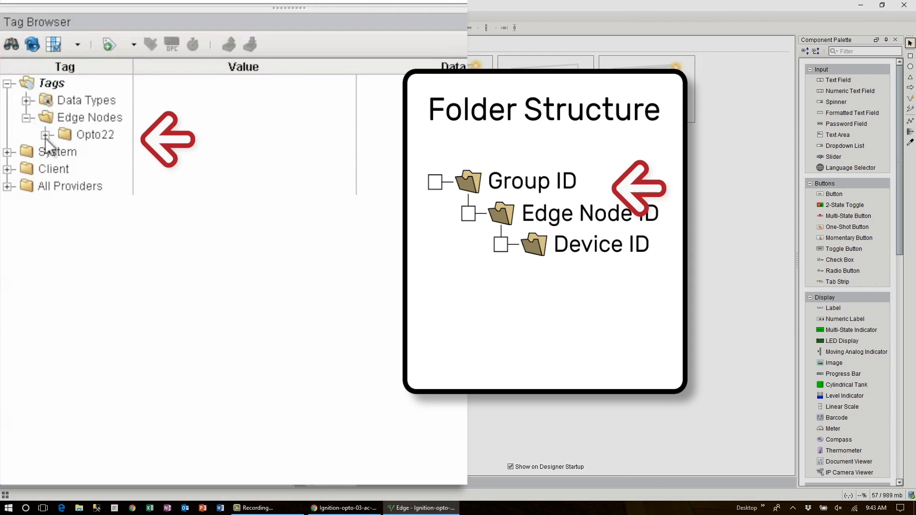
pyautogui.click(46, 135)
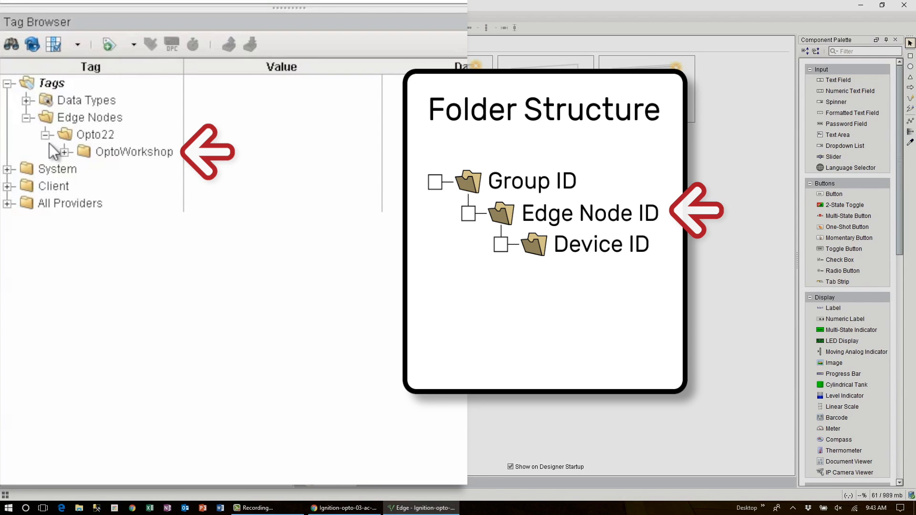
pyautogui.click(65, 152)
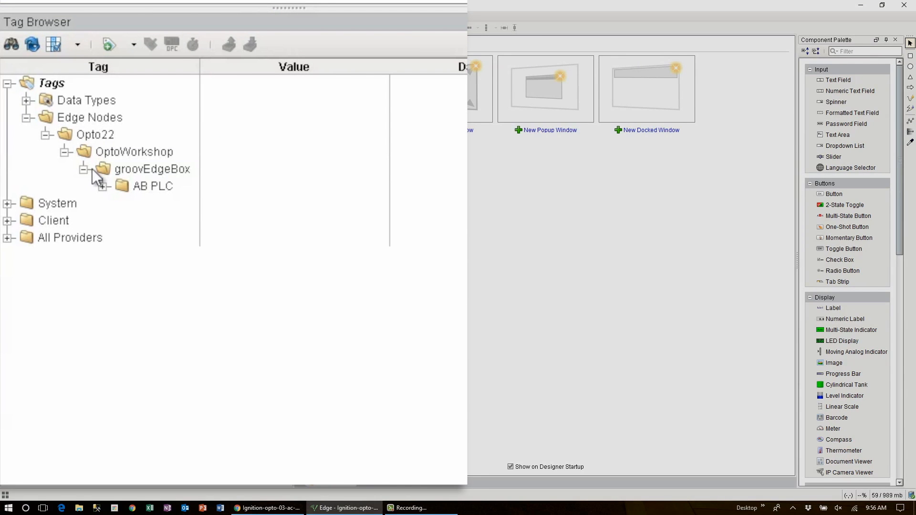
pyautogui.click(101, 186)
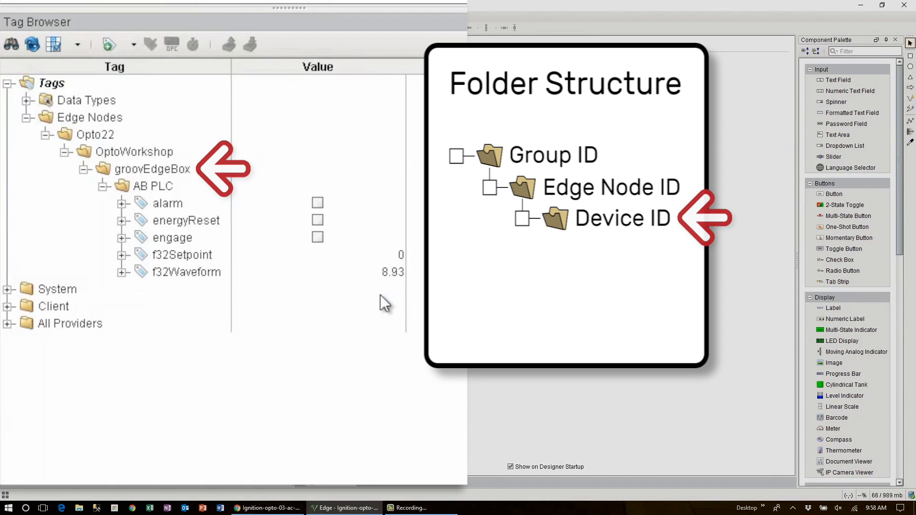
# Copy the energyReset tag path, then create a folder named groovEdge under groovEdgeBox.
pyautogui.rightClick(186, 220)
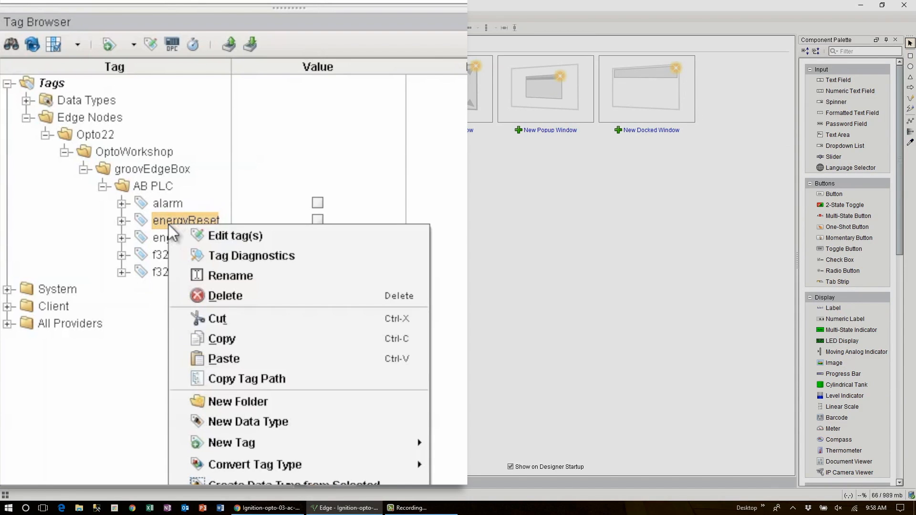
pyautogui.moveTo(248, 327)
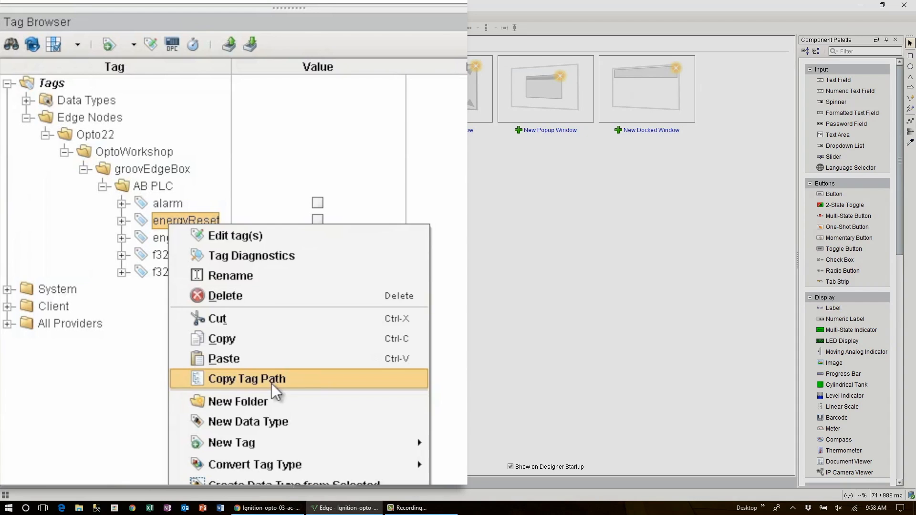
pyautogui.click(247, 378)
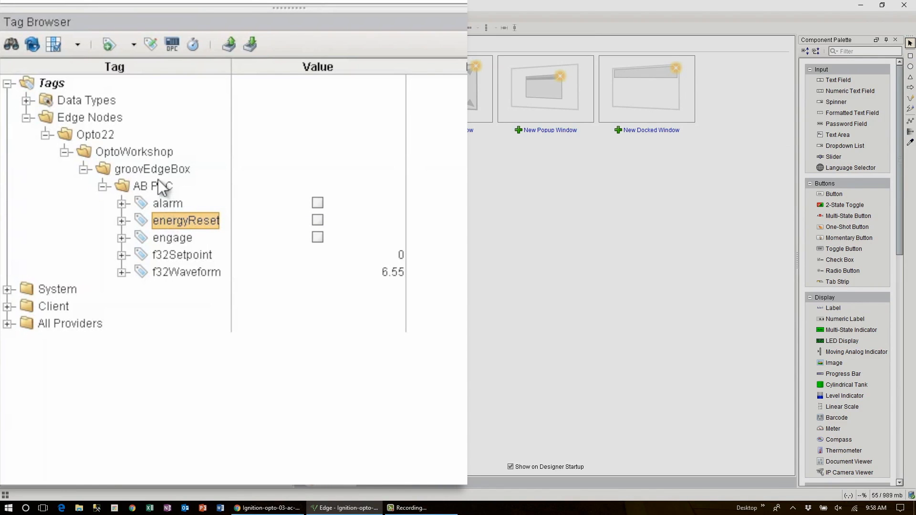
pyautogui.rightClick(144, 169)
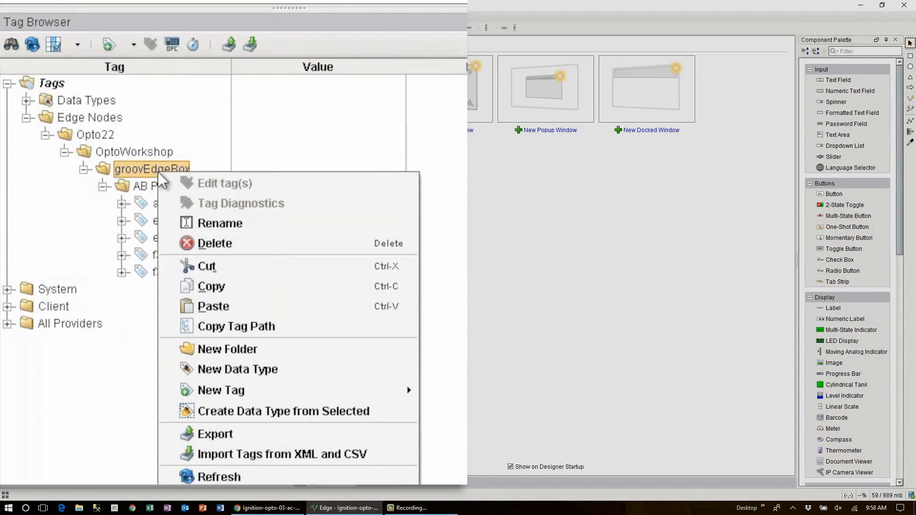
pyautogui.moveTo(269, 357)
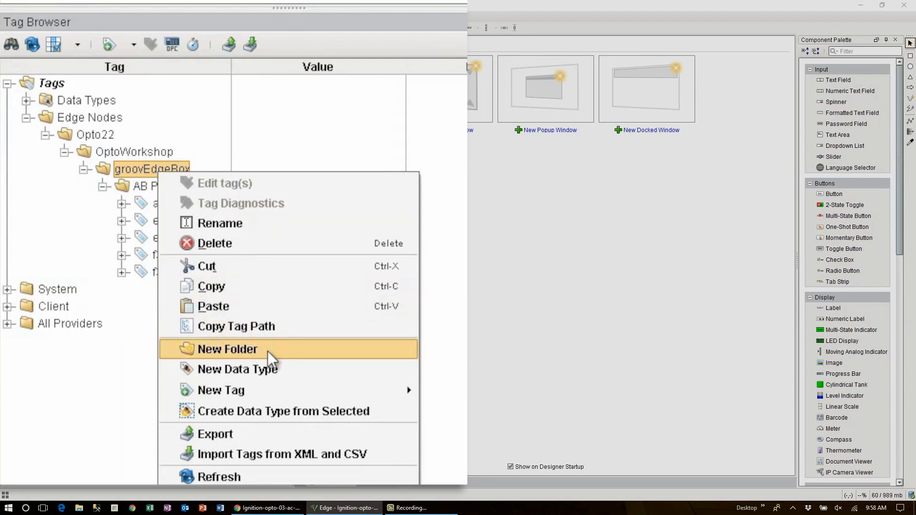
pyautogui.click(227, 349)
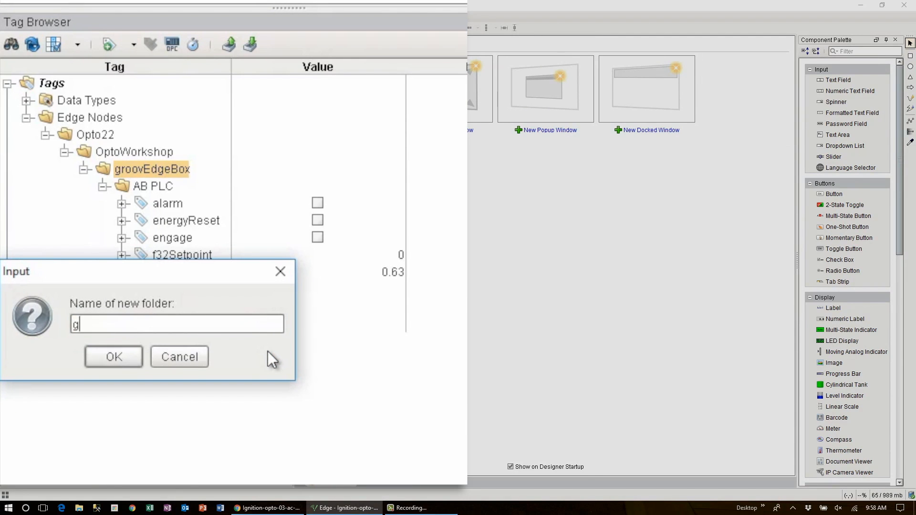
pyautogui.write('roovEdge')
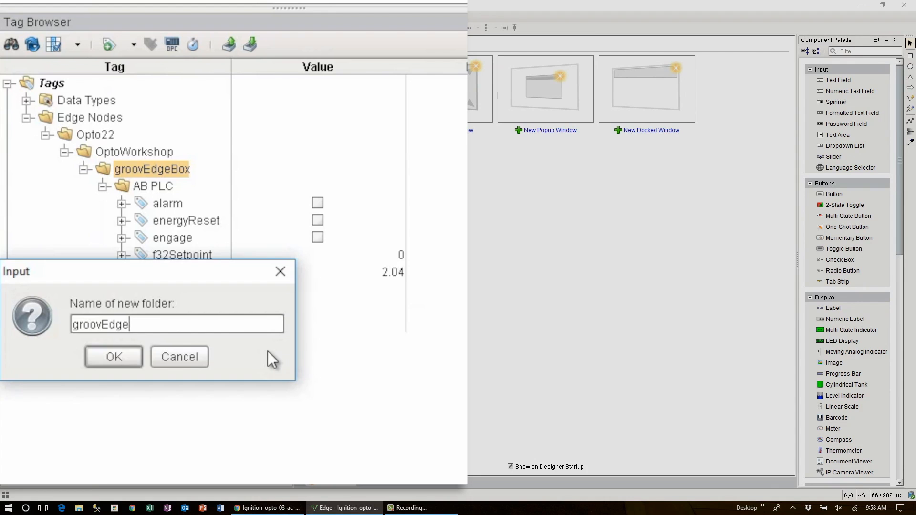
pyautogui.click(113, 356)
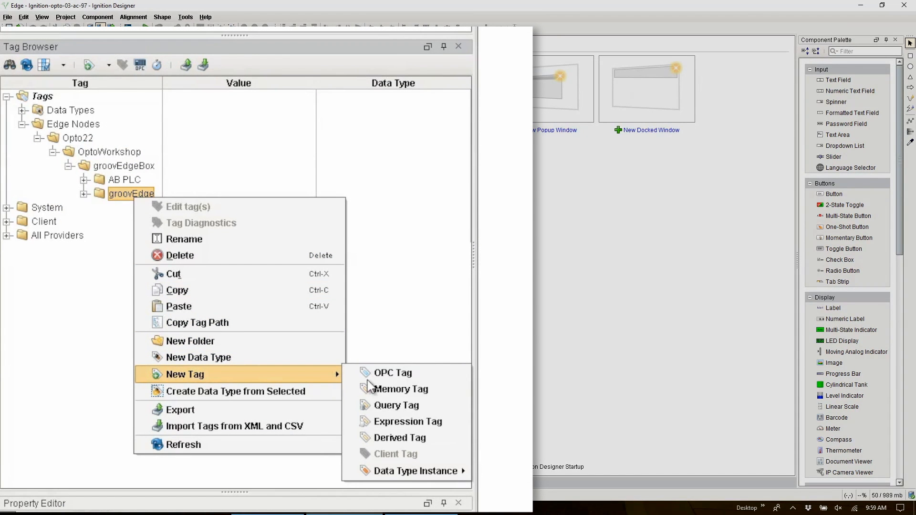
pyautogui.moveTo(398, 400)
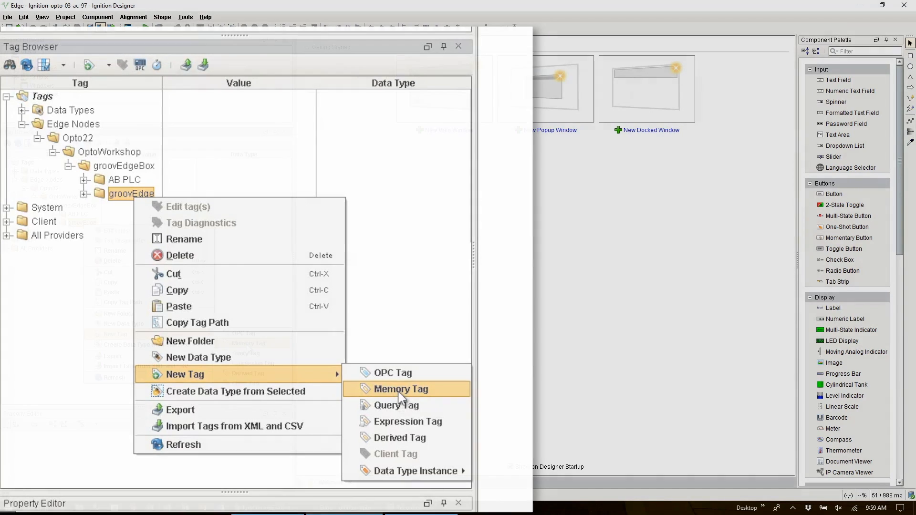
# Add a memory tag named netEnergy to groovEdge, choosing its data type.
pyautogui.click(400, 389)
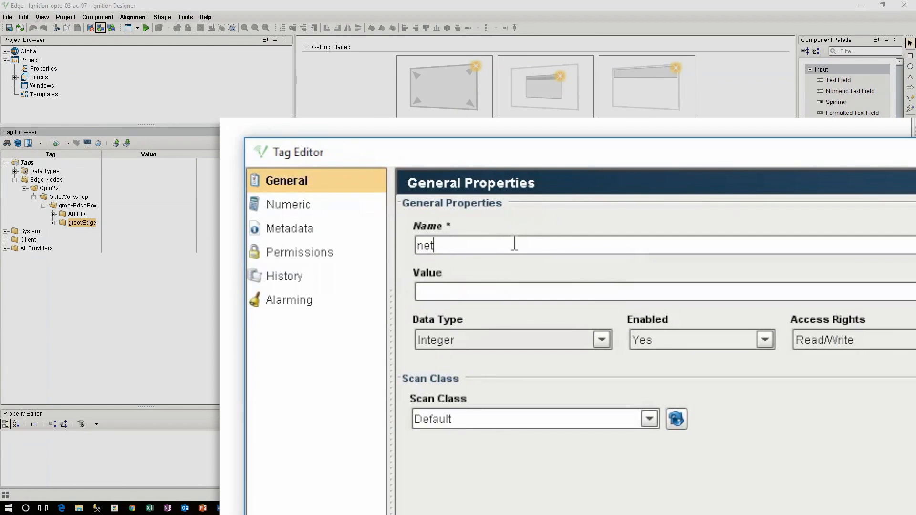
pyautogui.write('Energy')
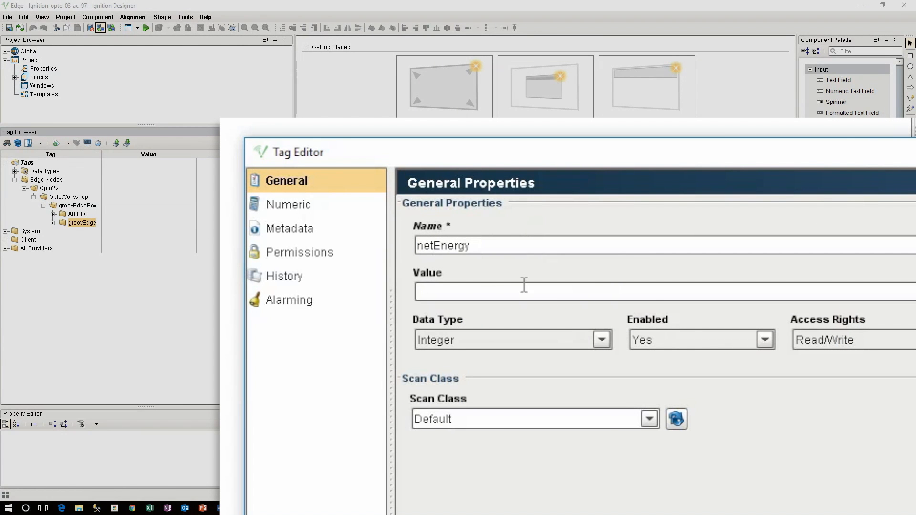
pyautogui.click(602, 339)
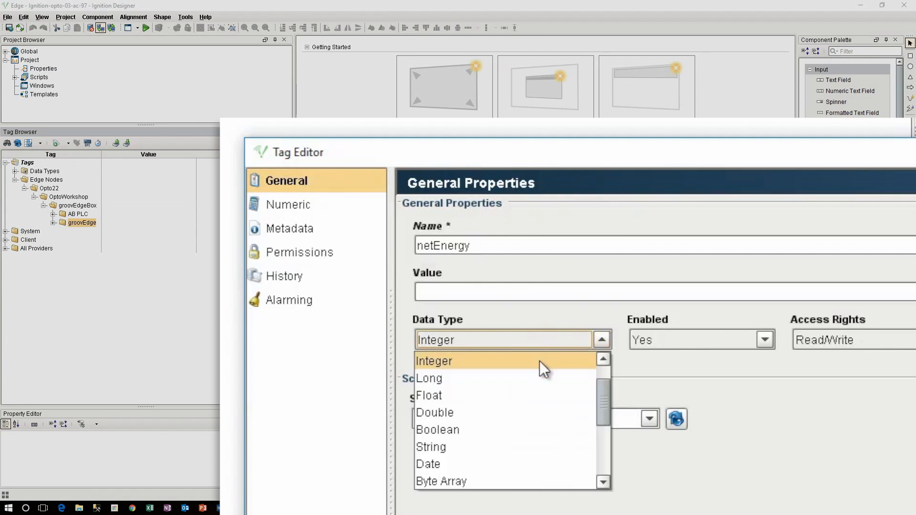
pyautogui.click(429, 395)
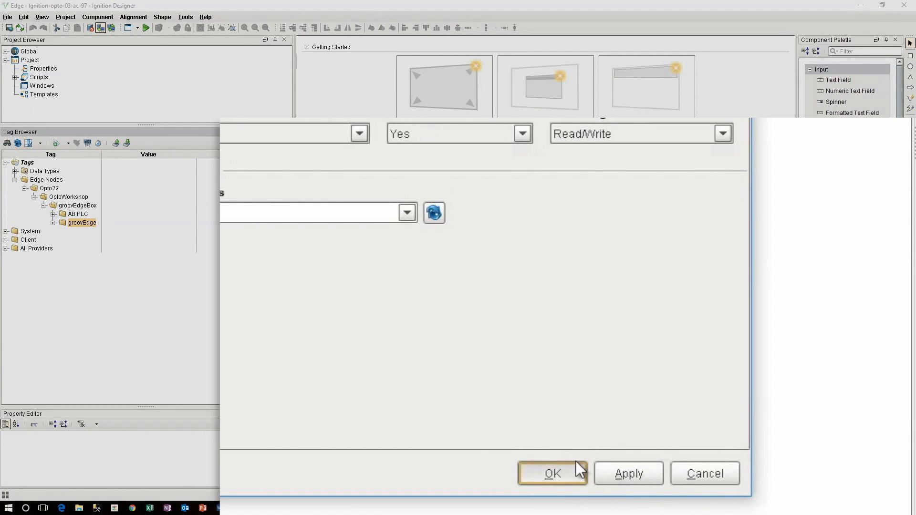
pyautogui.click(553, 473)
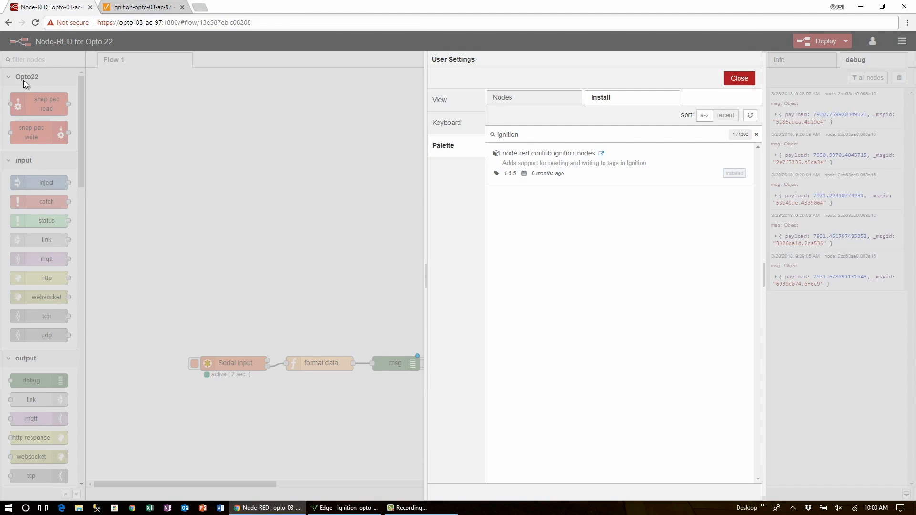
# Close User Settings and place an ignition tag read node on the flow.
pyautogui.click(739, 78)
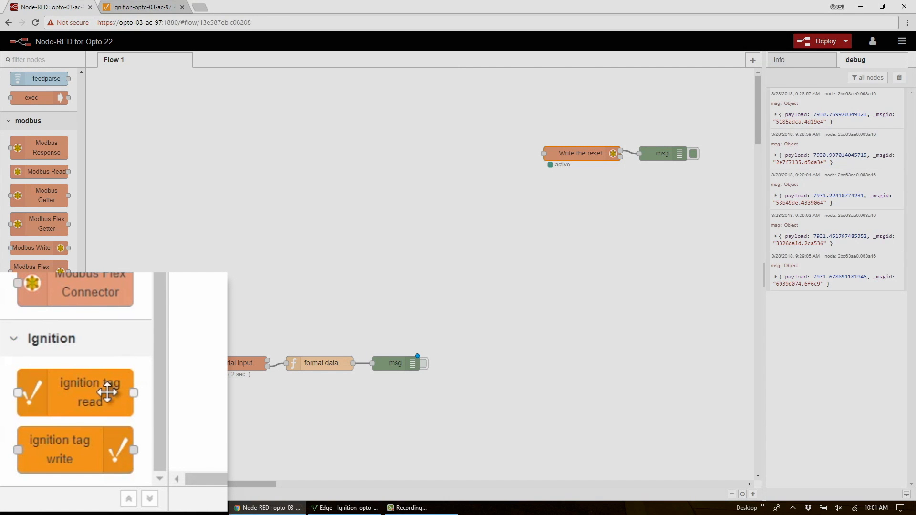
pyautogui.moveTo(91, 393); pyautogui.dragTo(234, 157)
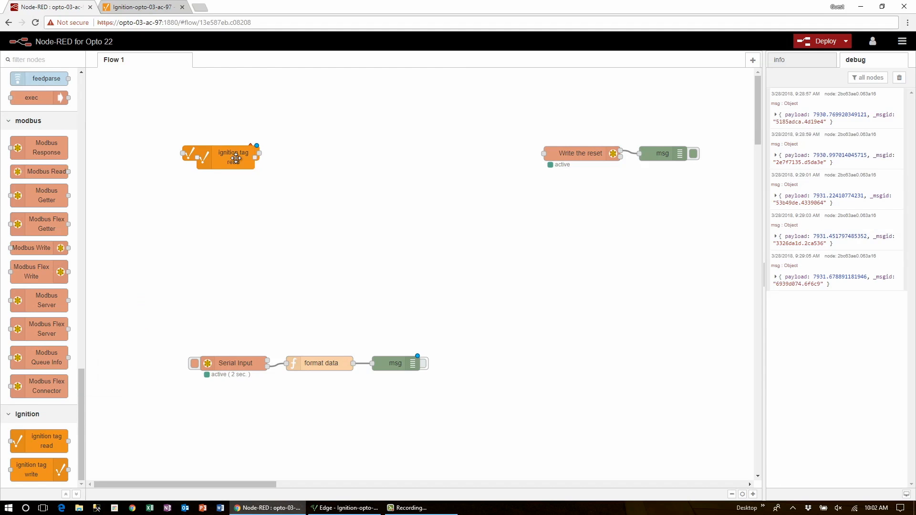
pyautogui.doubleClick(235, 158)
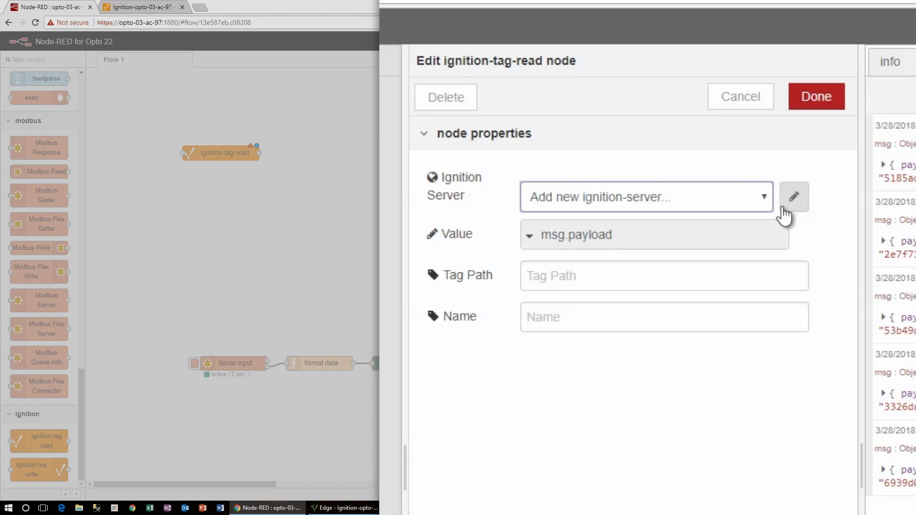
# Add a new Ignition server connection with its API token and secret.
pyautogui.click(795, 196)
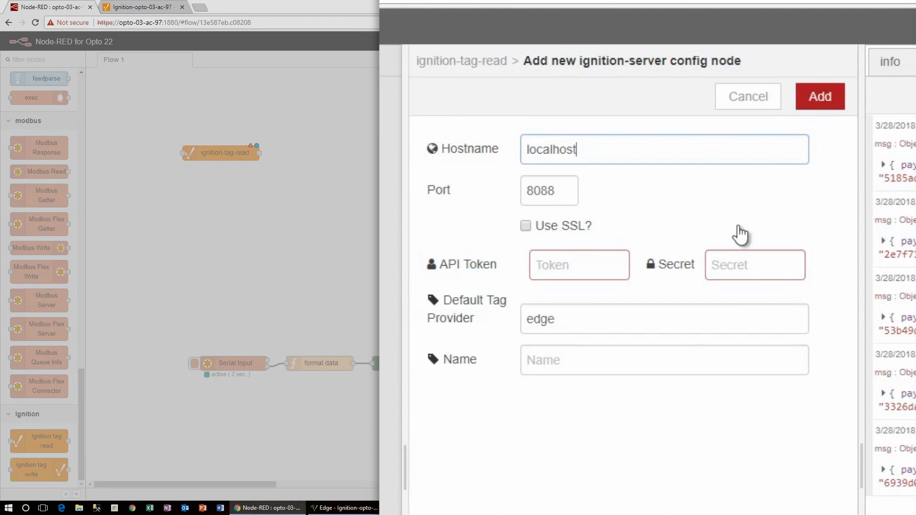
pyautogui.click(579, 265)
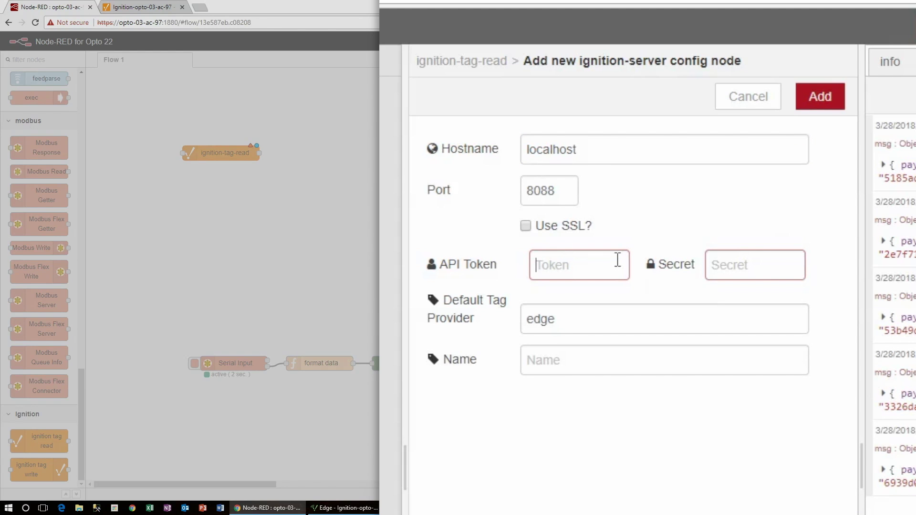
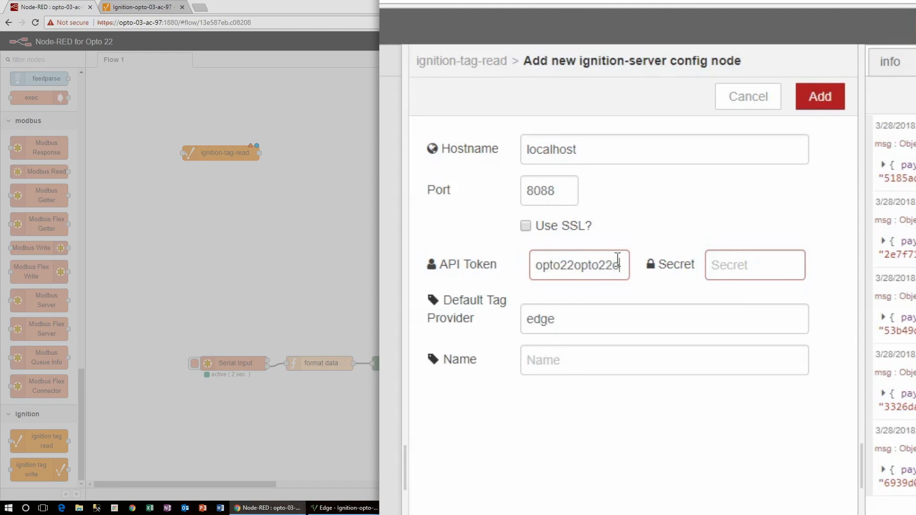
pyautogui.write('••••')
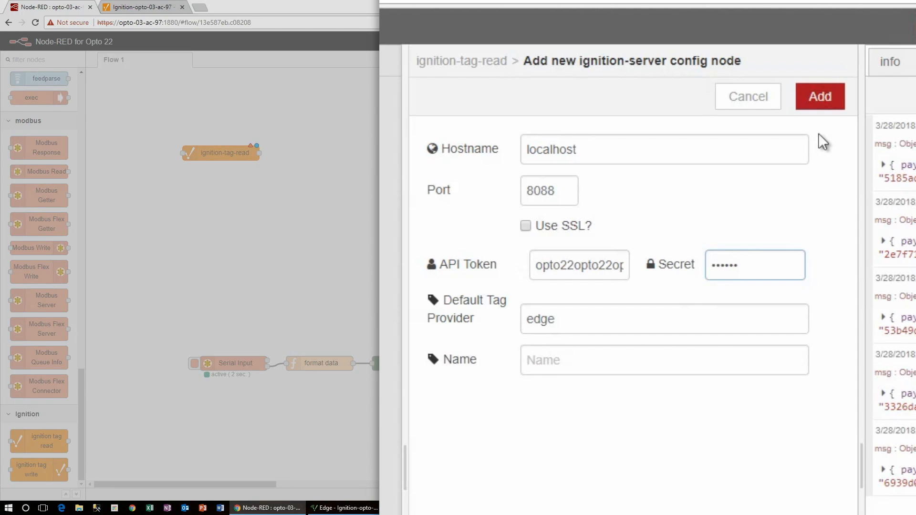
pyautogui.click(820, 97)
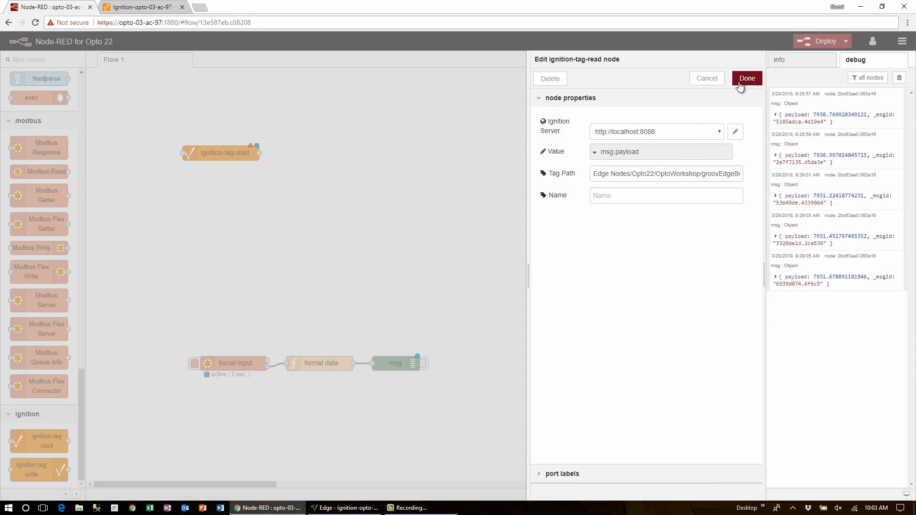
# Finish the tag read node and wire timestamp → ignition-tag-read → msg.payload debug.
pyautogui.click(747, 78)
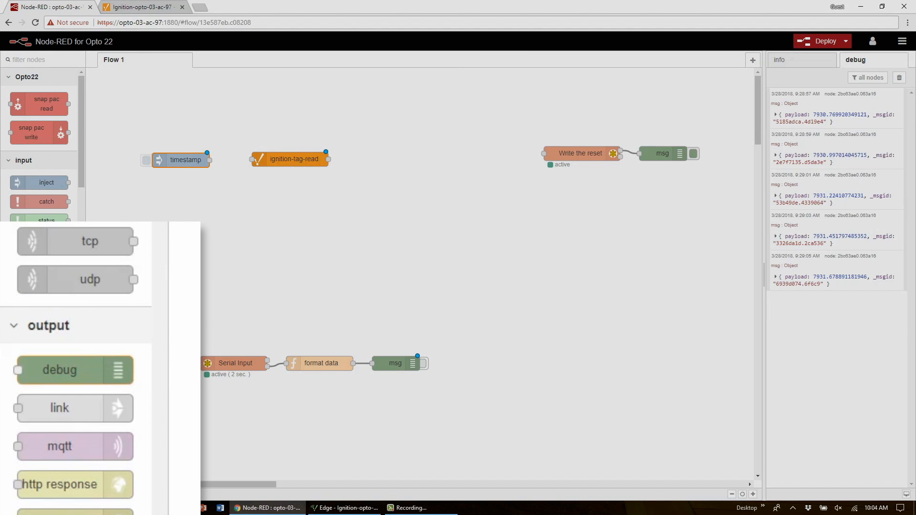
pyautogui.click(392, 157)
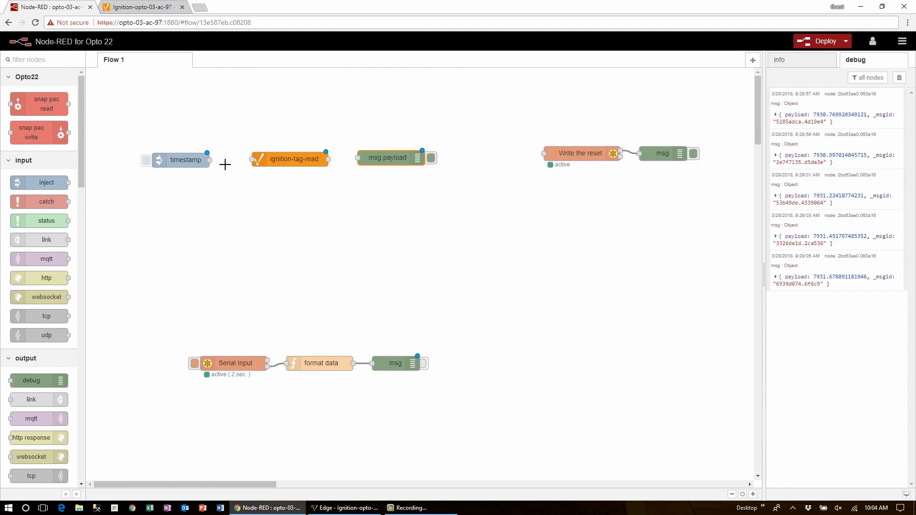
pyautogui.moveTo(208, 160); pyautogui.dragTo(254, 159)
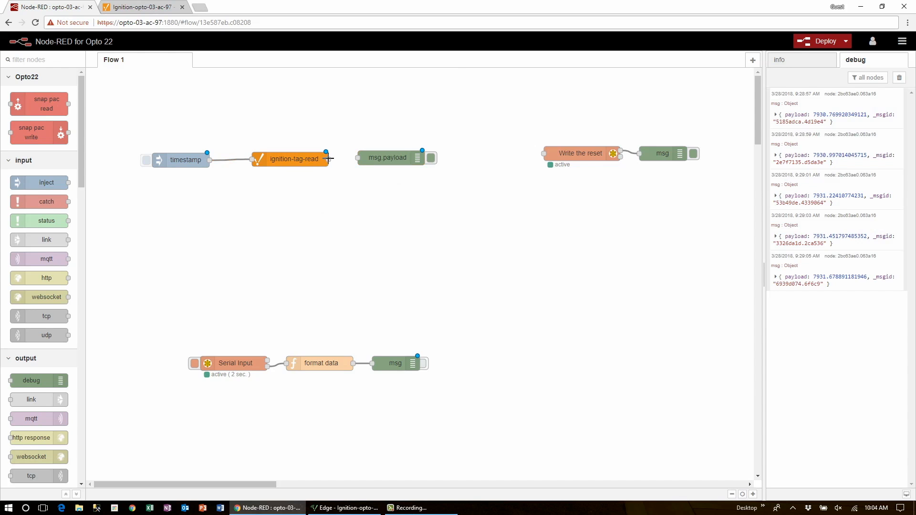
pyautogui.moveTo(331, 159); pyautogui.dragTo(358, 158)
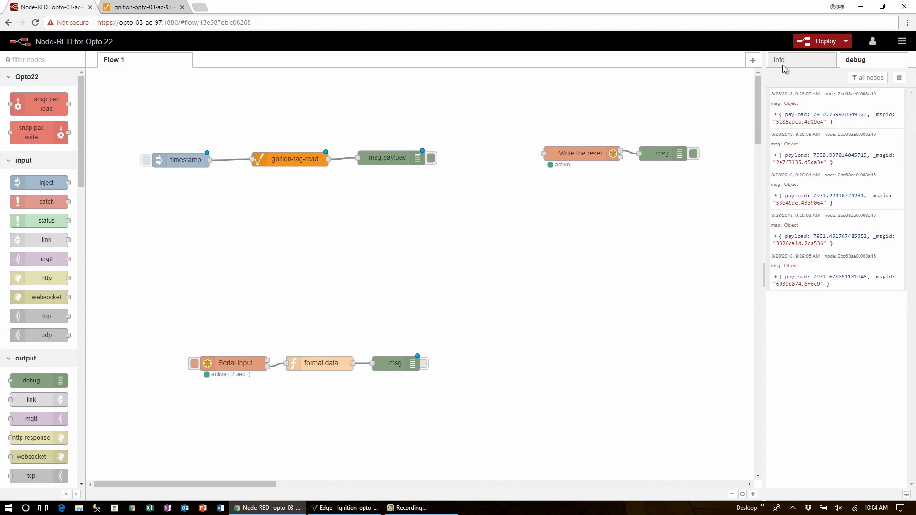
# Deploy, trigger the timestamp inject, and confirm energyReset reads false in debug.
pyautogui.click(821, 40)
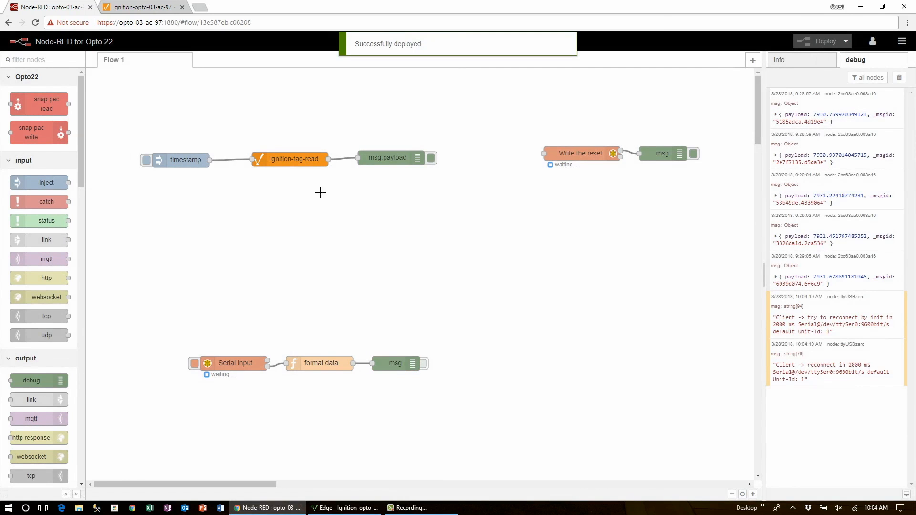
pyautogui.click(146, 159)
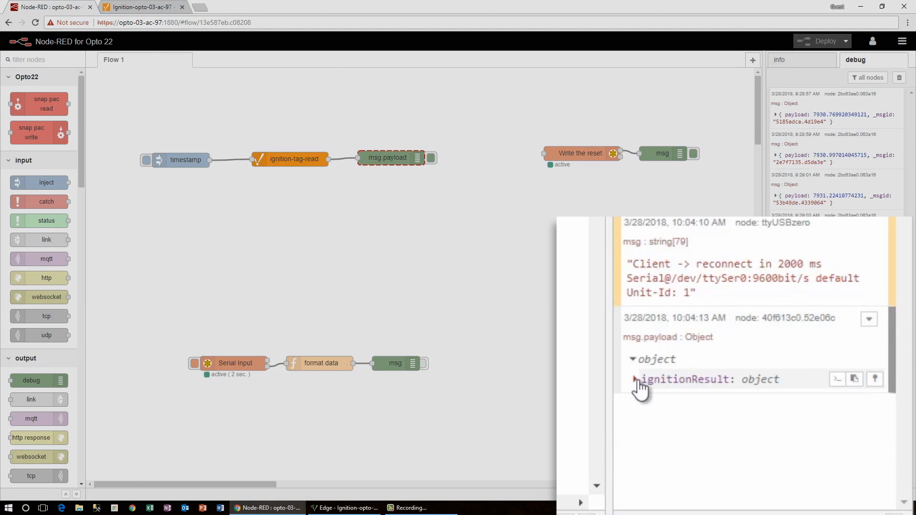
pyautogui.click(635, 379)
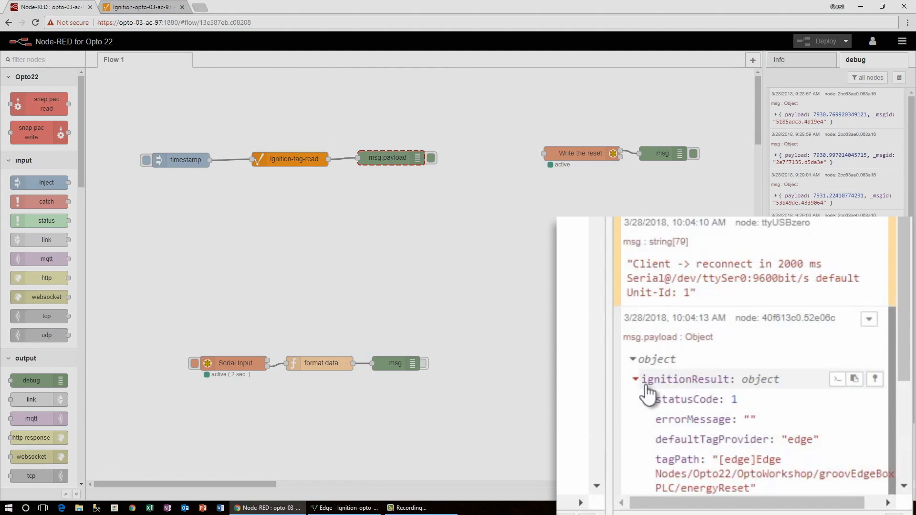
pyautogui.scroll(-3)
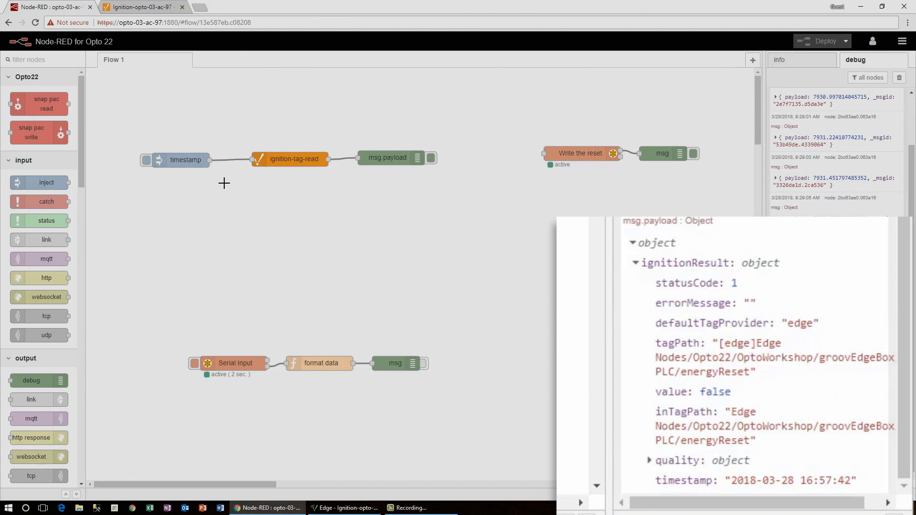
pyautogui.click(144, 159)
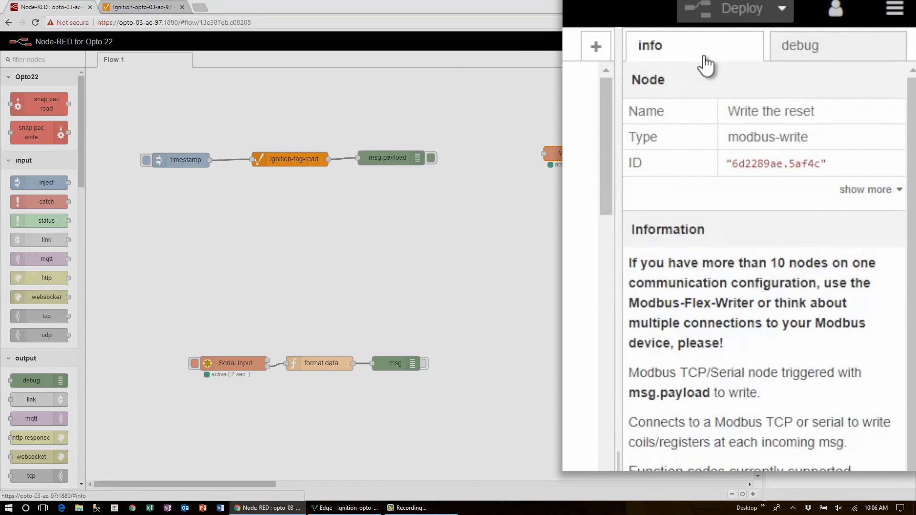
pyautogui.moveTo(713, 252)
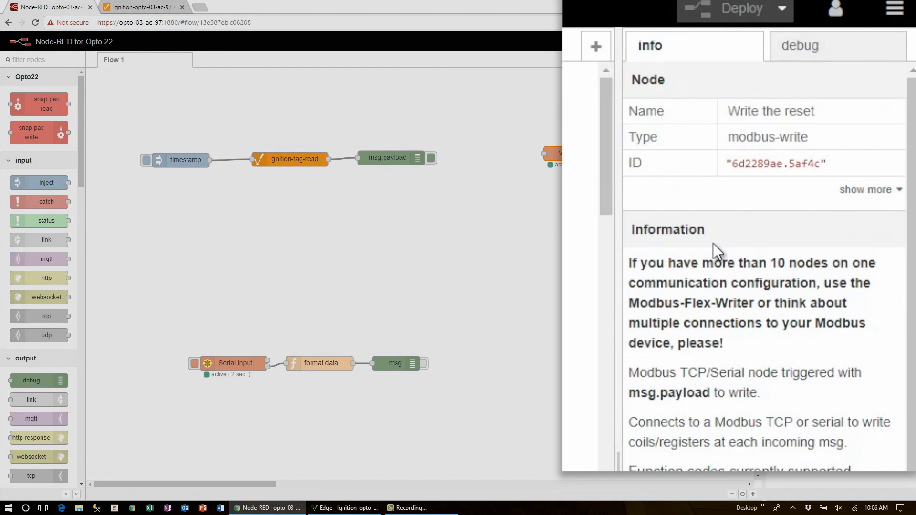
pyautogui.moveTo(651, 415)
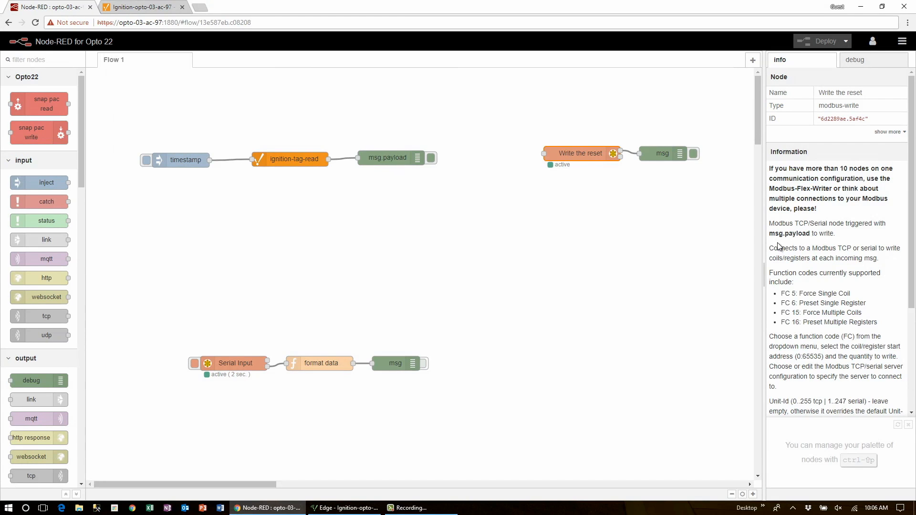
# Scroll through the Write the reset node's help text in the info sidebar.
pyautogui.scroll(-3)
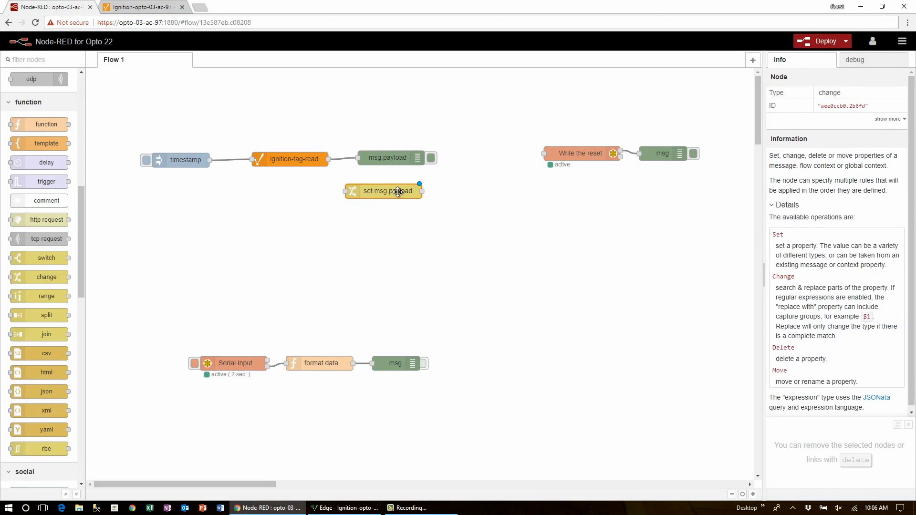
# Set the change node rule to Move msg.payload.ignitionResult.value to msg.payload.
pyautogui.doubleClick(383, 191)
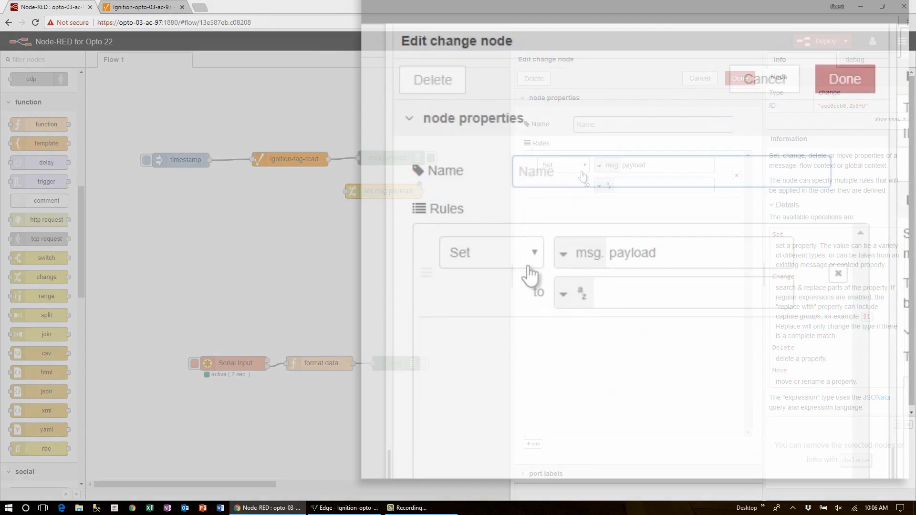
pyautogui.click(491, 252)
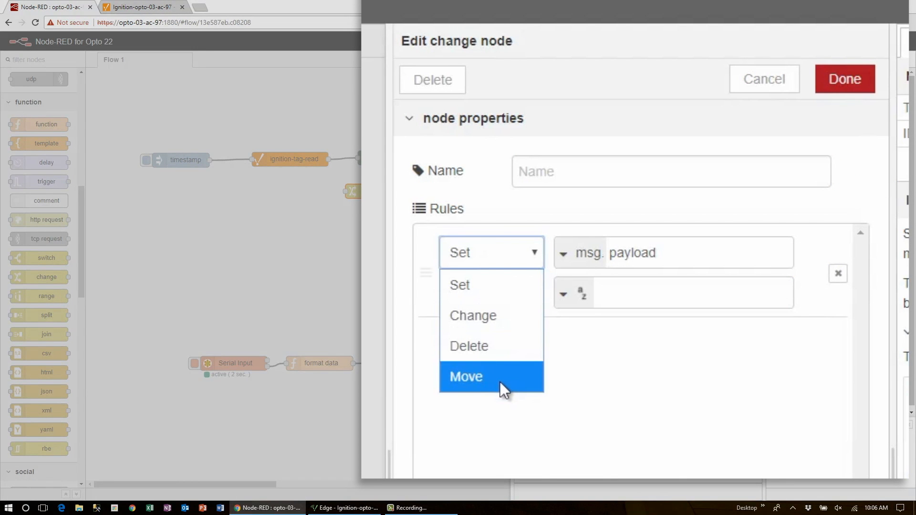
pyautogui.click(465, 377)
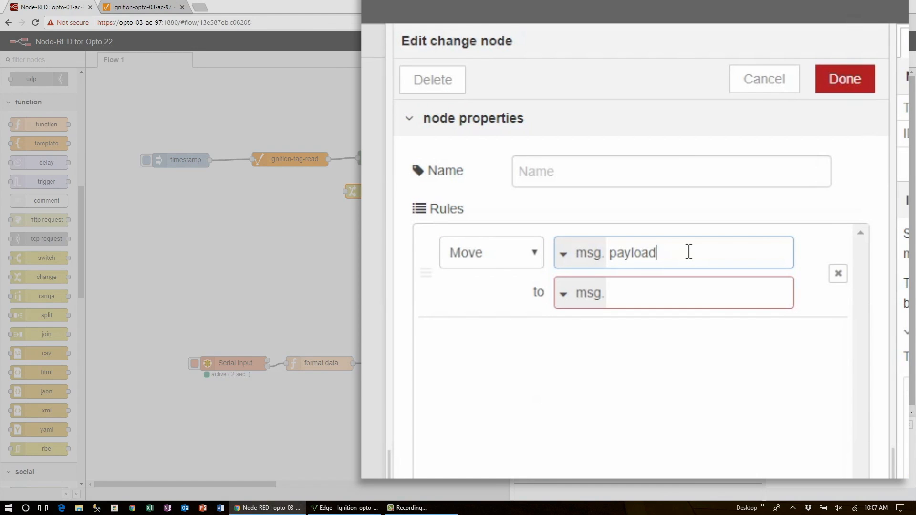
pyautogui.write('.ign')
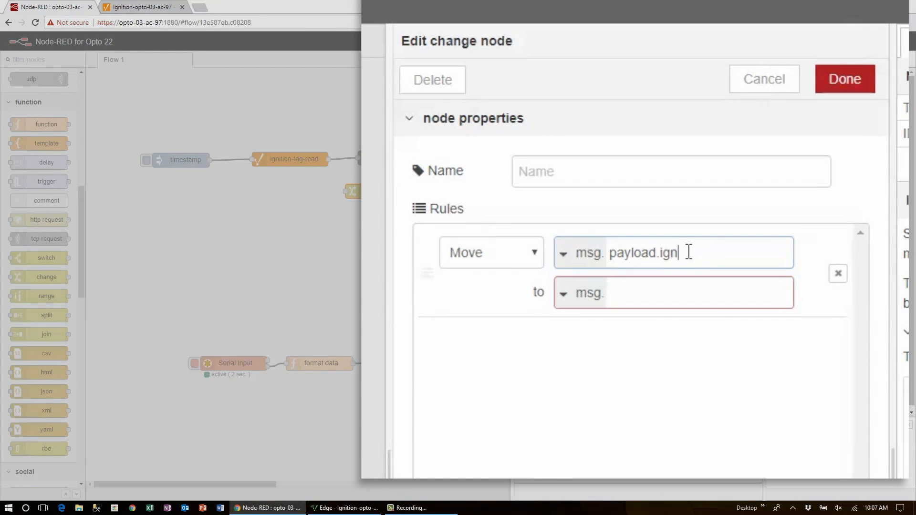
pyautogui.write('ition')
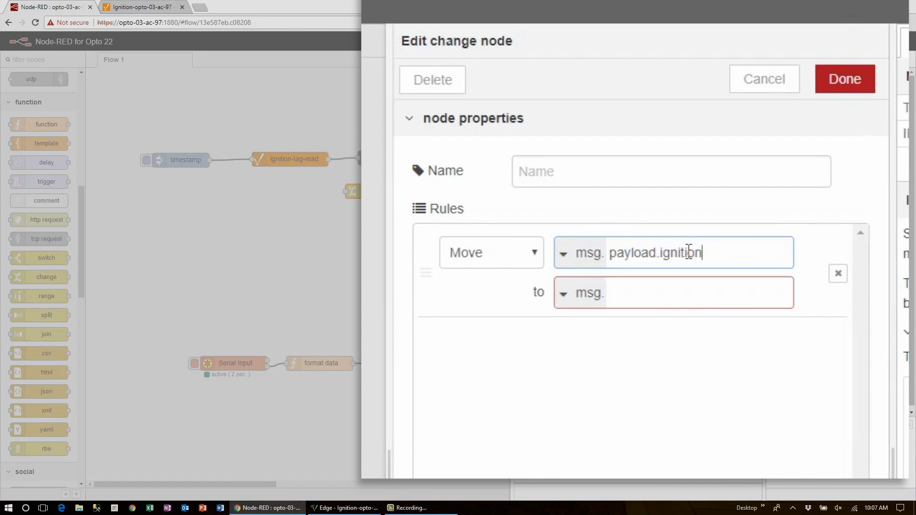
pyautogui.write('Result.value')
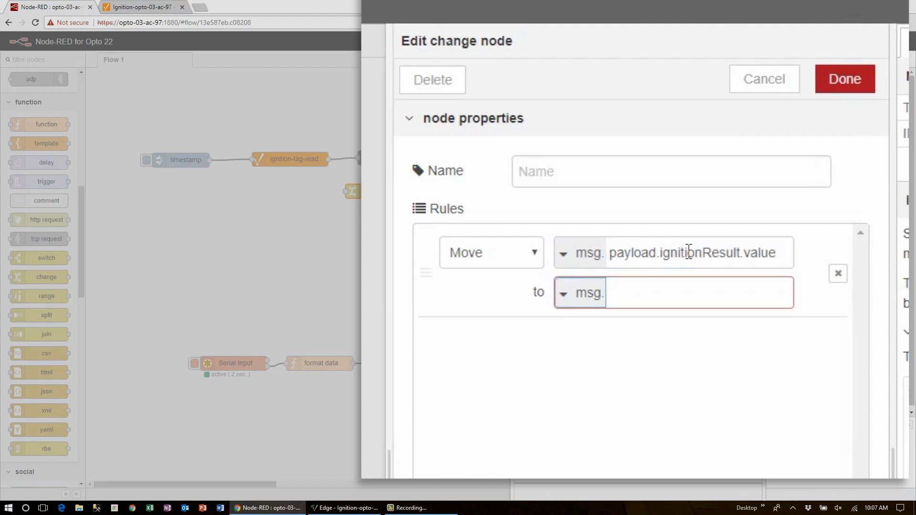
pyautogui.write('pa')
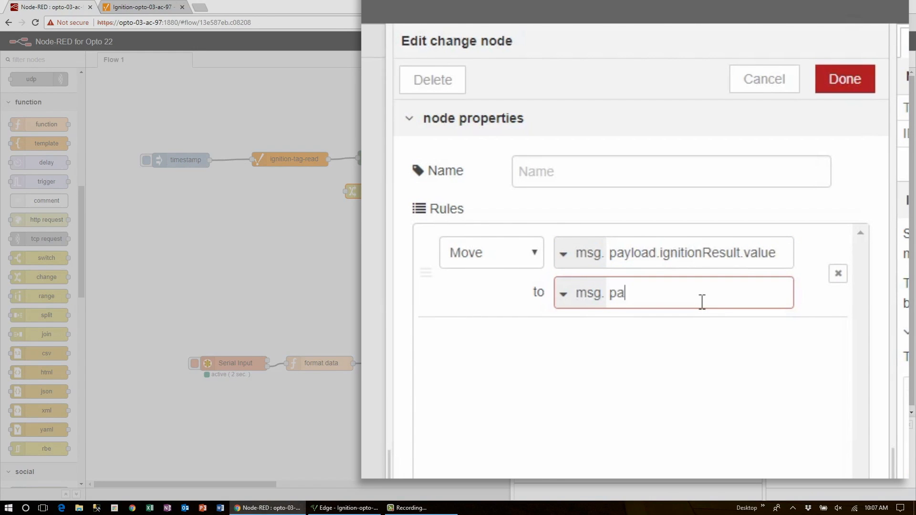
pyautogui.write('yload')
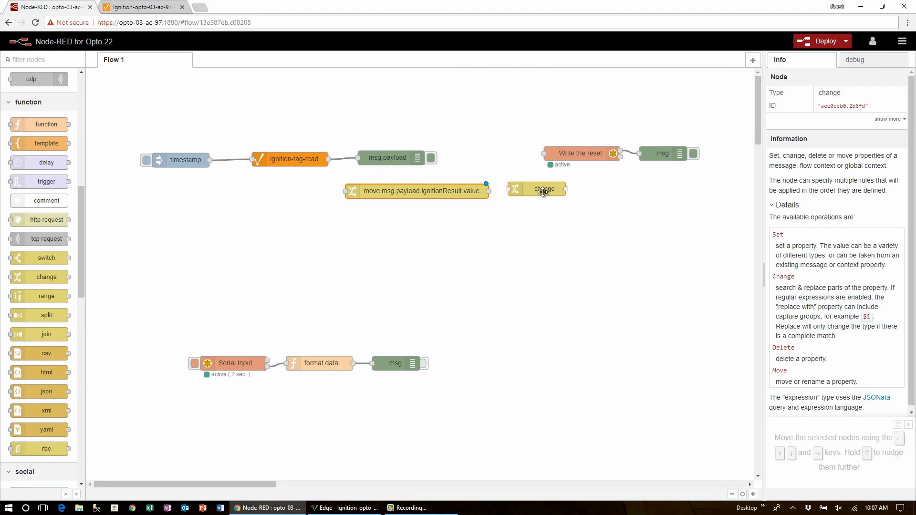
# Give the second change node a rule replacing payload true with the number 1.
pyautogui.doubleClick(543, 189)
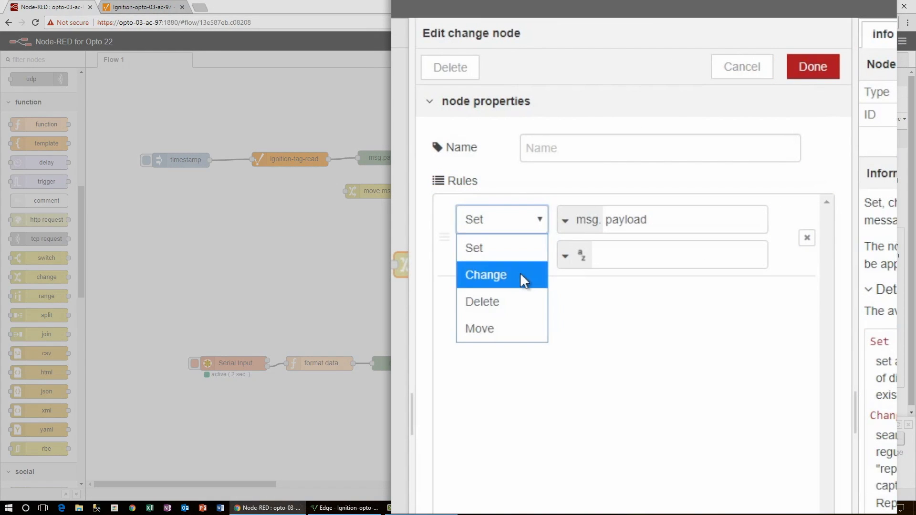
pyautogui.click(485, 274)
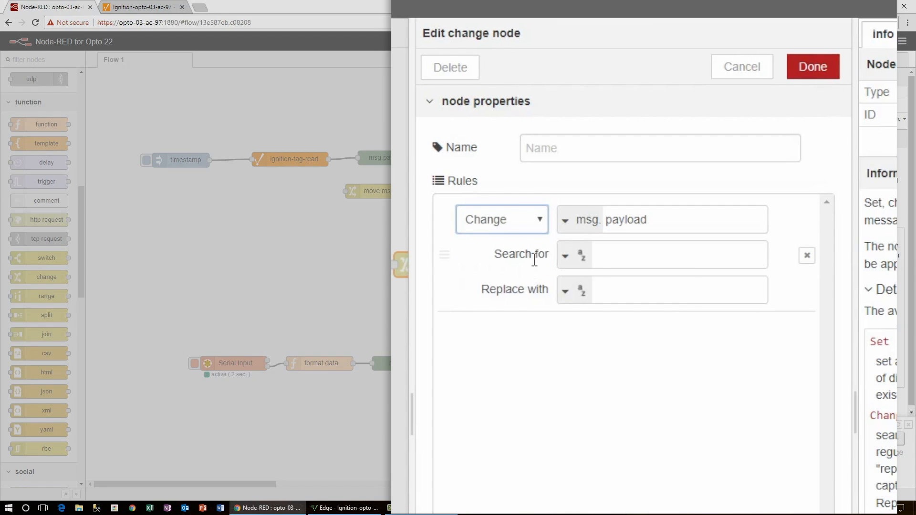
pyautogui.write('true')
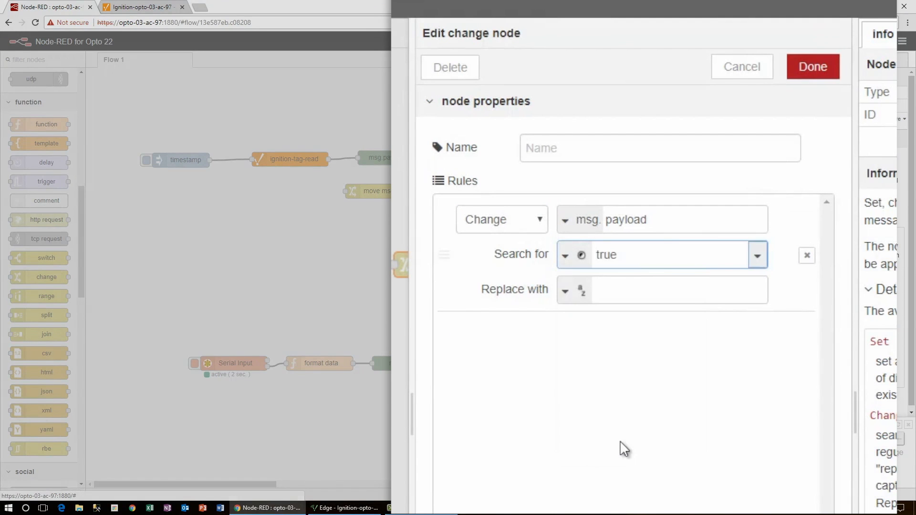
pyautogui.click(566, 290)
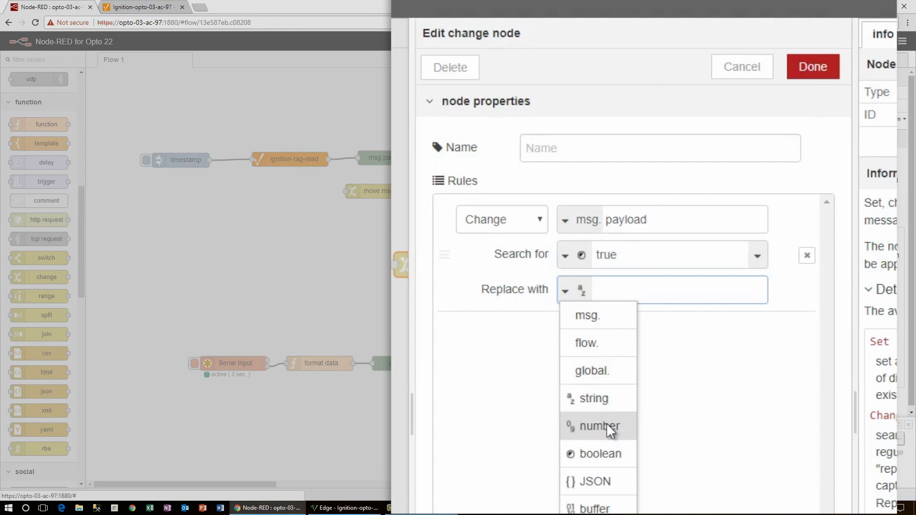
pyautogui.click(598, 426)
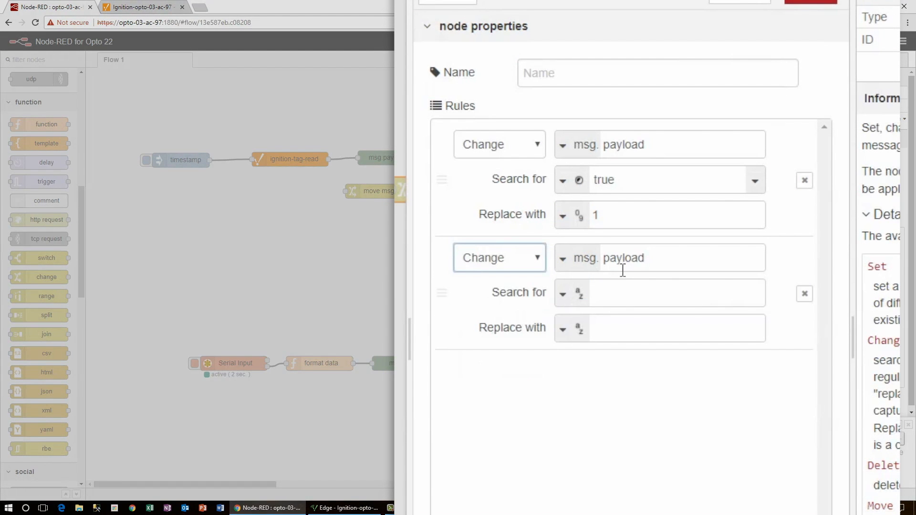
# Add a second rule replacing boolean false with the number 0.
pyautogui.click(570, 292)
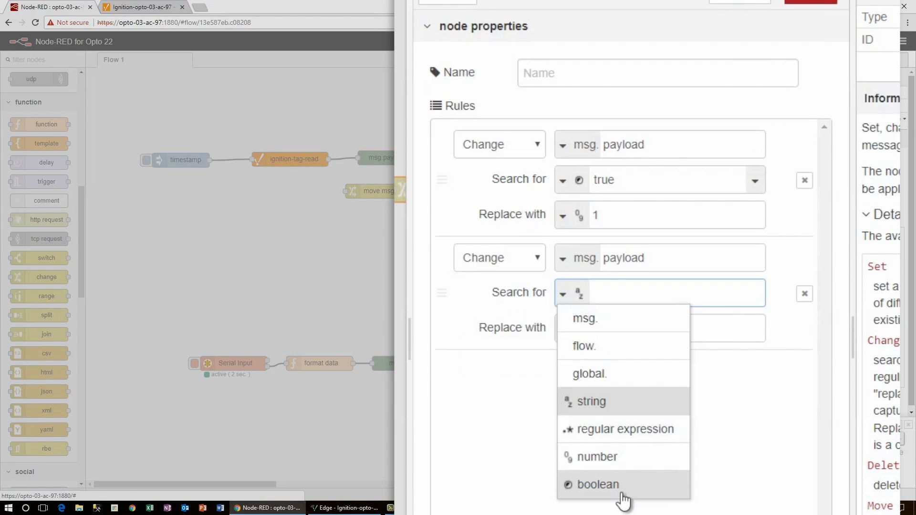
pyautogui.click(598, 484)
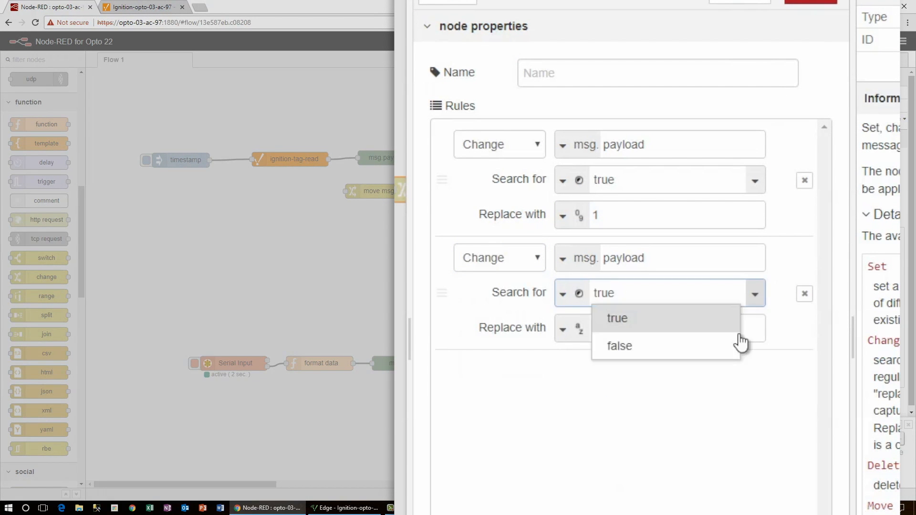
pyautogui.click(619, 346)
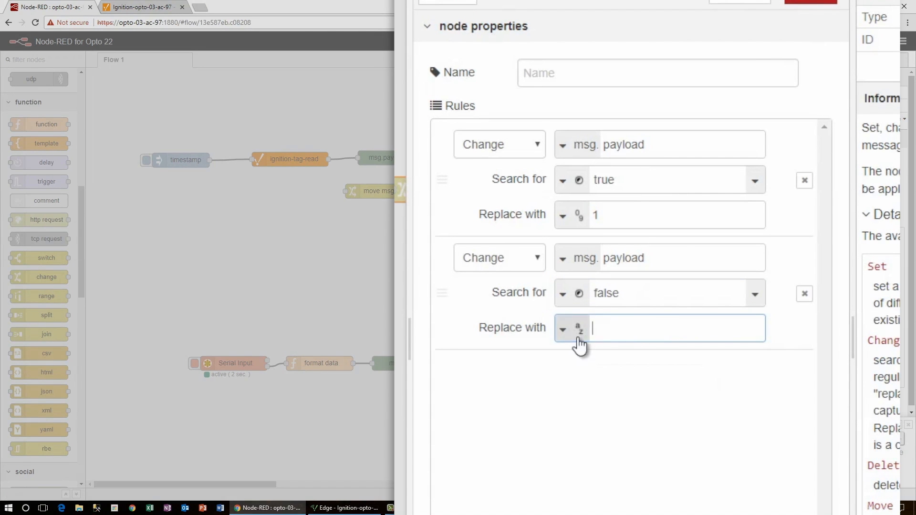
pyautogui.click(563, 329)
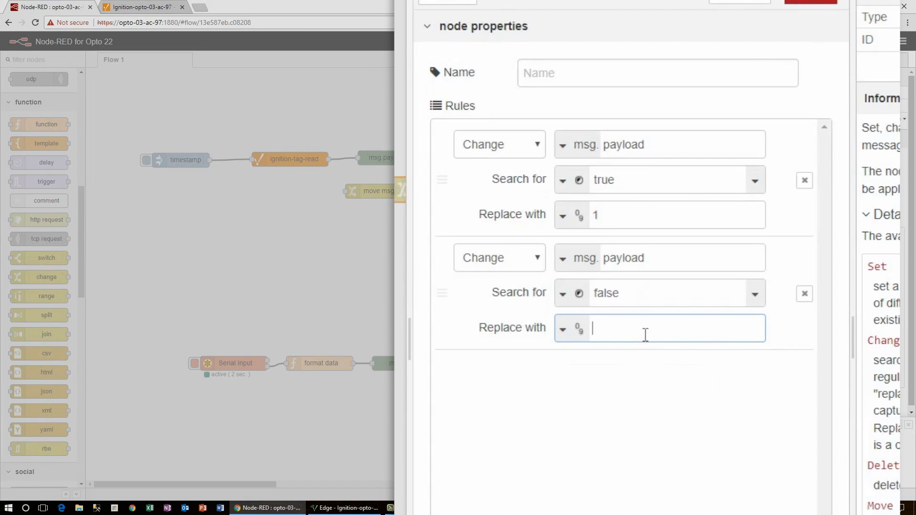
pyautogui.write('0')
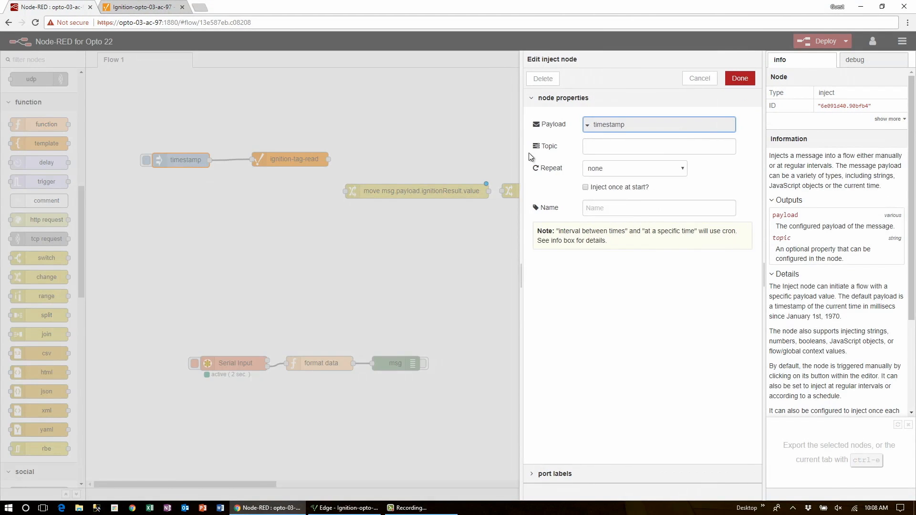
# Make the timestamp inject repeat, then add an rbe node wired after ignition-tag-read.
pyautogui.click(634, 169)
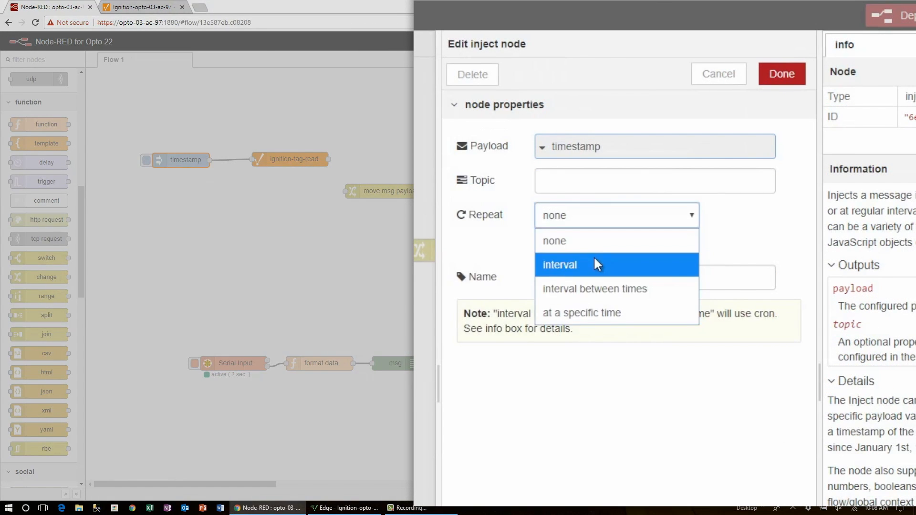
pyautogui.click(560, 264)
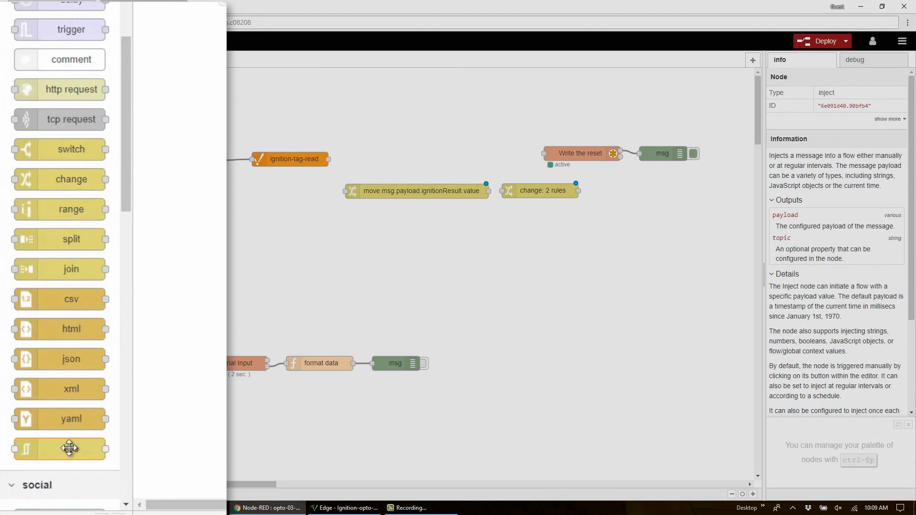
pyautogui.moveTo(70, 448); pyautogui.dragTo(484, 175)
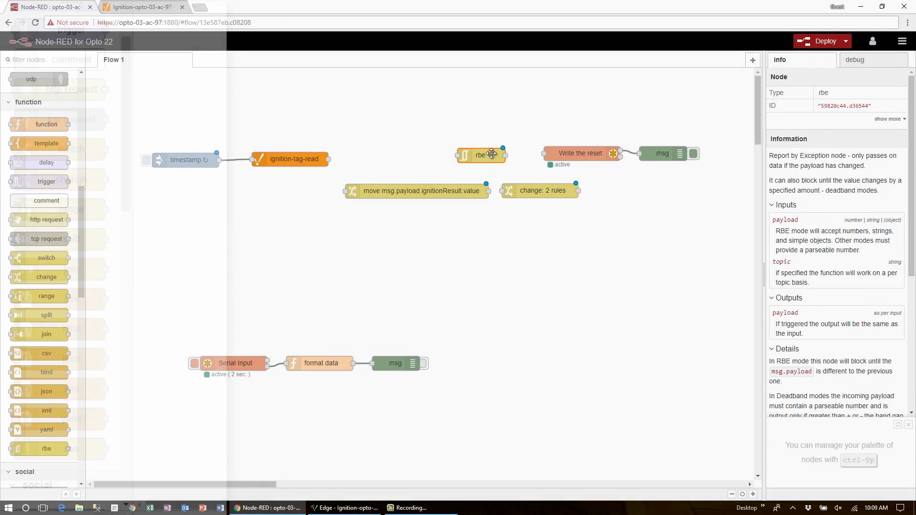
pyautogui.doubleClick(480, 155)
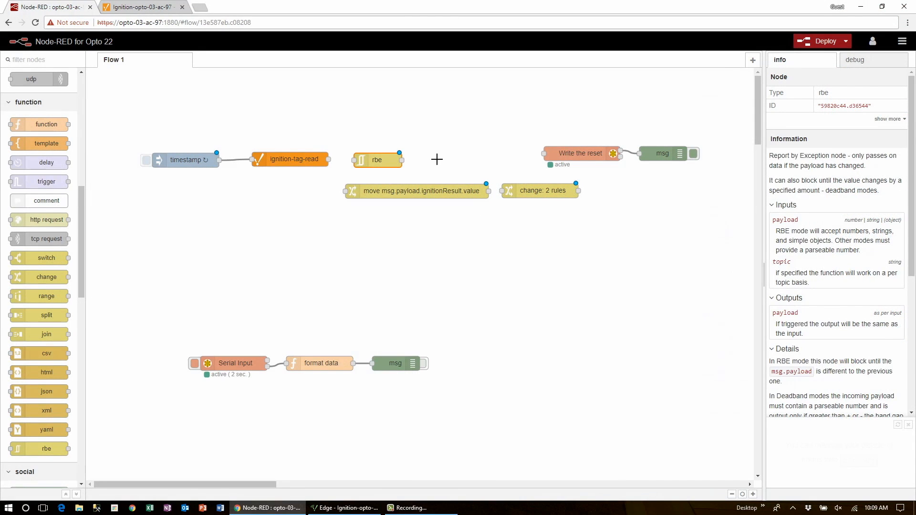
pyautogui.moveTo(400, 158); pyautogui.dragTo(342, 190)
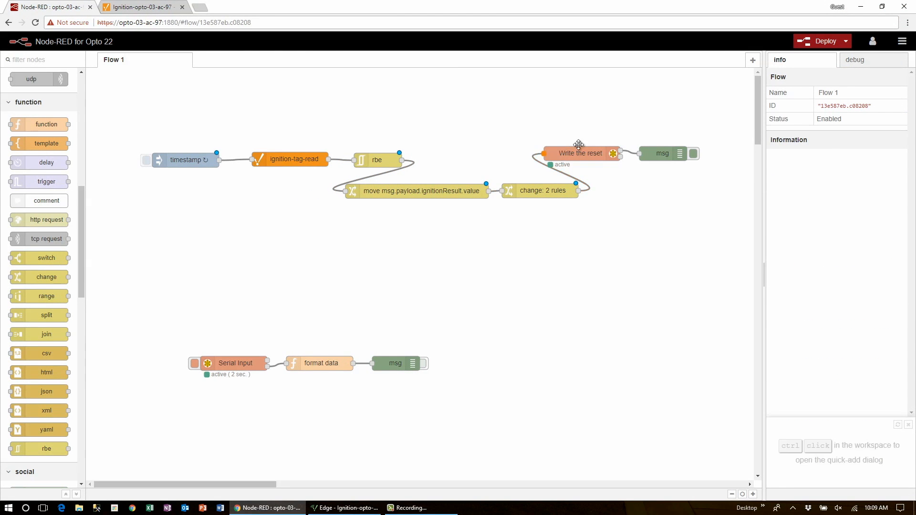
# Deploy the flow and toggle the serial msg debug node to watch payload readings.
pyautogui.click(856, 60)
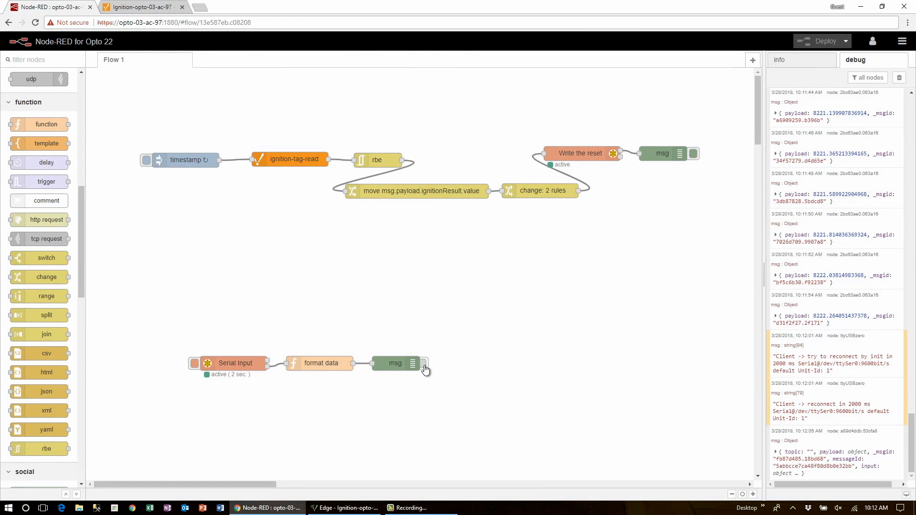
pyautogui.click(425, 364)
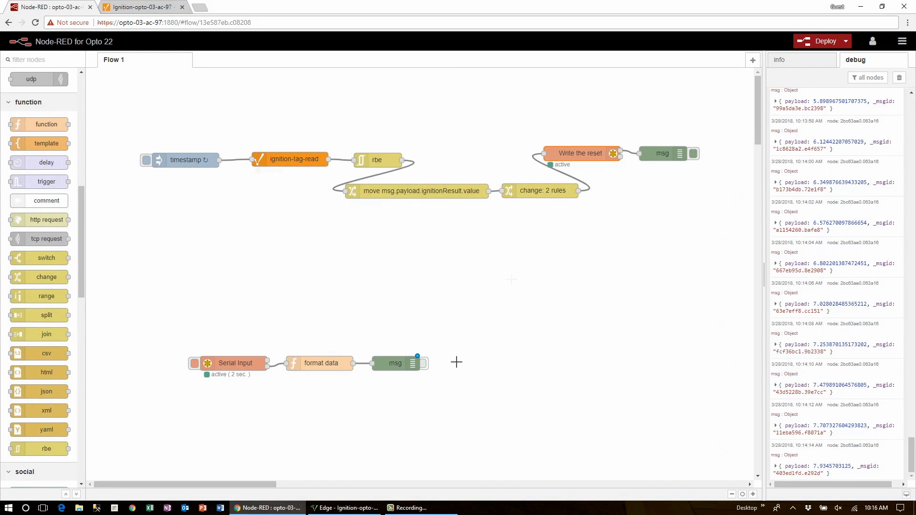
pyautogui.moveTo(452, 360)
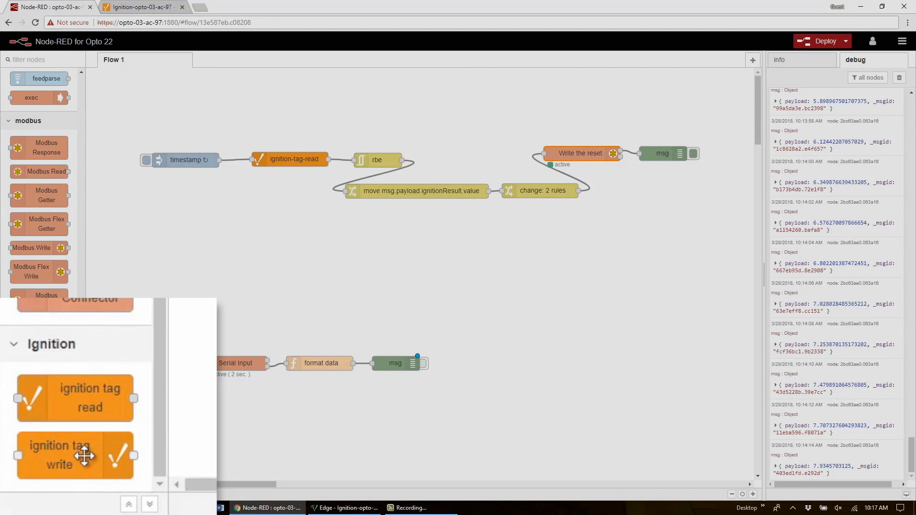
# Drop an ignition-tag-write node, view its help, and place a function node above msg.
pyautogui.moveTo(74, 458); pyautogui.dragTo(533, 366)
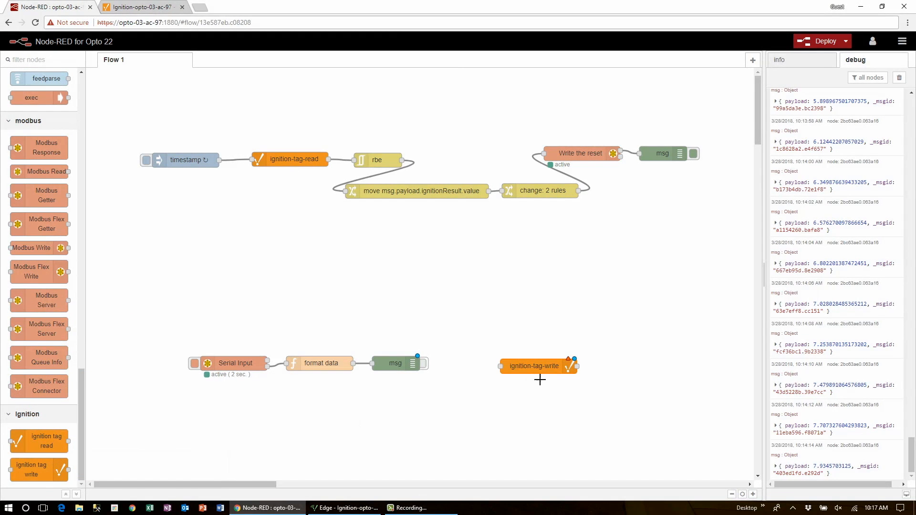
pyautogui.click(779, 60)
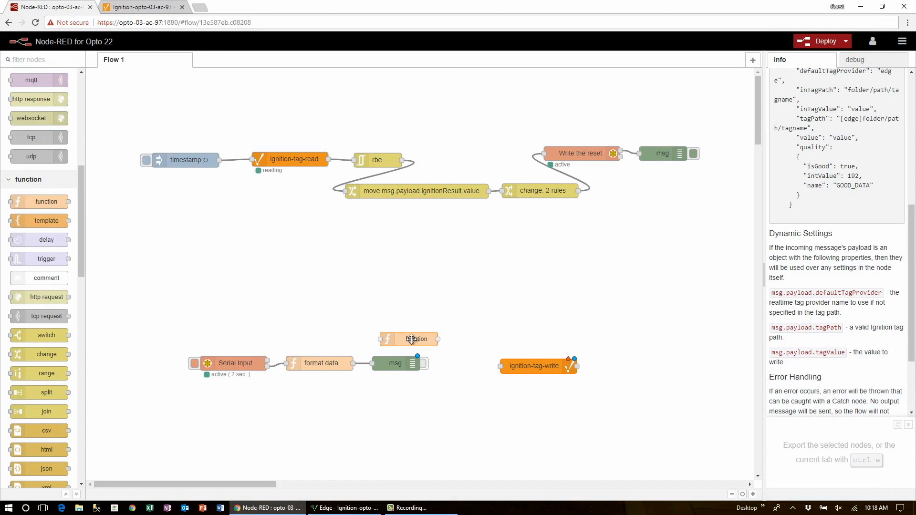
pyautogui.click(408, 339)
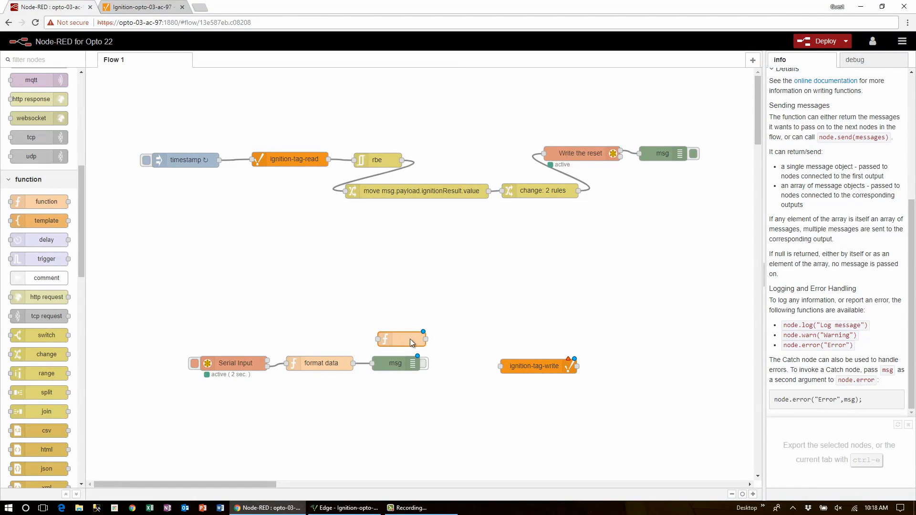
# Code the function as newObject = { tagValue: msg.payload }; return { payload: newObject };.
pyautogui.doubleClick(401, 339)
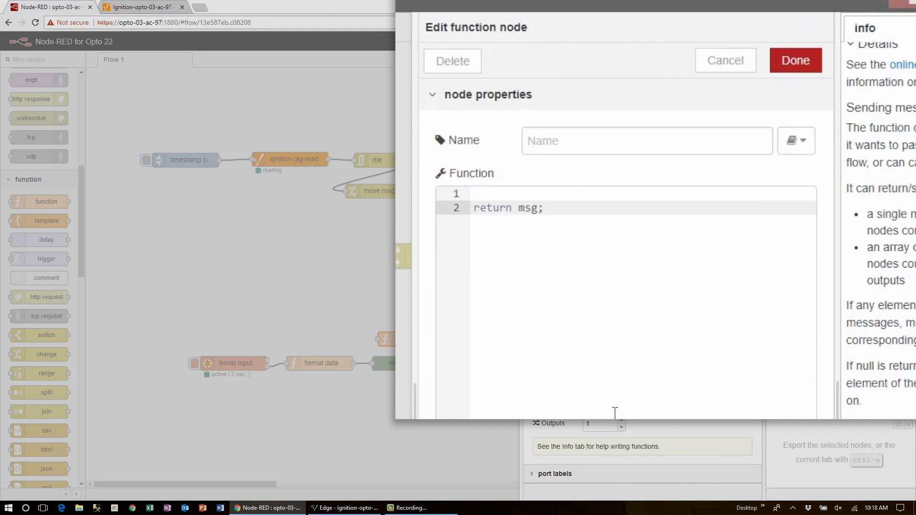
pyautogui.write('new')
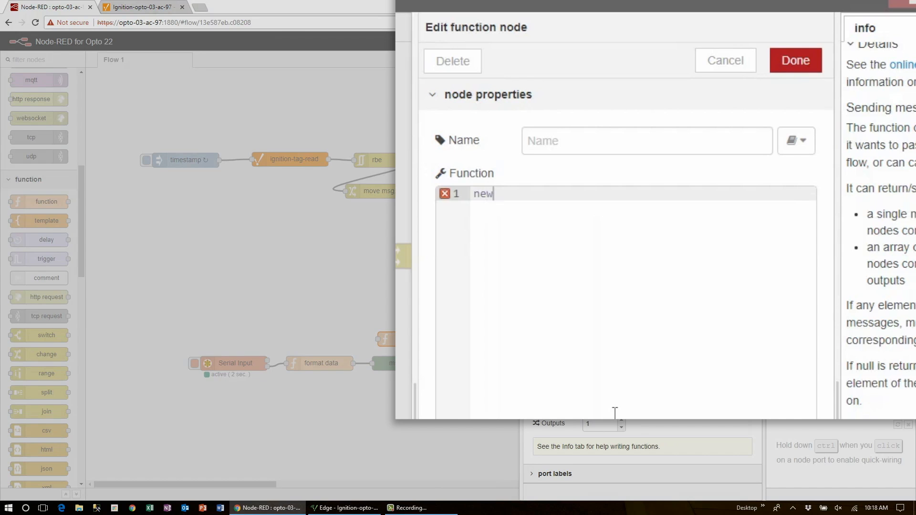
pyautogui.write('Object =')
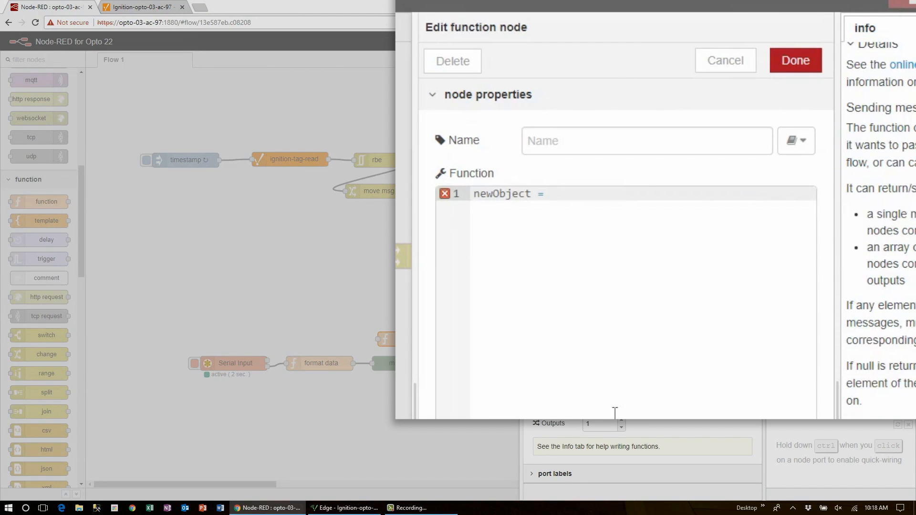
pyautogui.write('{')
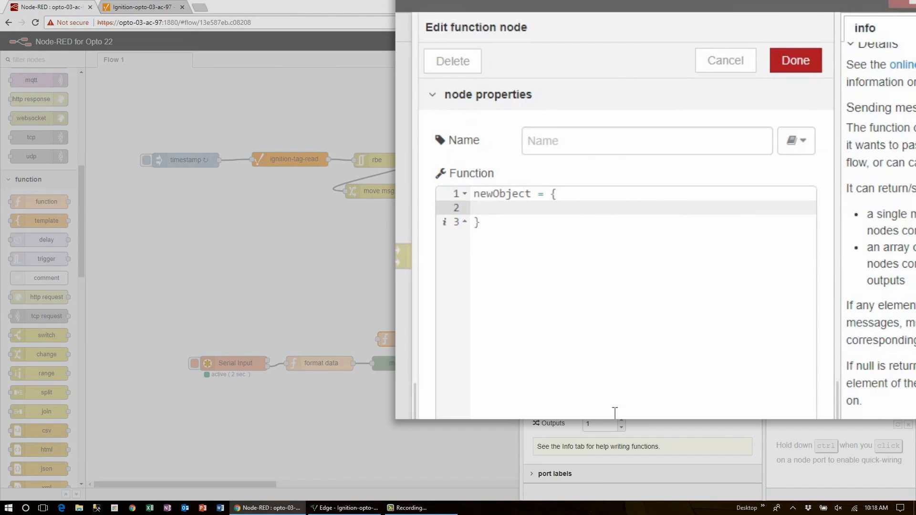
pyautogui.write('tagValue :')
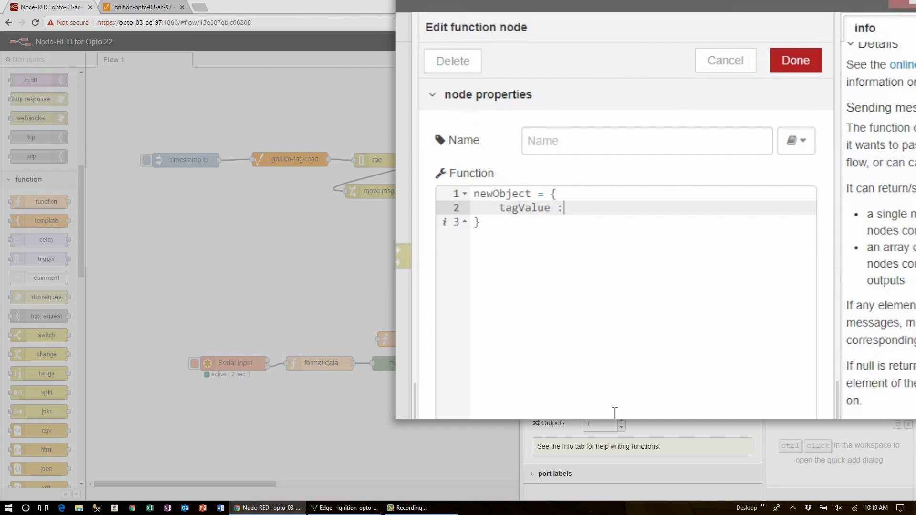
pyautogui.write('msg.payl')
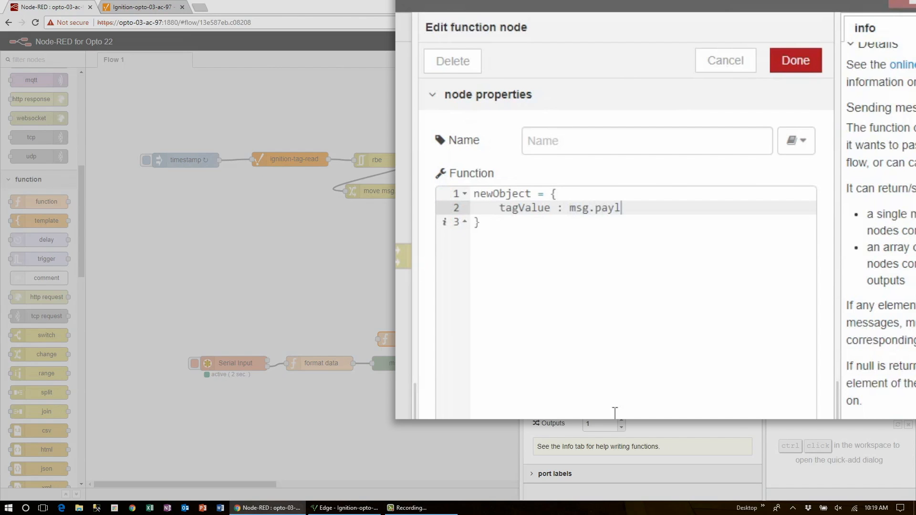
pyautogui.write('oad')
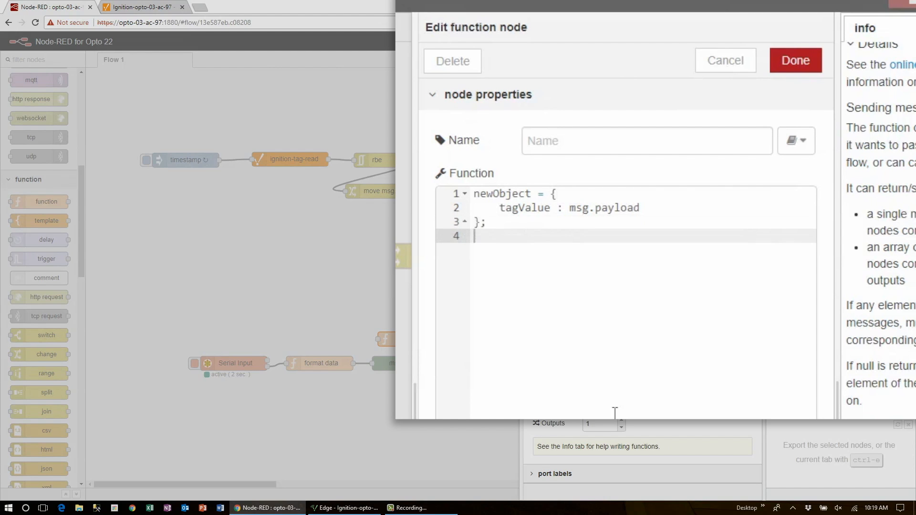
pyautogui.write('return {')
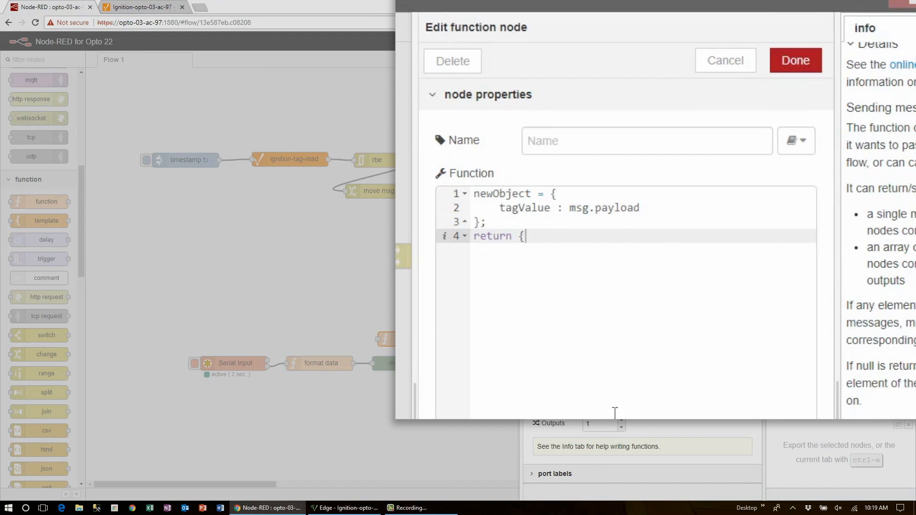
pyautogui.write('payload : new')
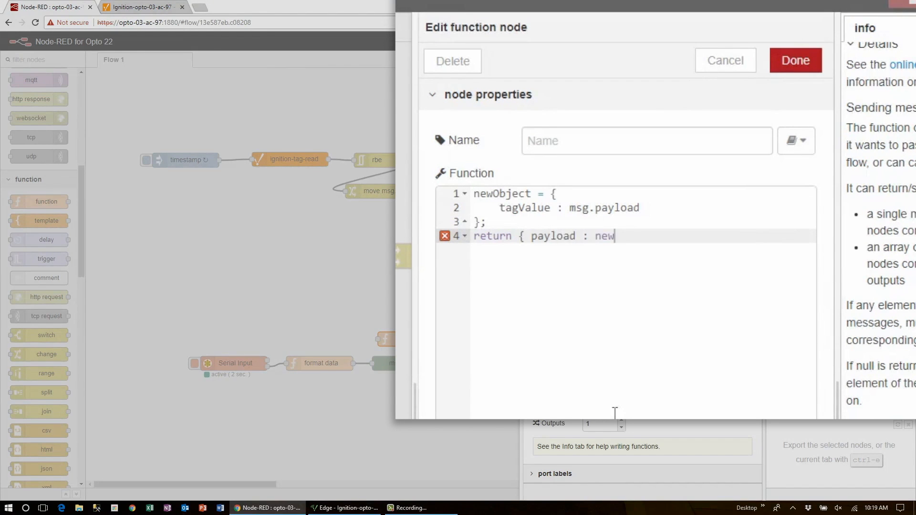
pyautogui.write('Object };')
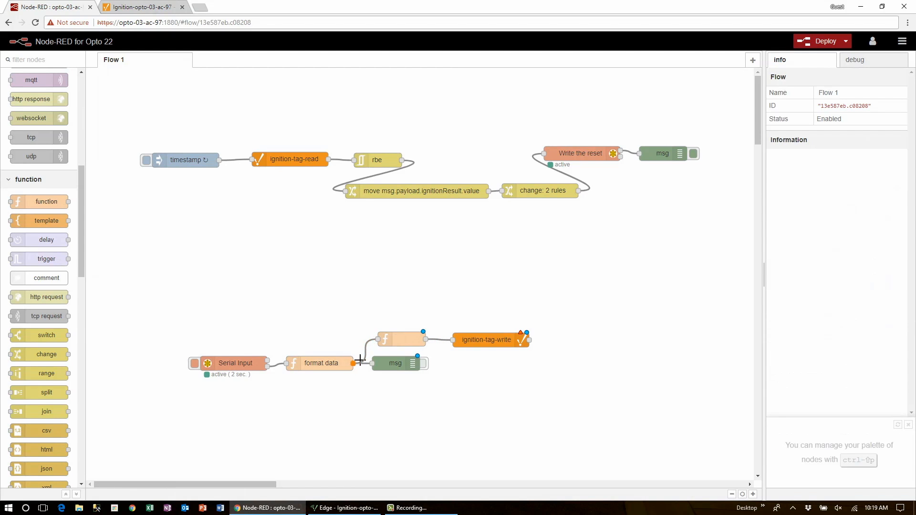
# Wire the function into ignition-tag-write, configured with a pasted groovEdgeBox tag path and localhost:8088 server.
pyautogui.click(485, 339)
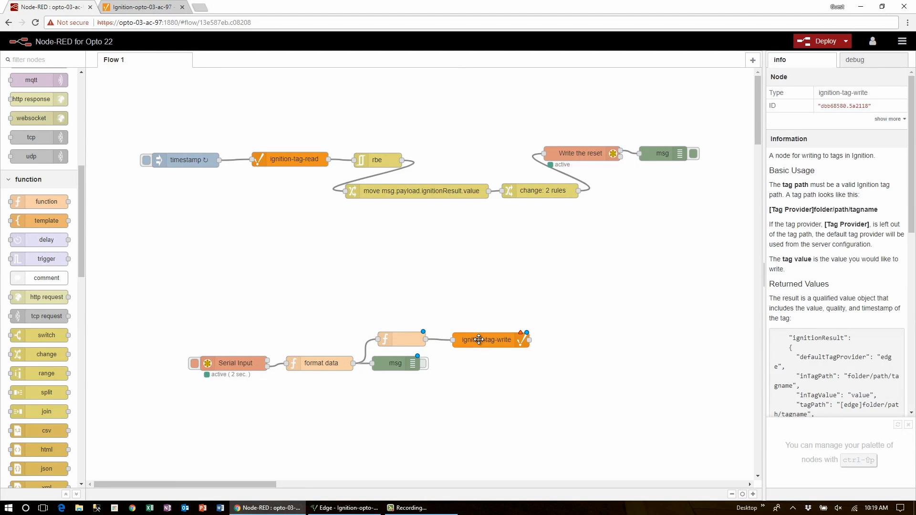
pyautogui.doubleClick(486, 339)
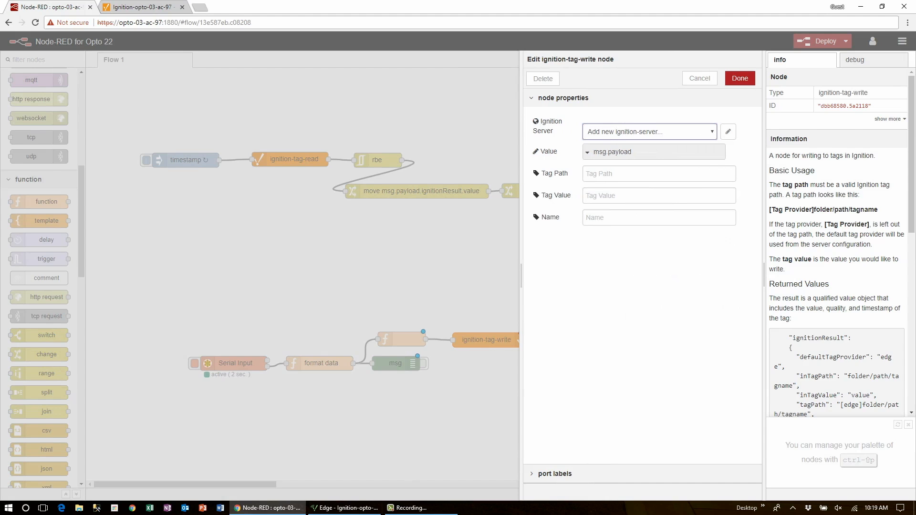
pyautogui.click(344, 507)
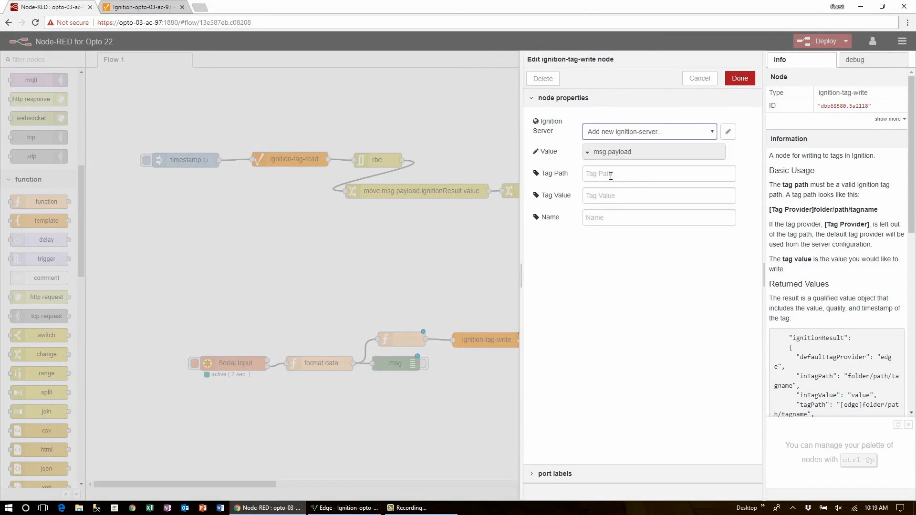
pyautogui.rightClick(609, 174)
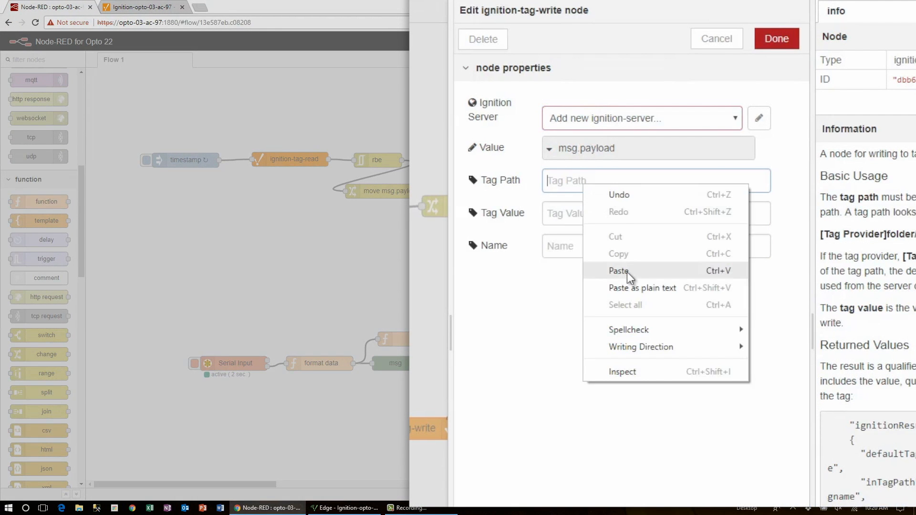
pyautogui.click(619, 271)
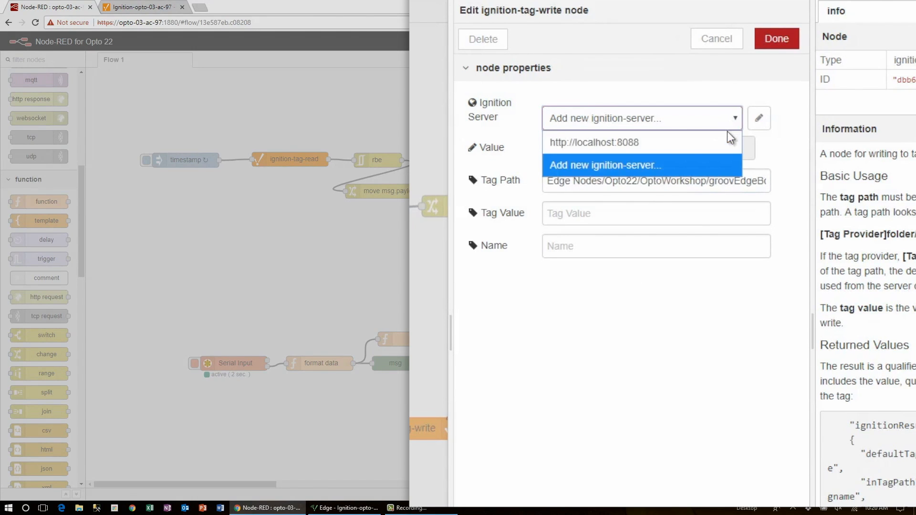
pyautogui.click(593, 142)
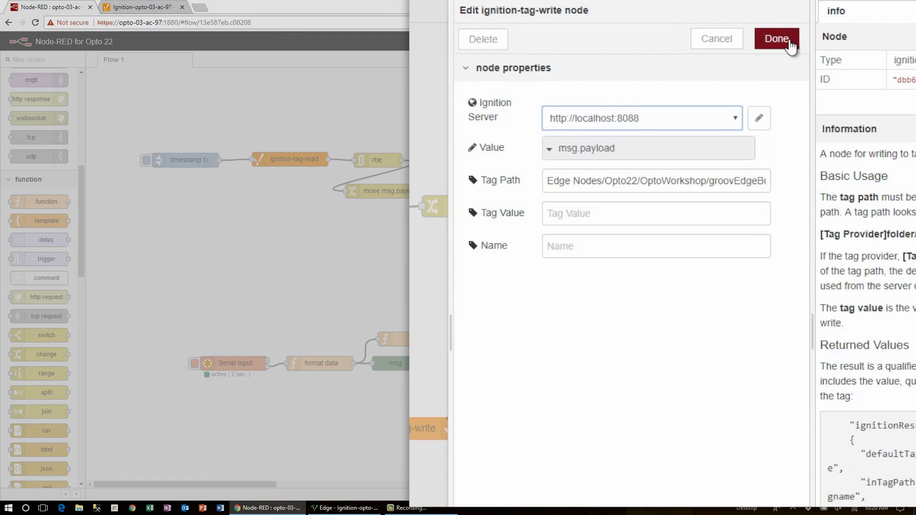
pyautogui.click(778, 39)
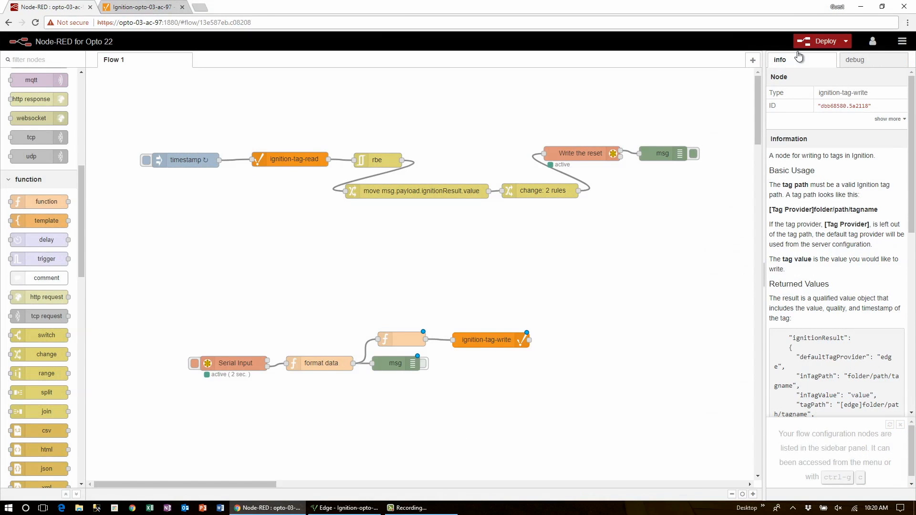
# Deploy the flows and check netEnergy updating to 52.4 in Ignition Designer.
pyautogui.click(821, 41)
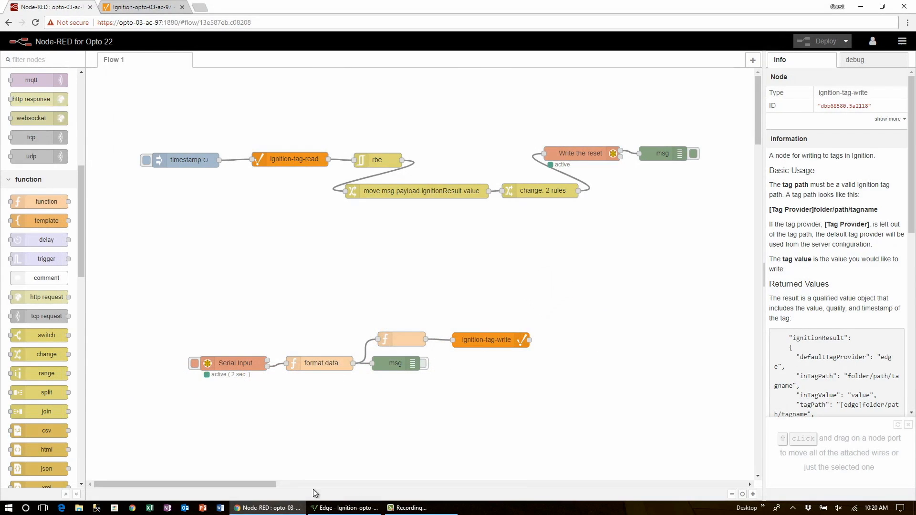
pyautogui.click(344, 508)
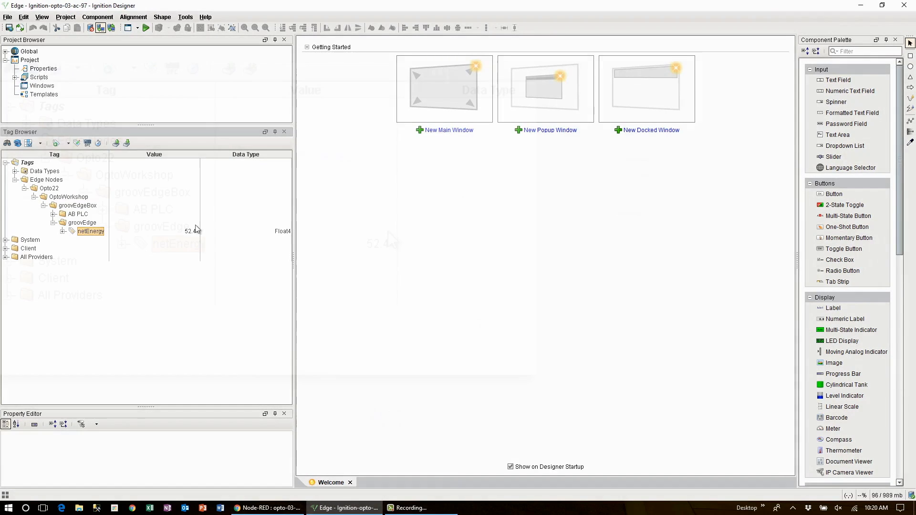